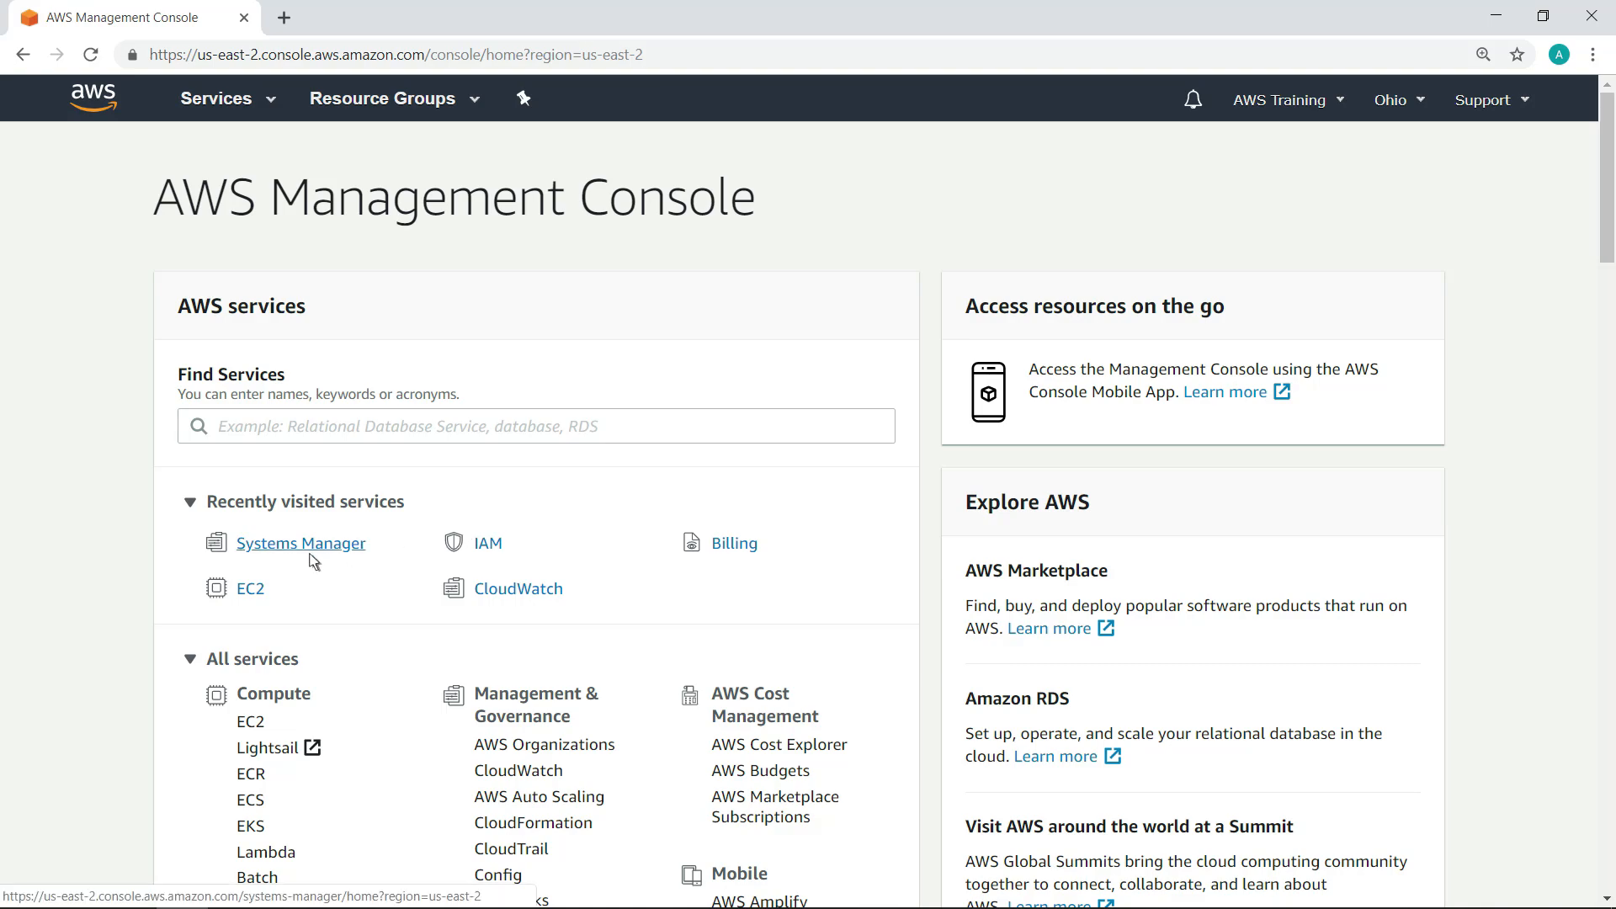
Reach the Getting Started with Automation page's topics on configuring Automation roles in the Systems Manager guide
click(300, 544)
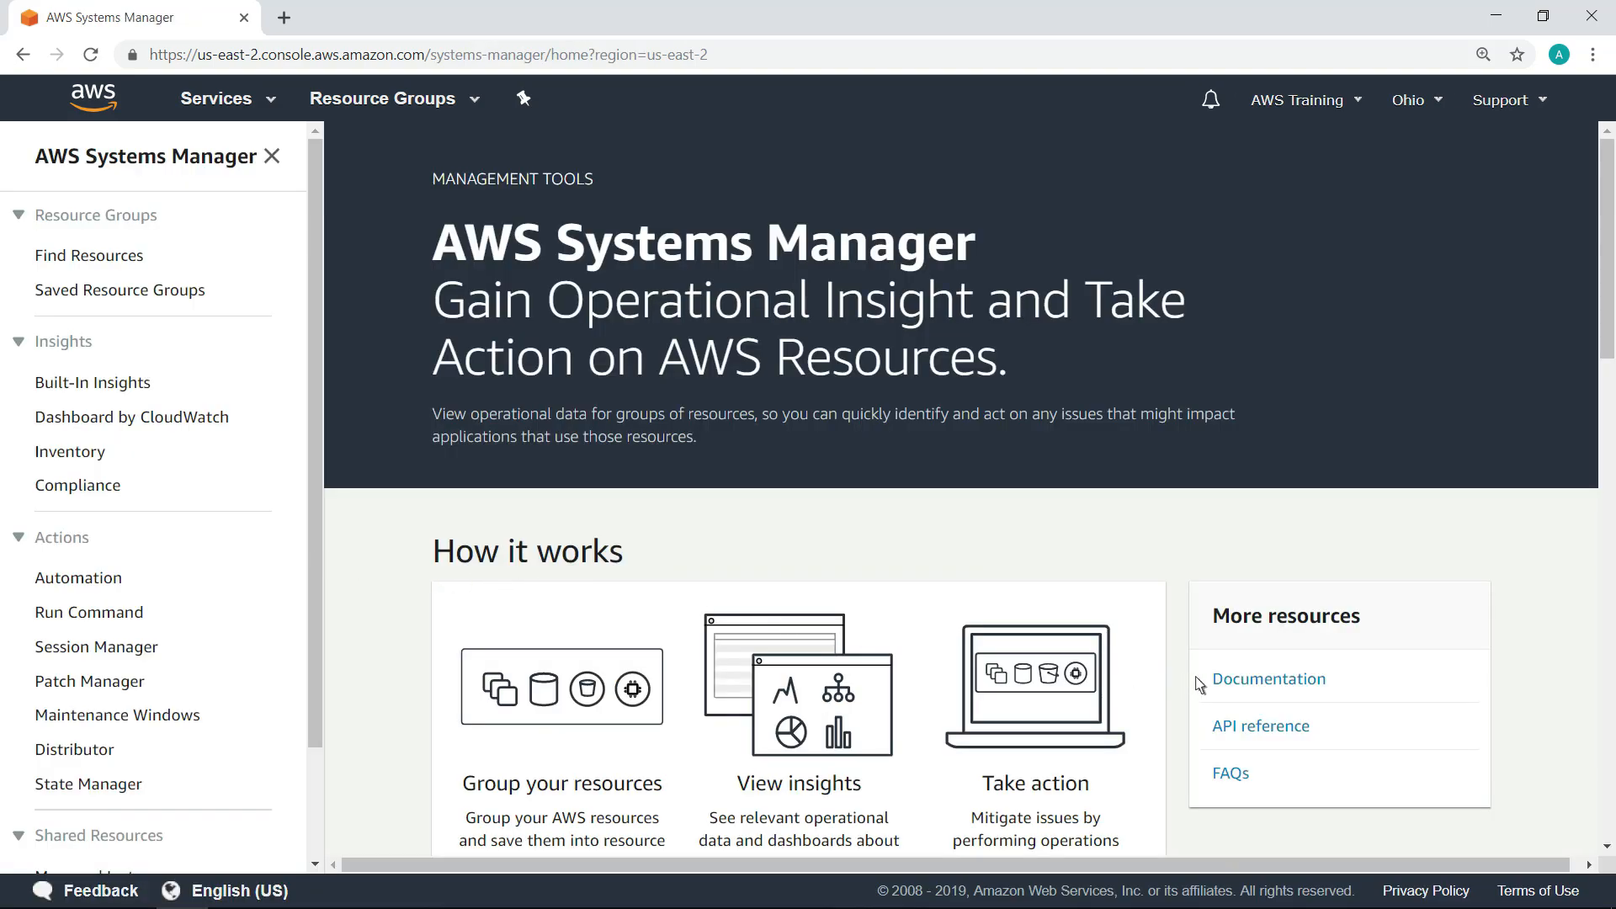
click(1268, 678)
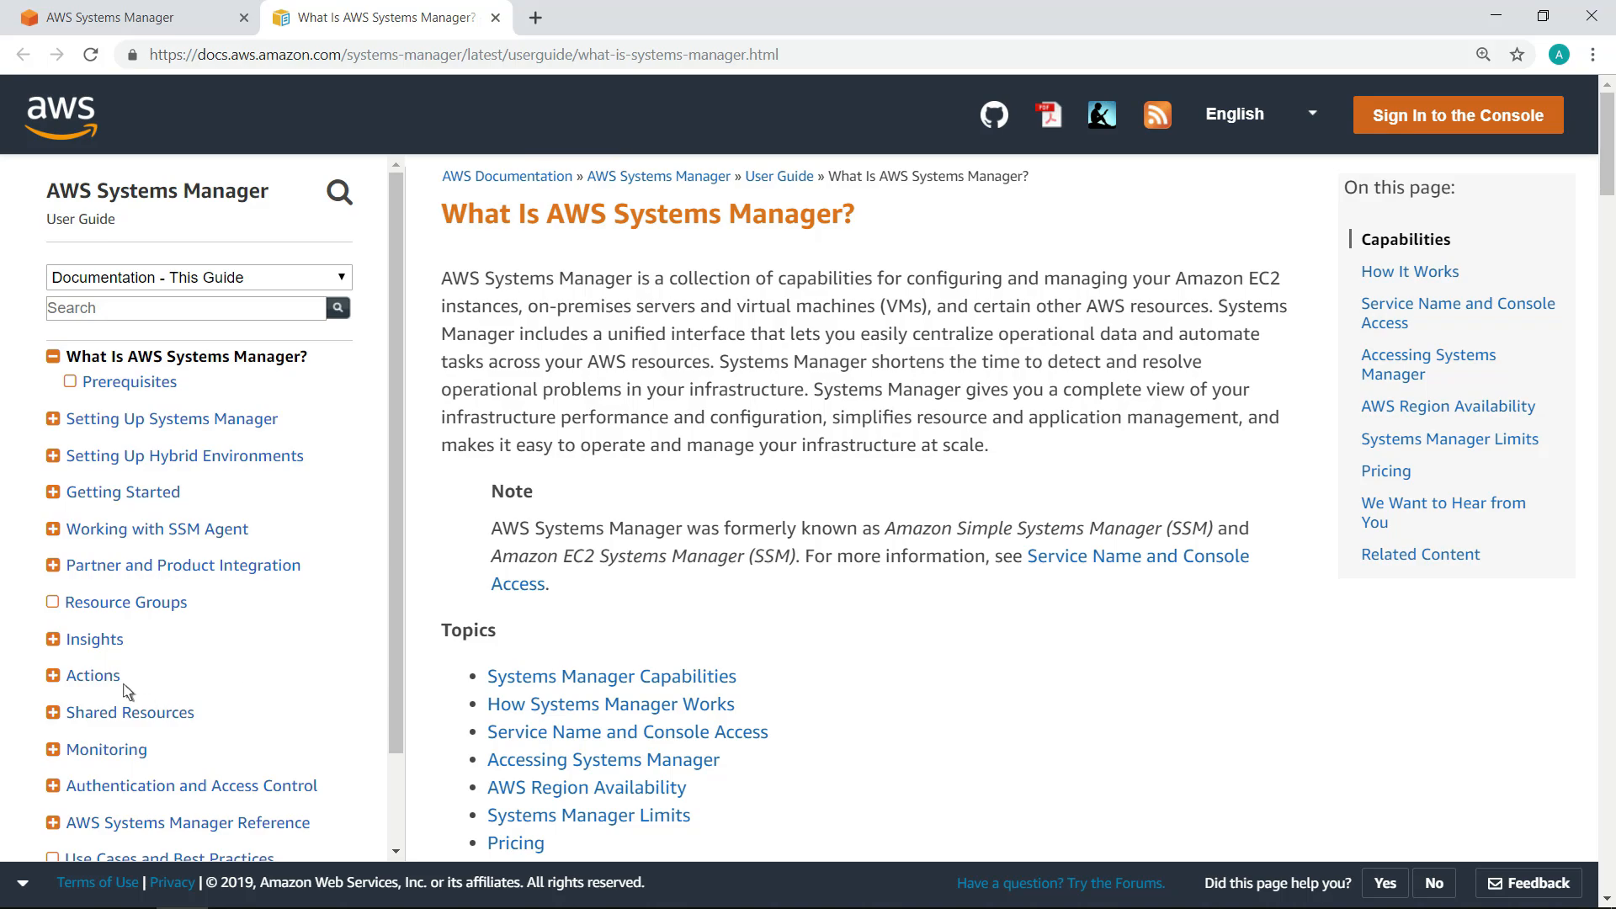
click(52, 675)
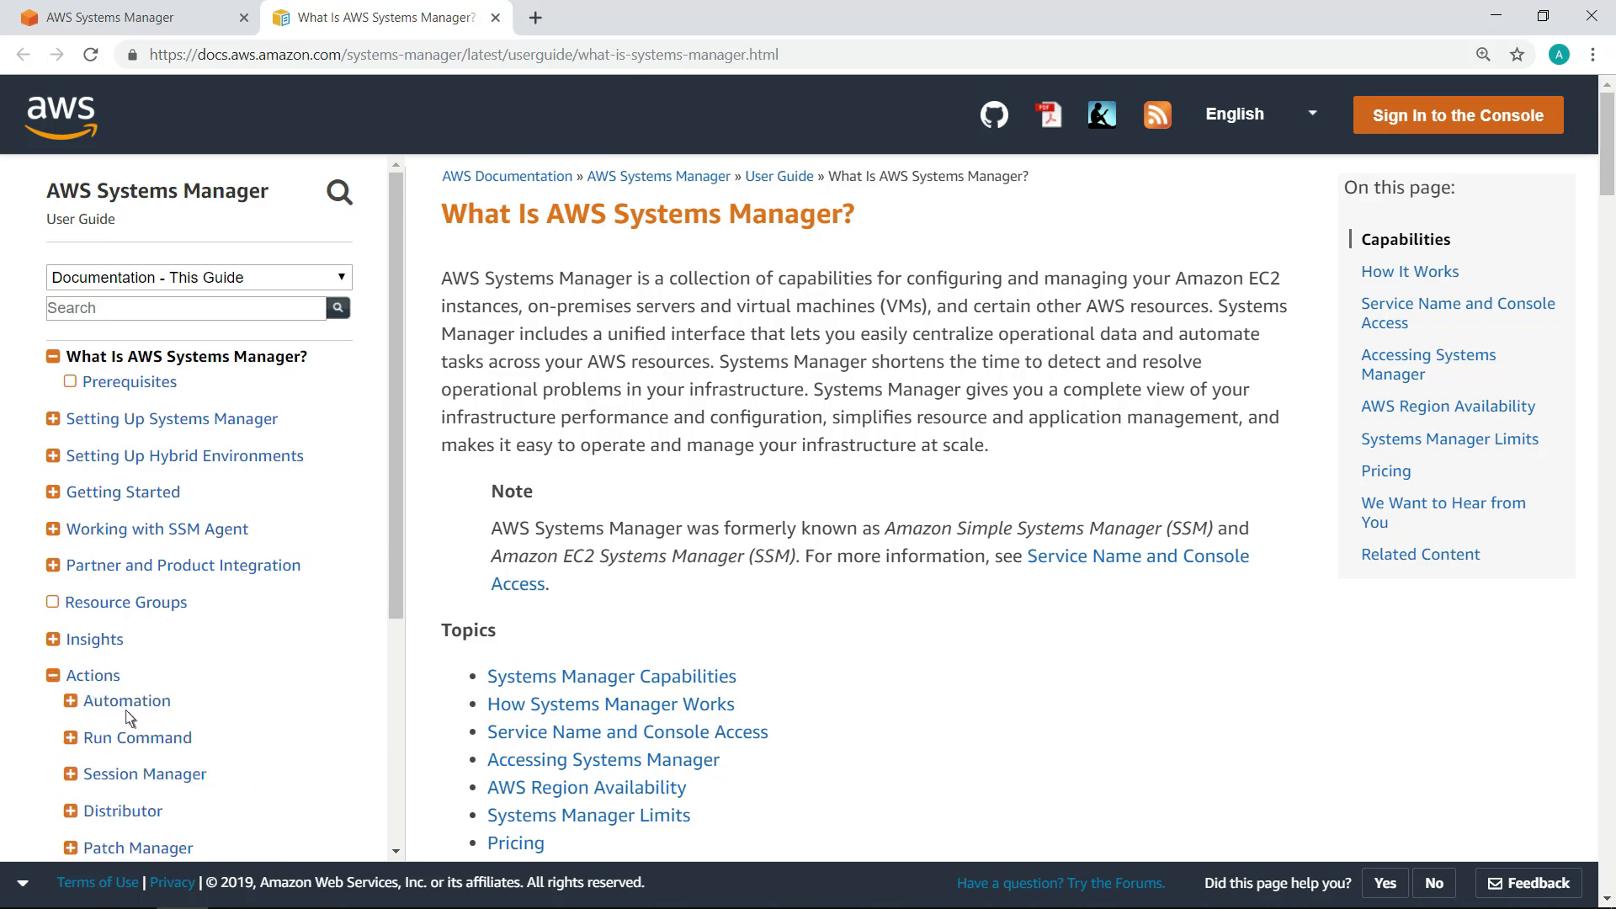
click(69, 700)
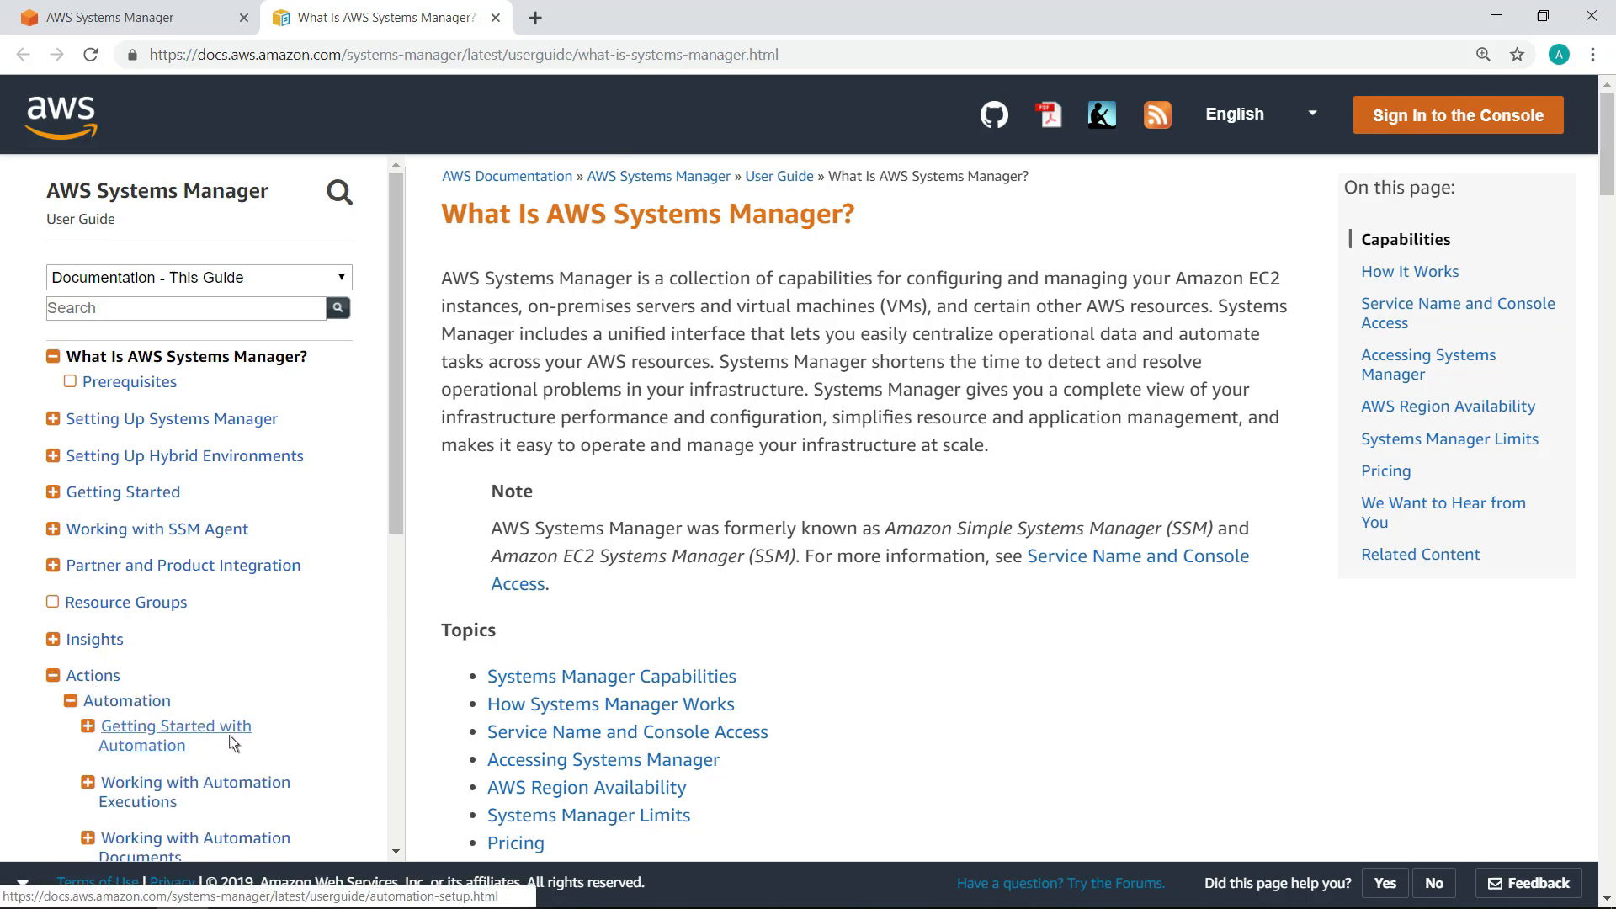
click(176, 734)
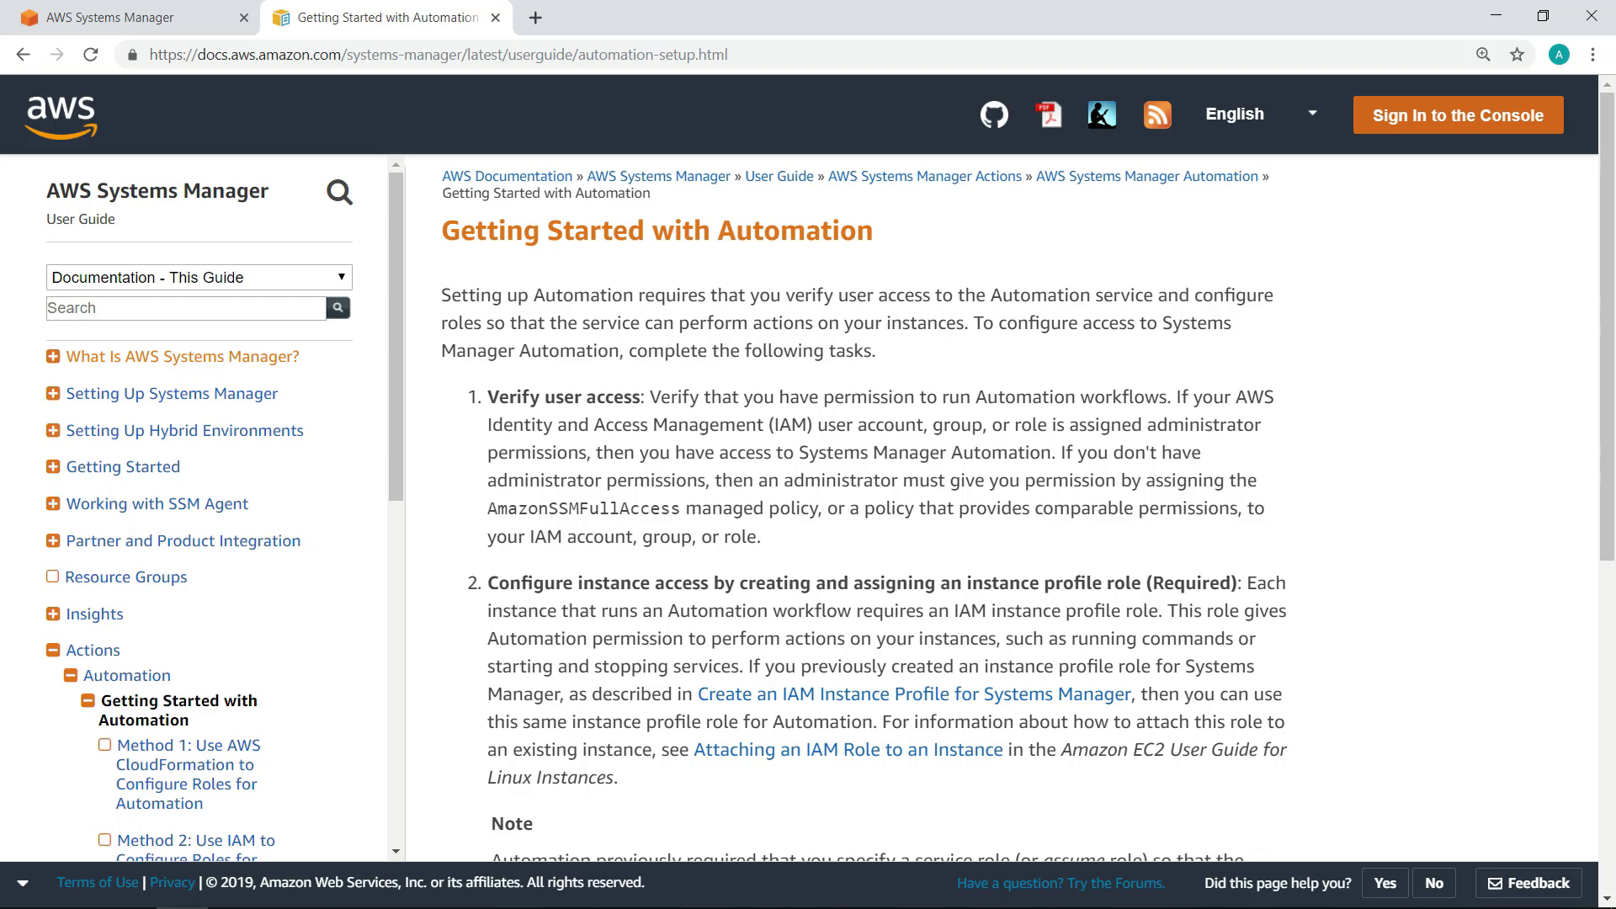
scroll(down, 3)
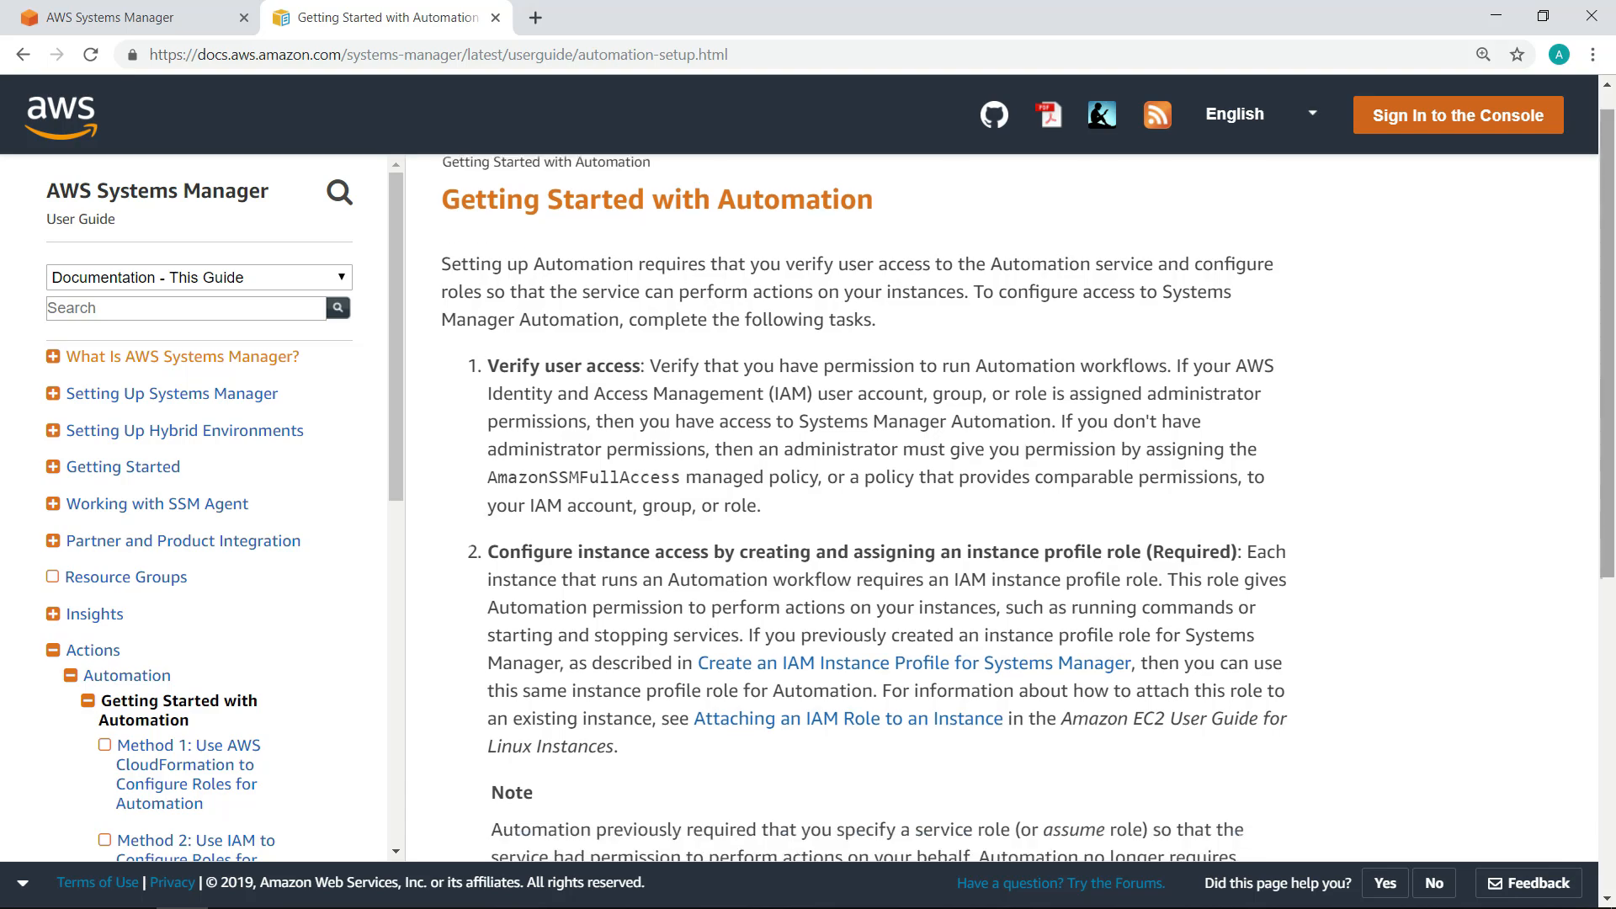
scroll(down, 3)
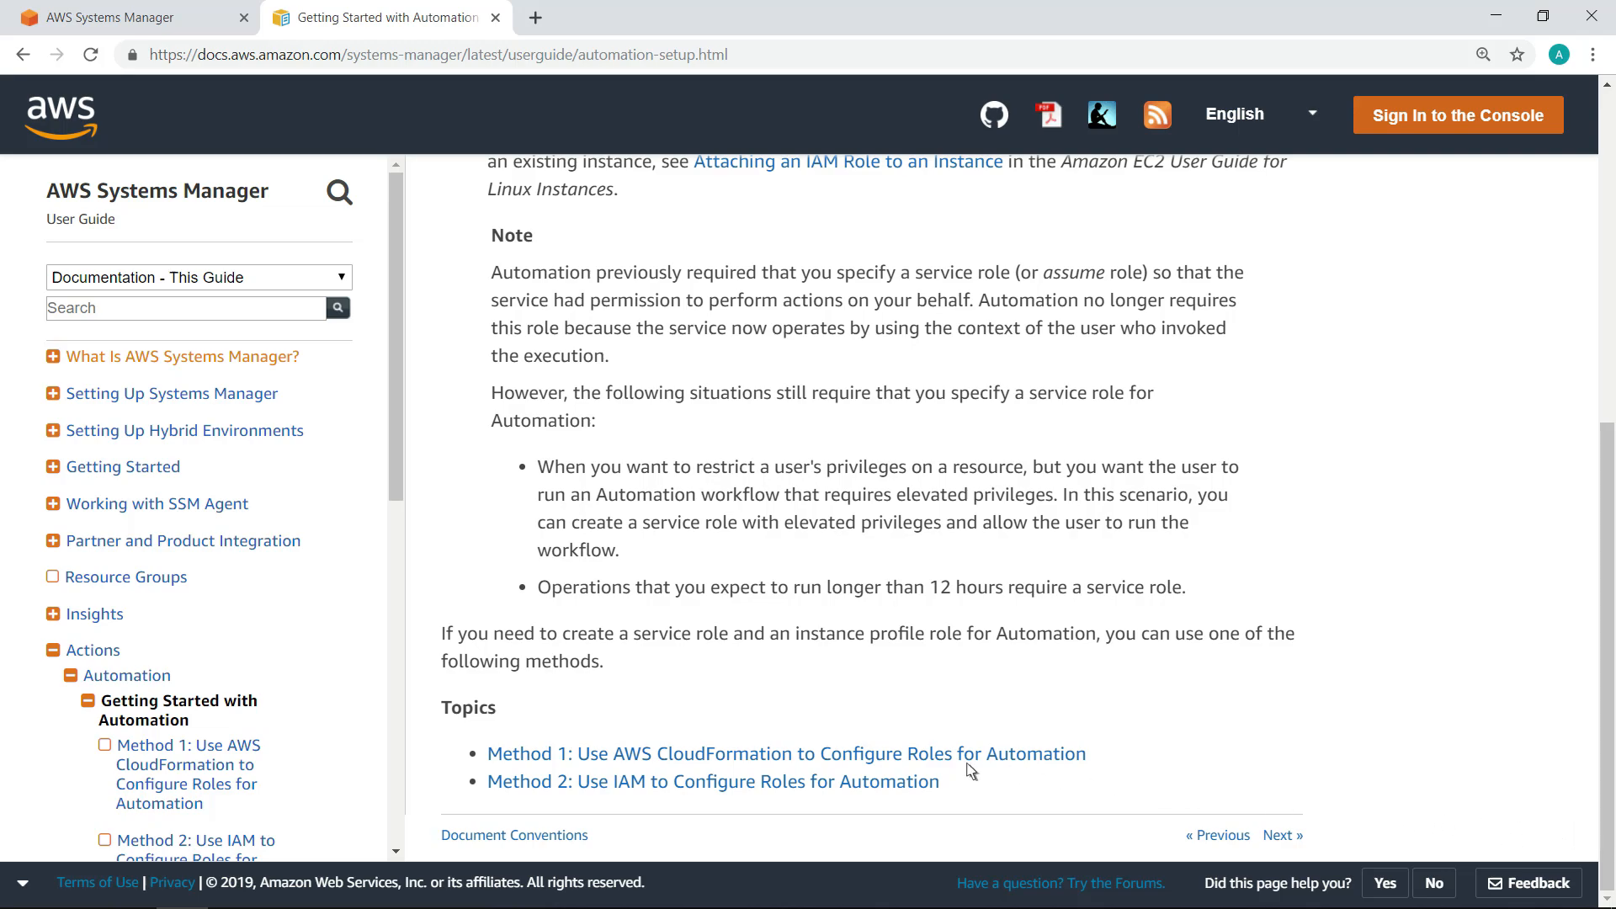
From Method 1: Use AWS CloudFormation, launch the role template into the Create stack wizard
click(786, 755)
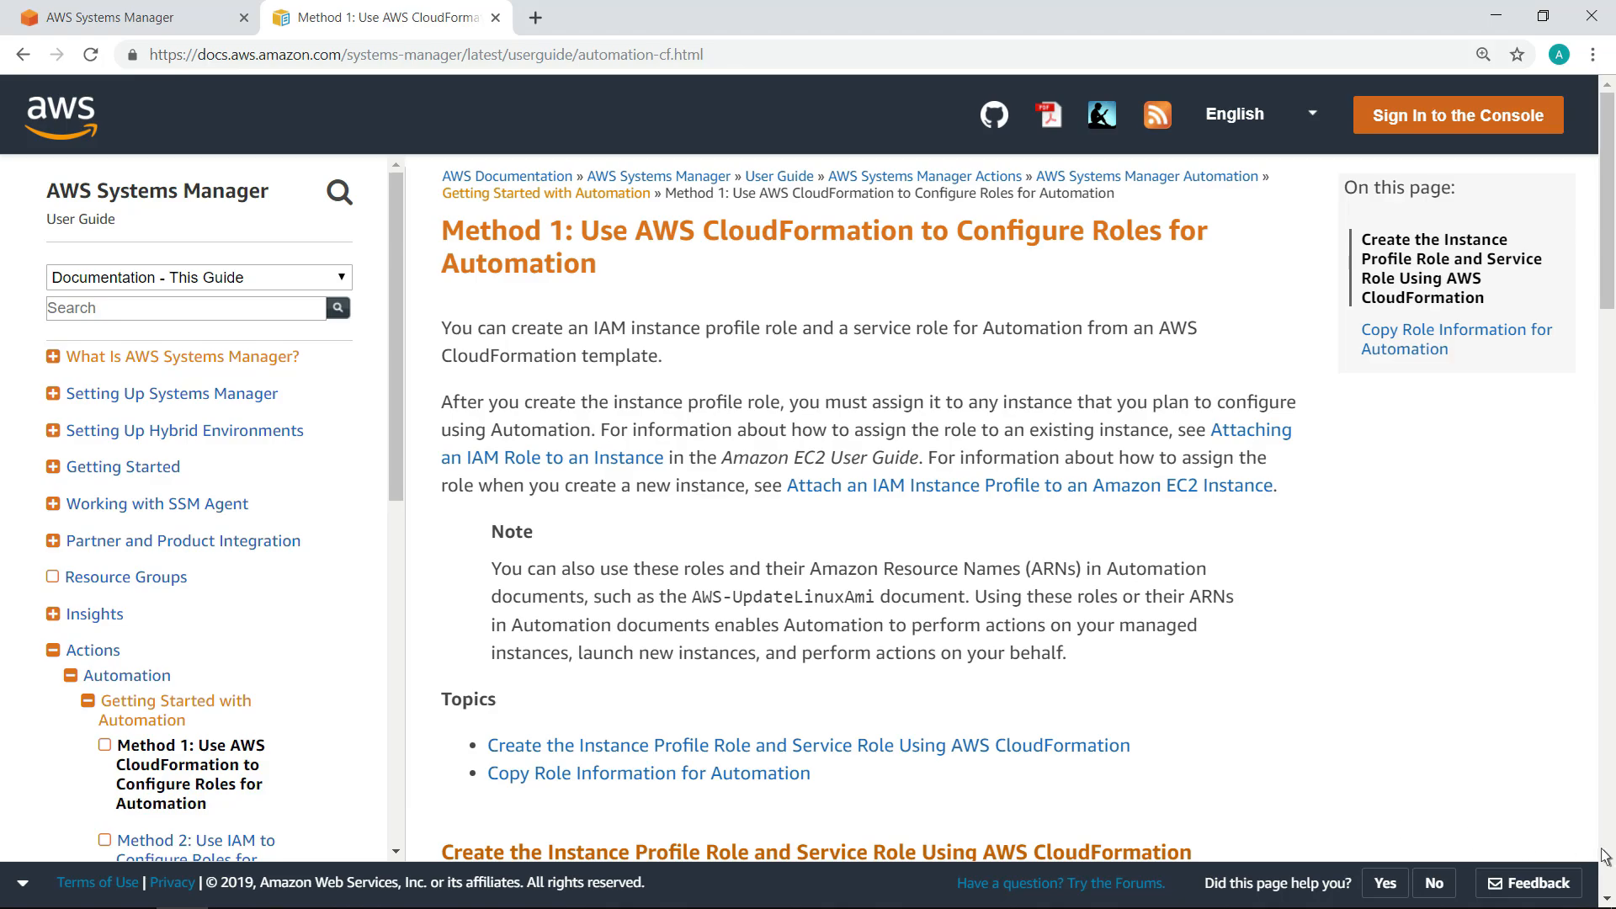
scroll(down, 3)
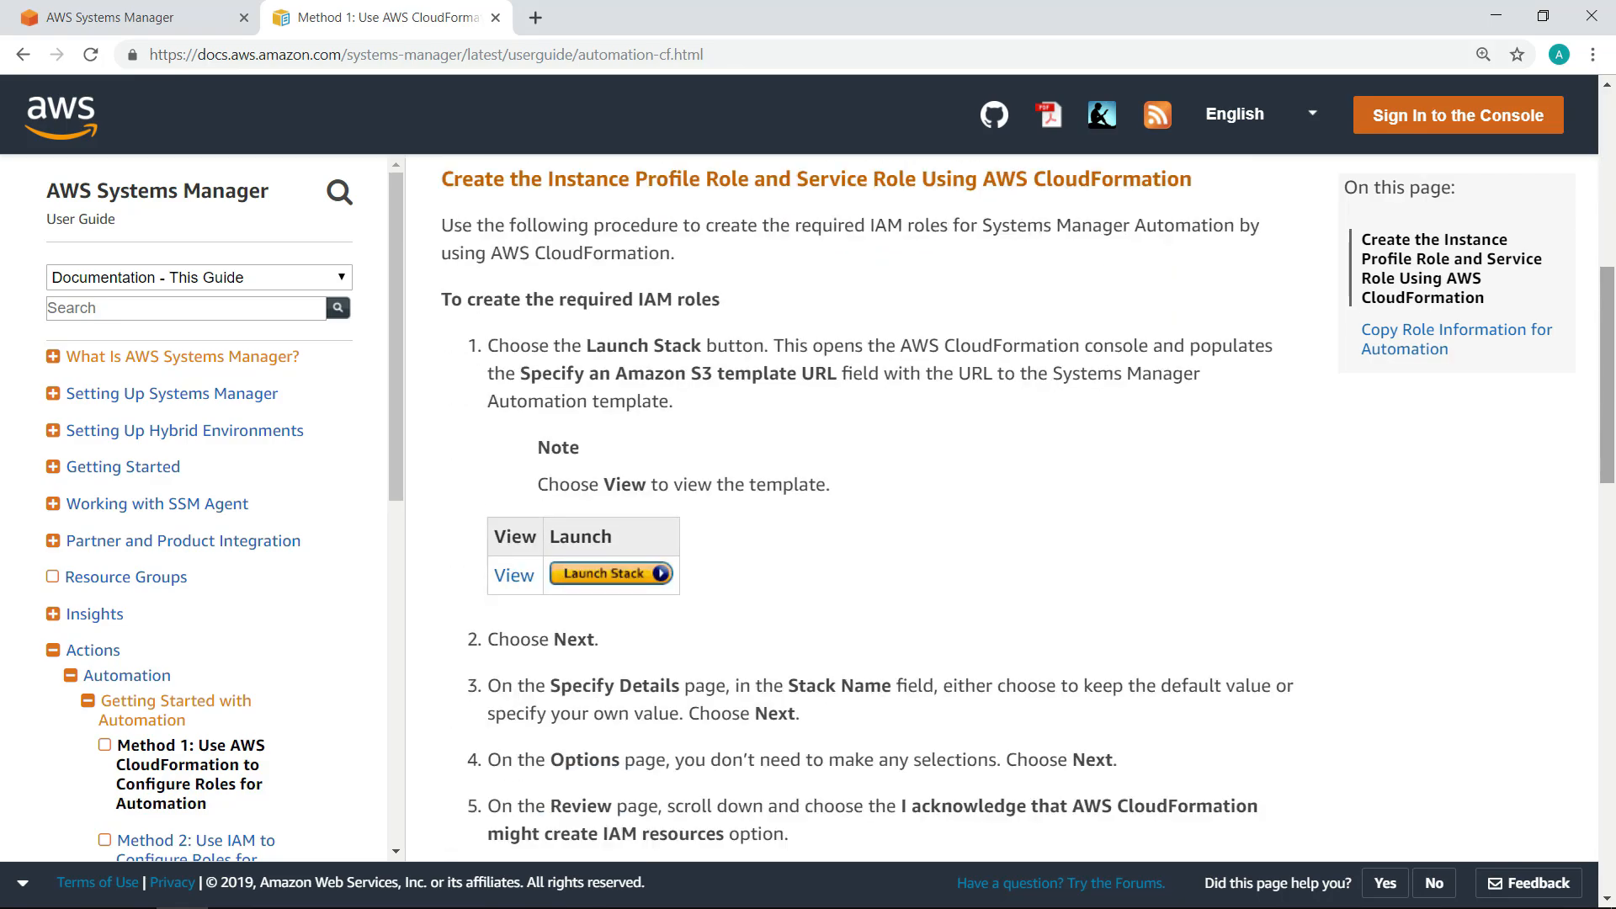
scroll(down, 3)
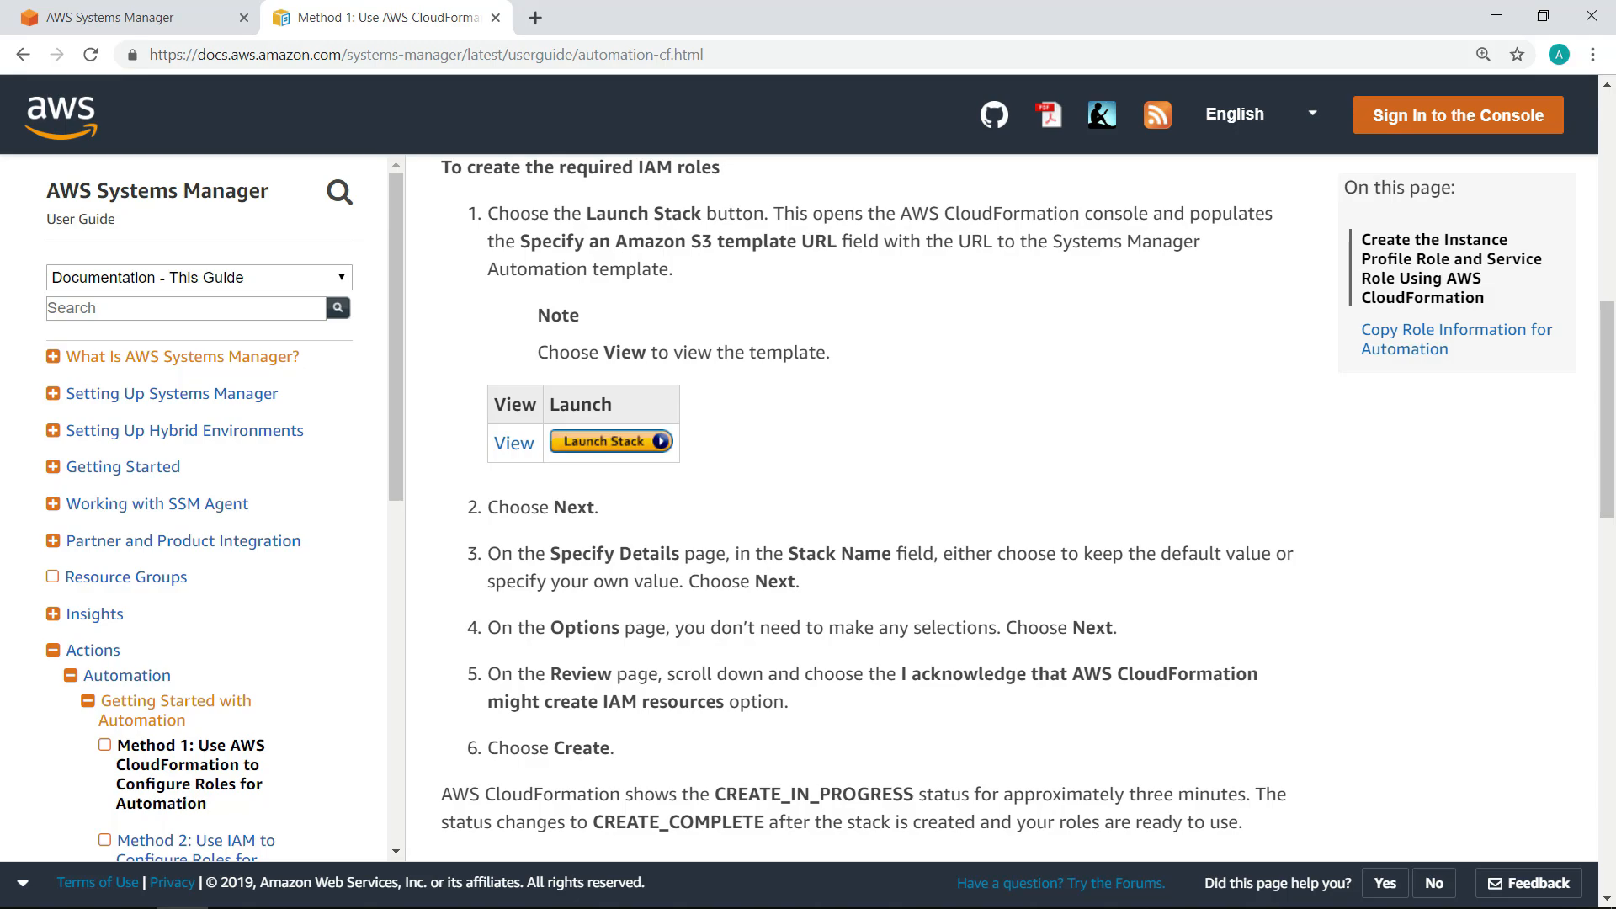
mouse_move(650, 456)
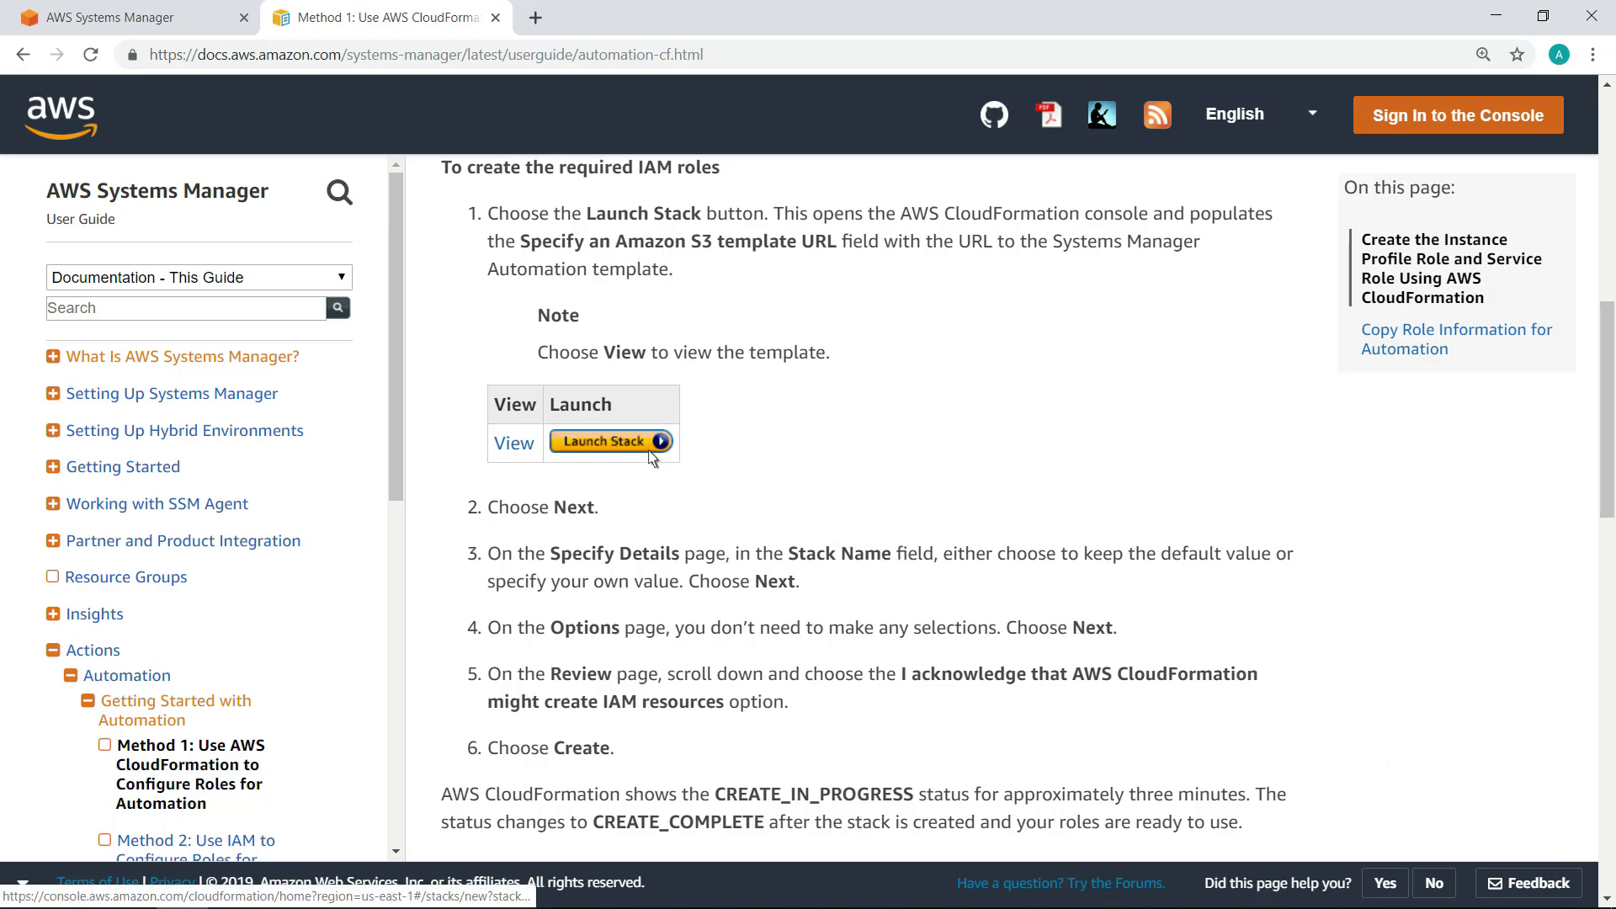
click(606, 441)
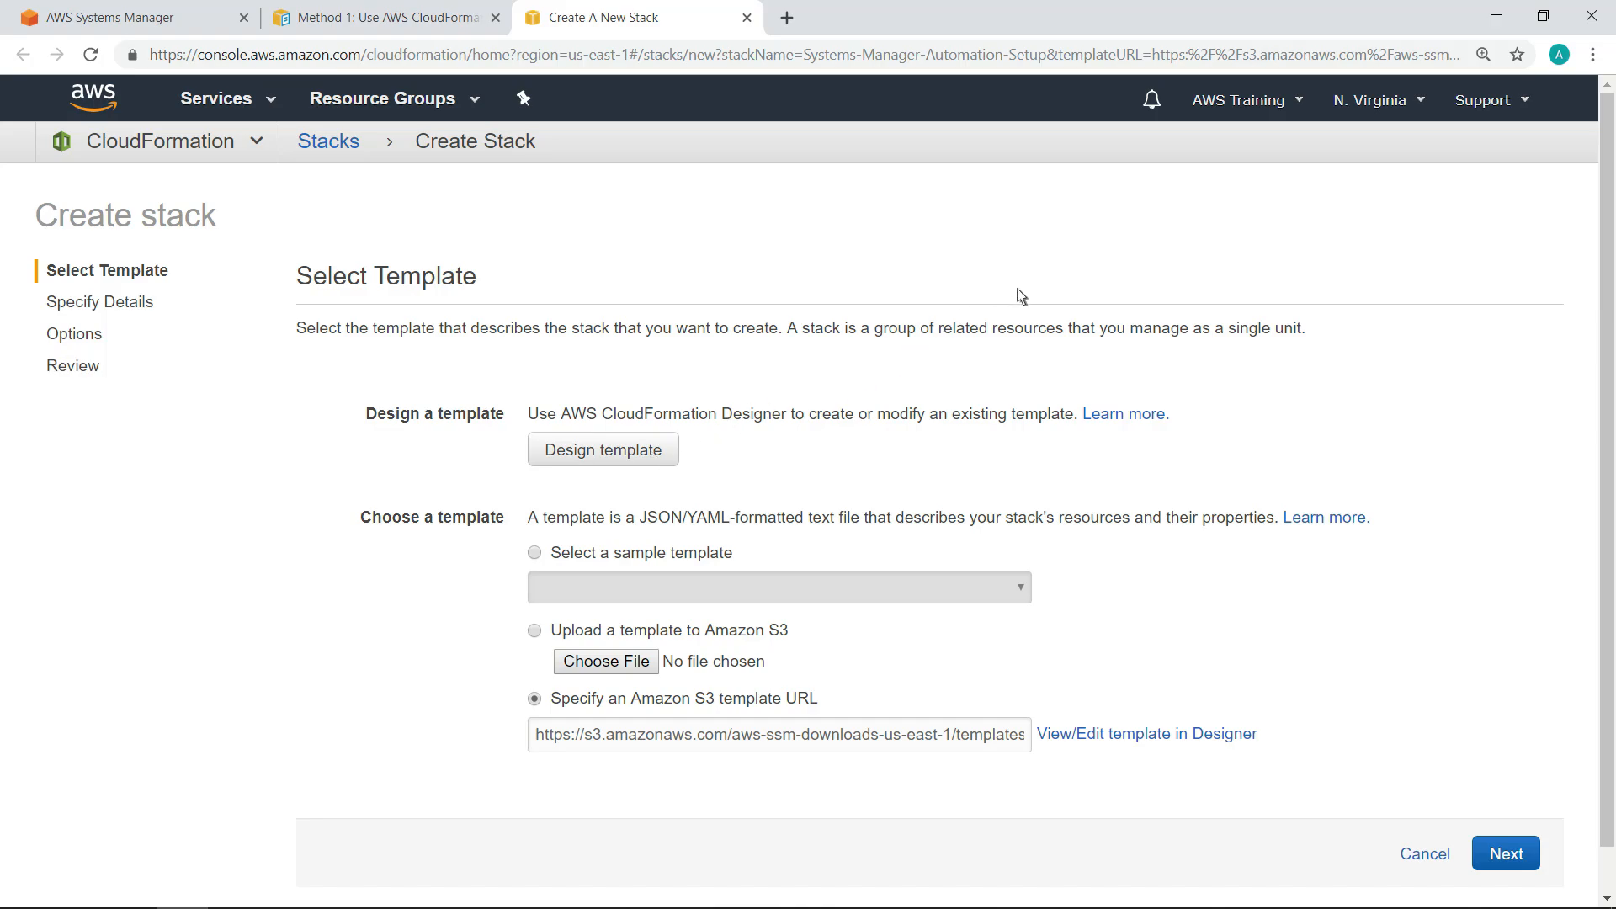
Switch the console to the Ohio region and step through the stack details and options to review
click(1370, 99)
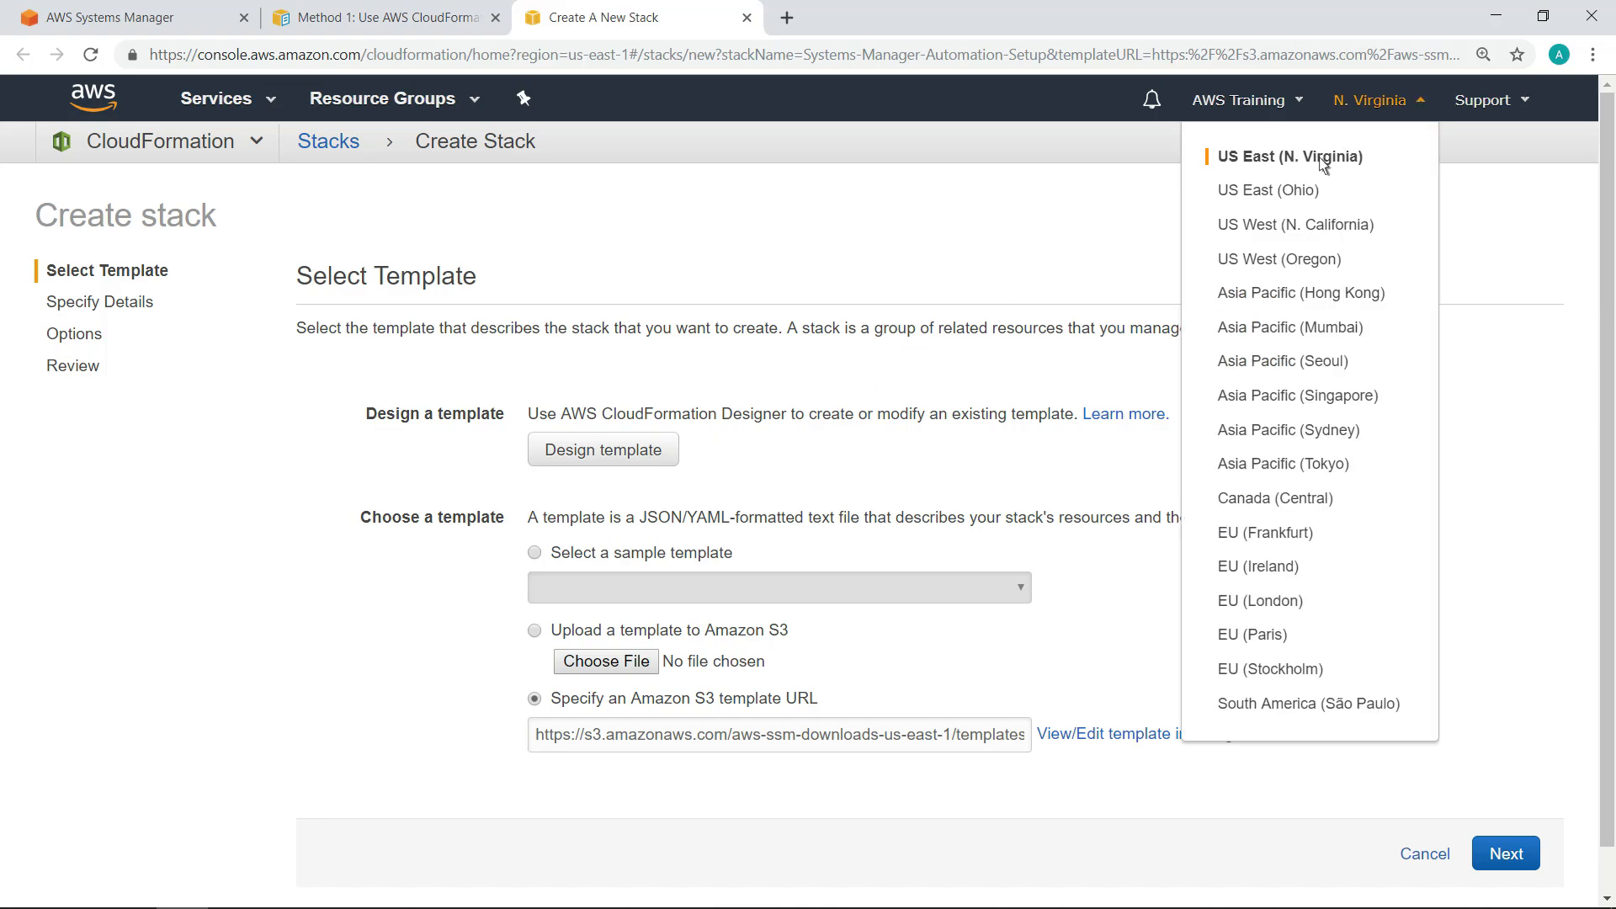
click(1269, 190)
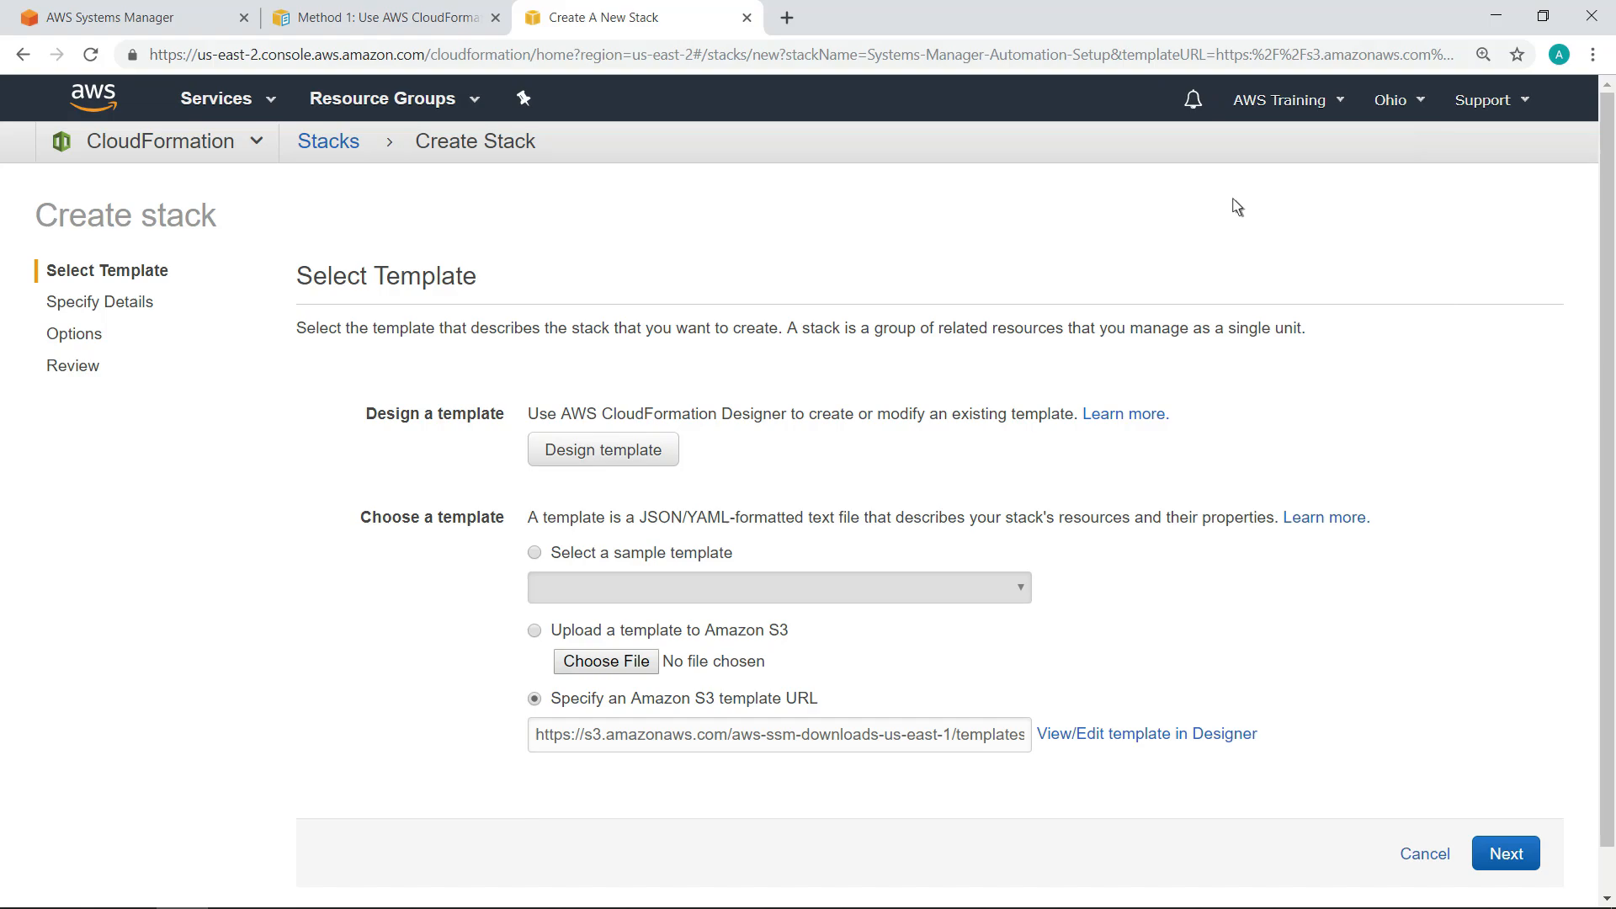
mouse_move(1349, 489)
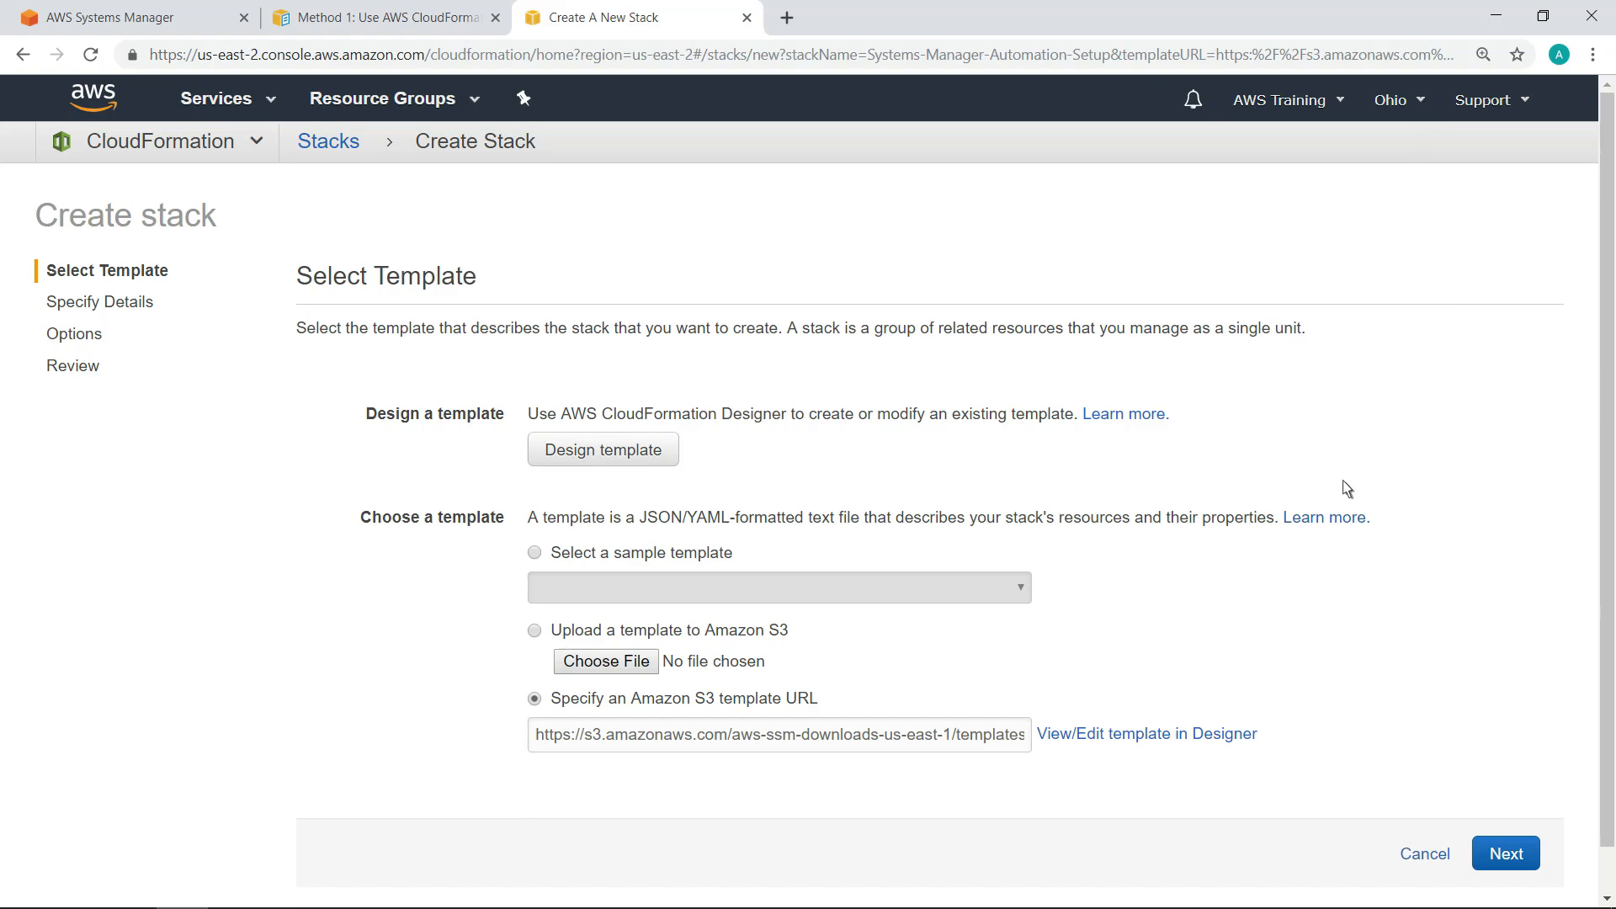
click(1504, 852)
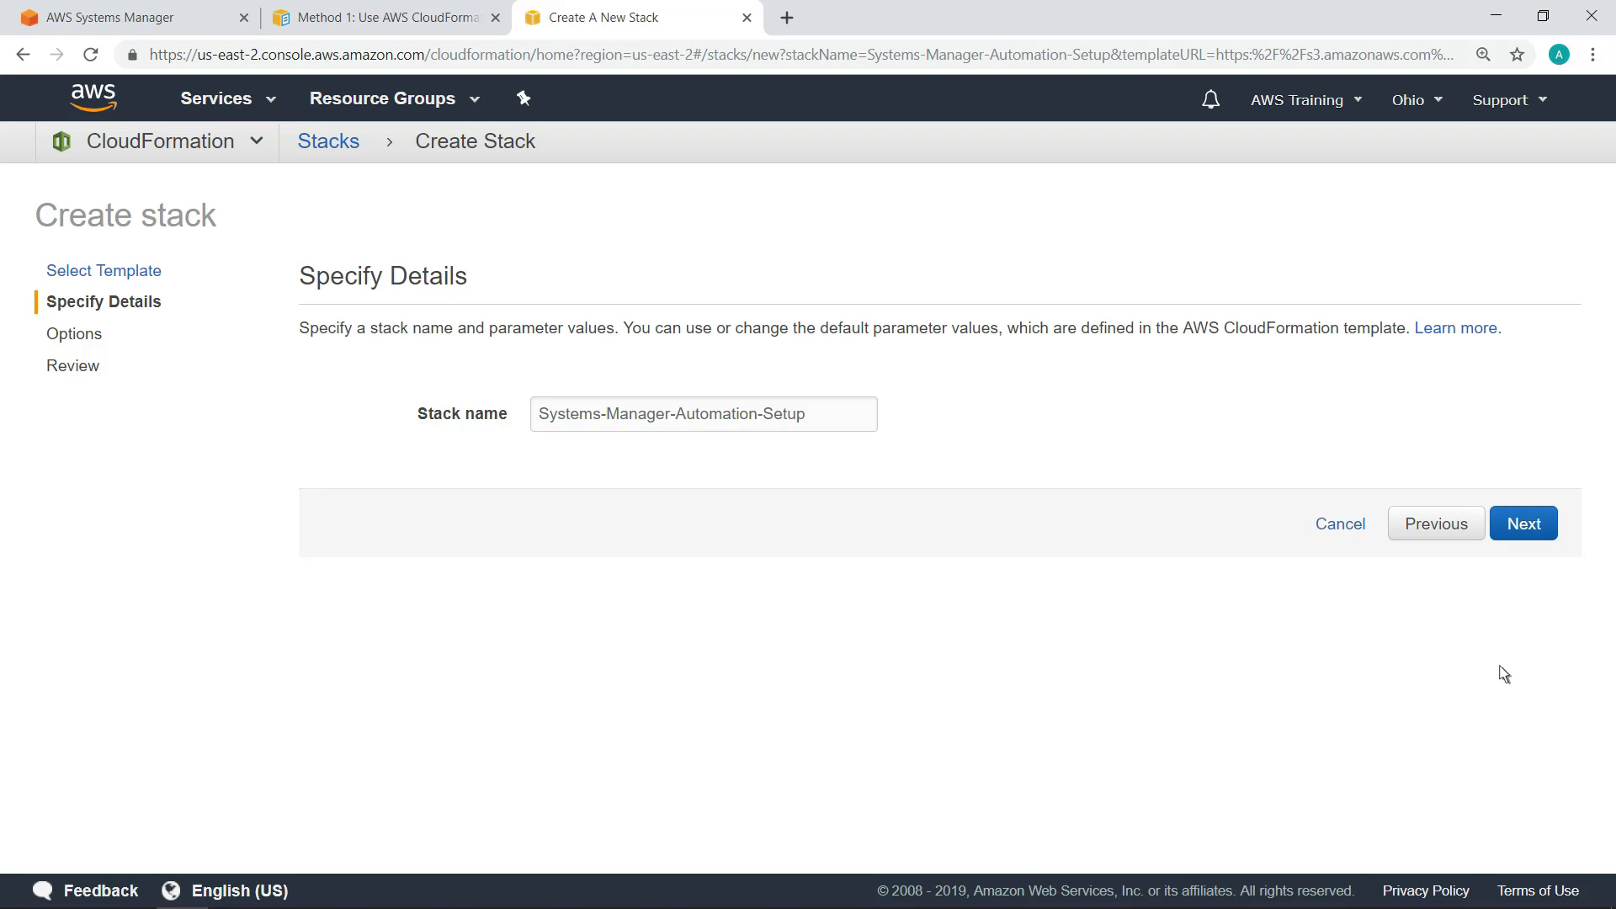
click(1522, 522)
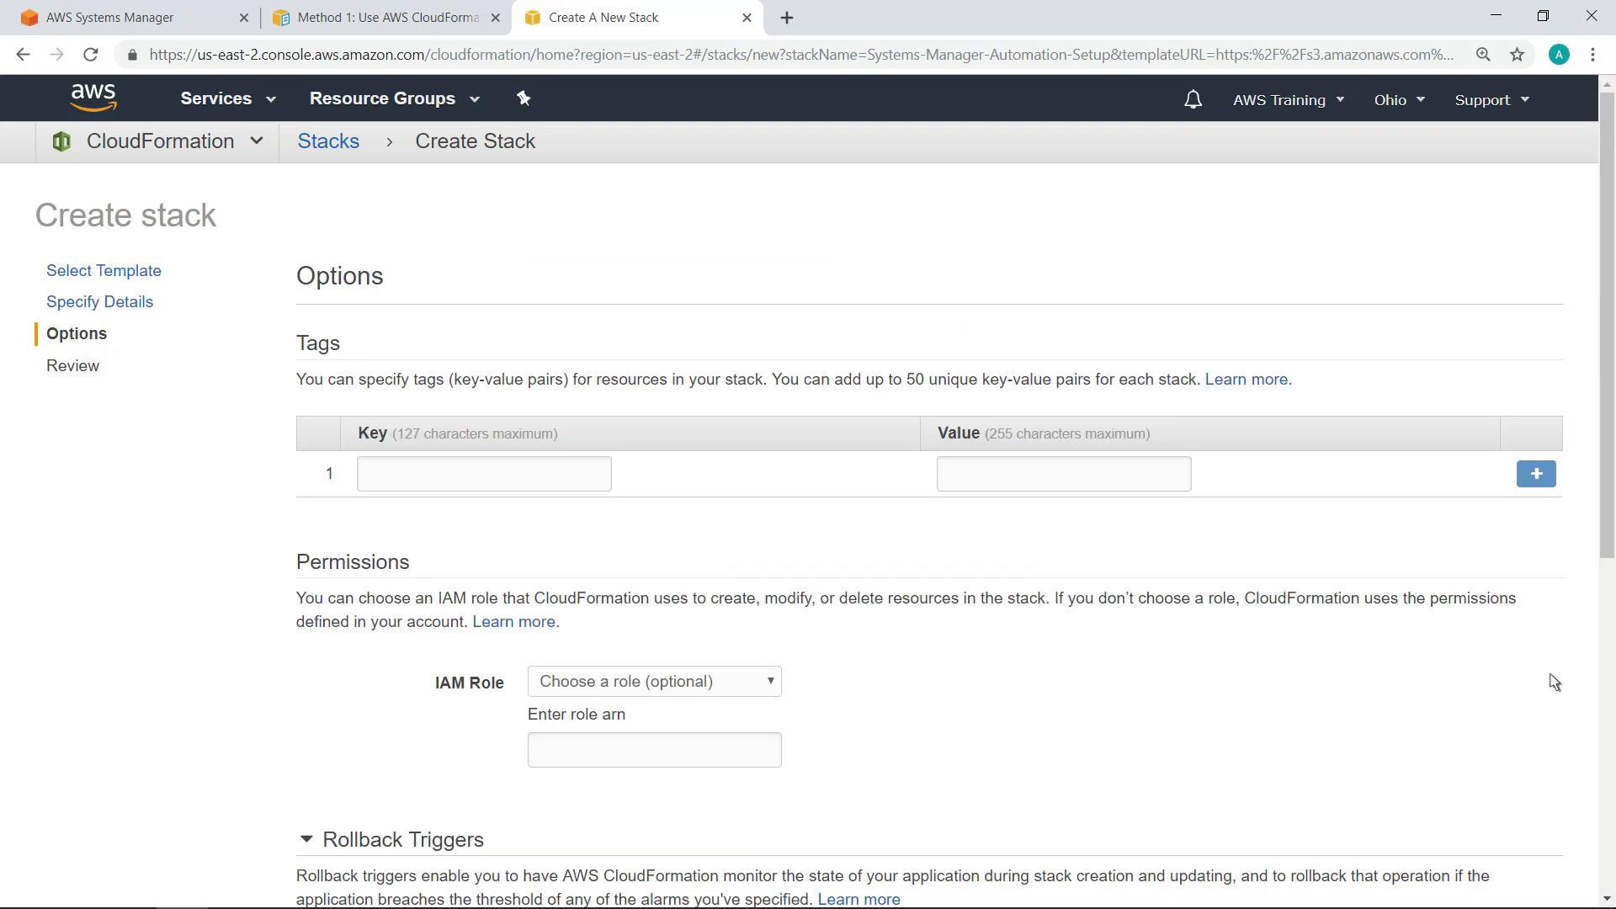
scroll(down, 3)
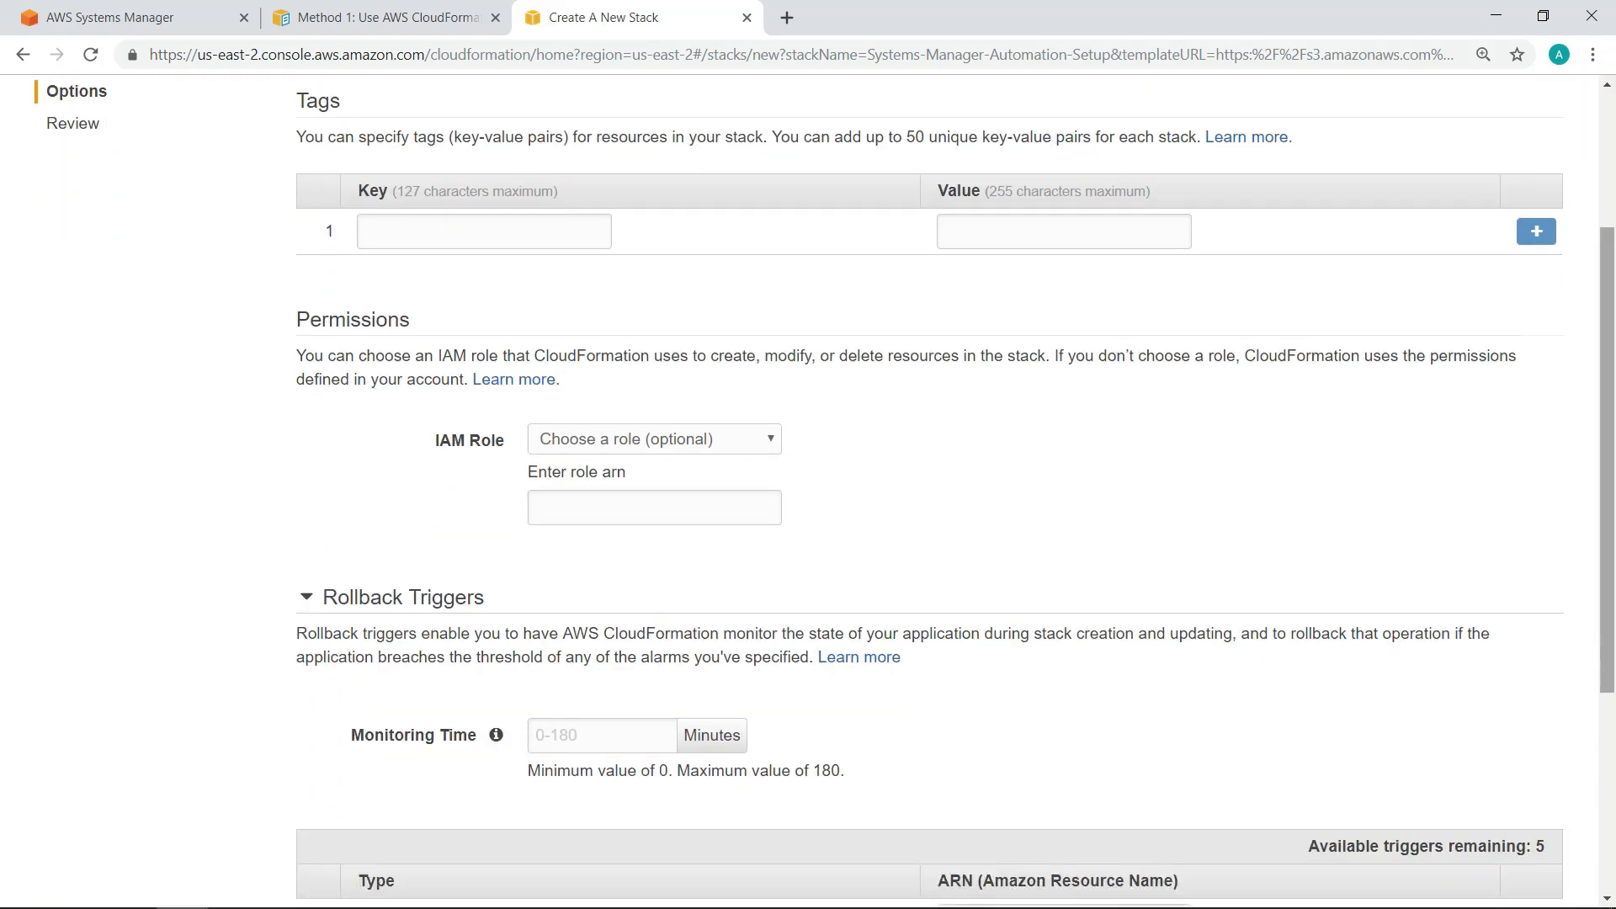
scroll(down, 3)
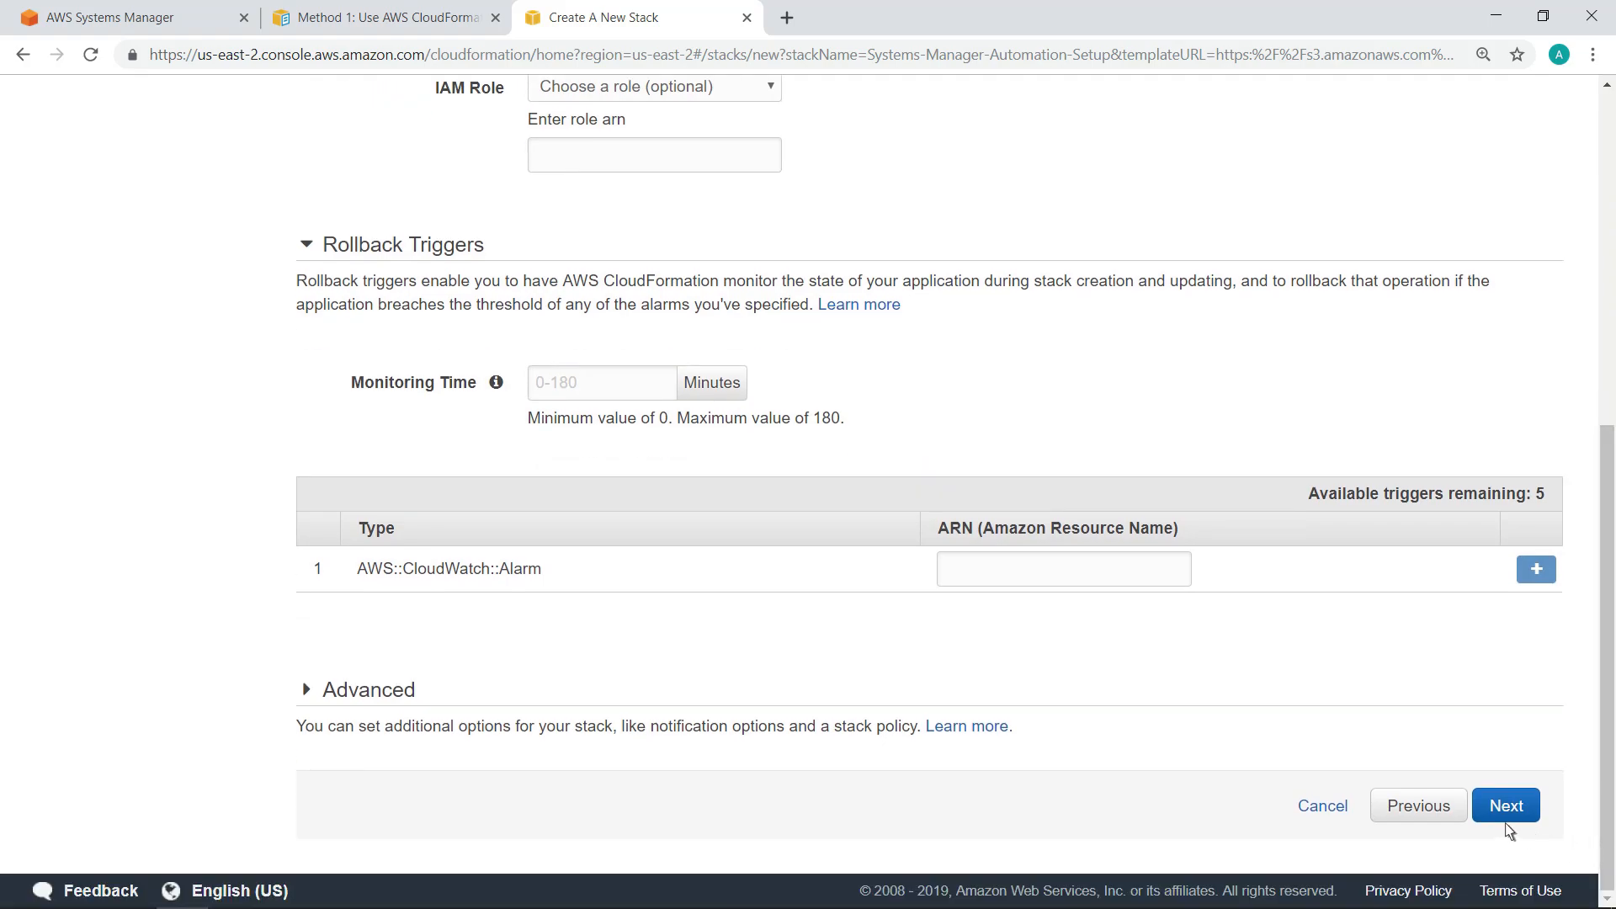
click(1505, 805)
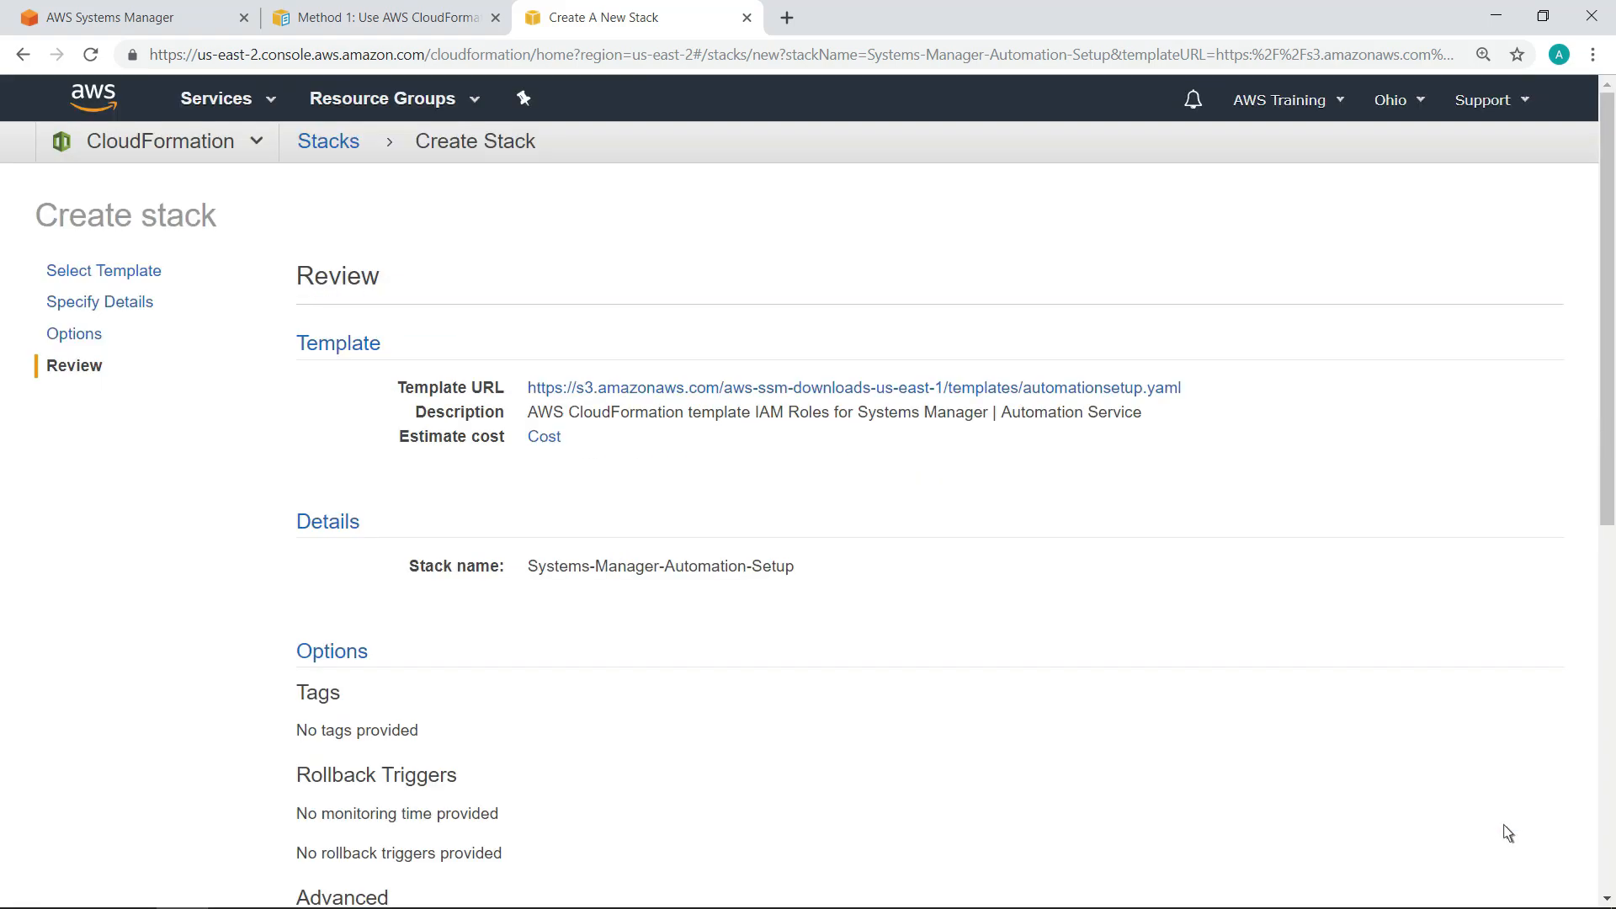
Acknowledge IAM resource creation and create the Systems-Manager-Automation-Setup stack
scroll(down, 3)
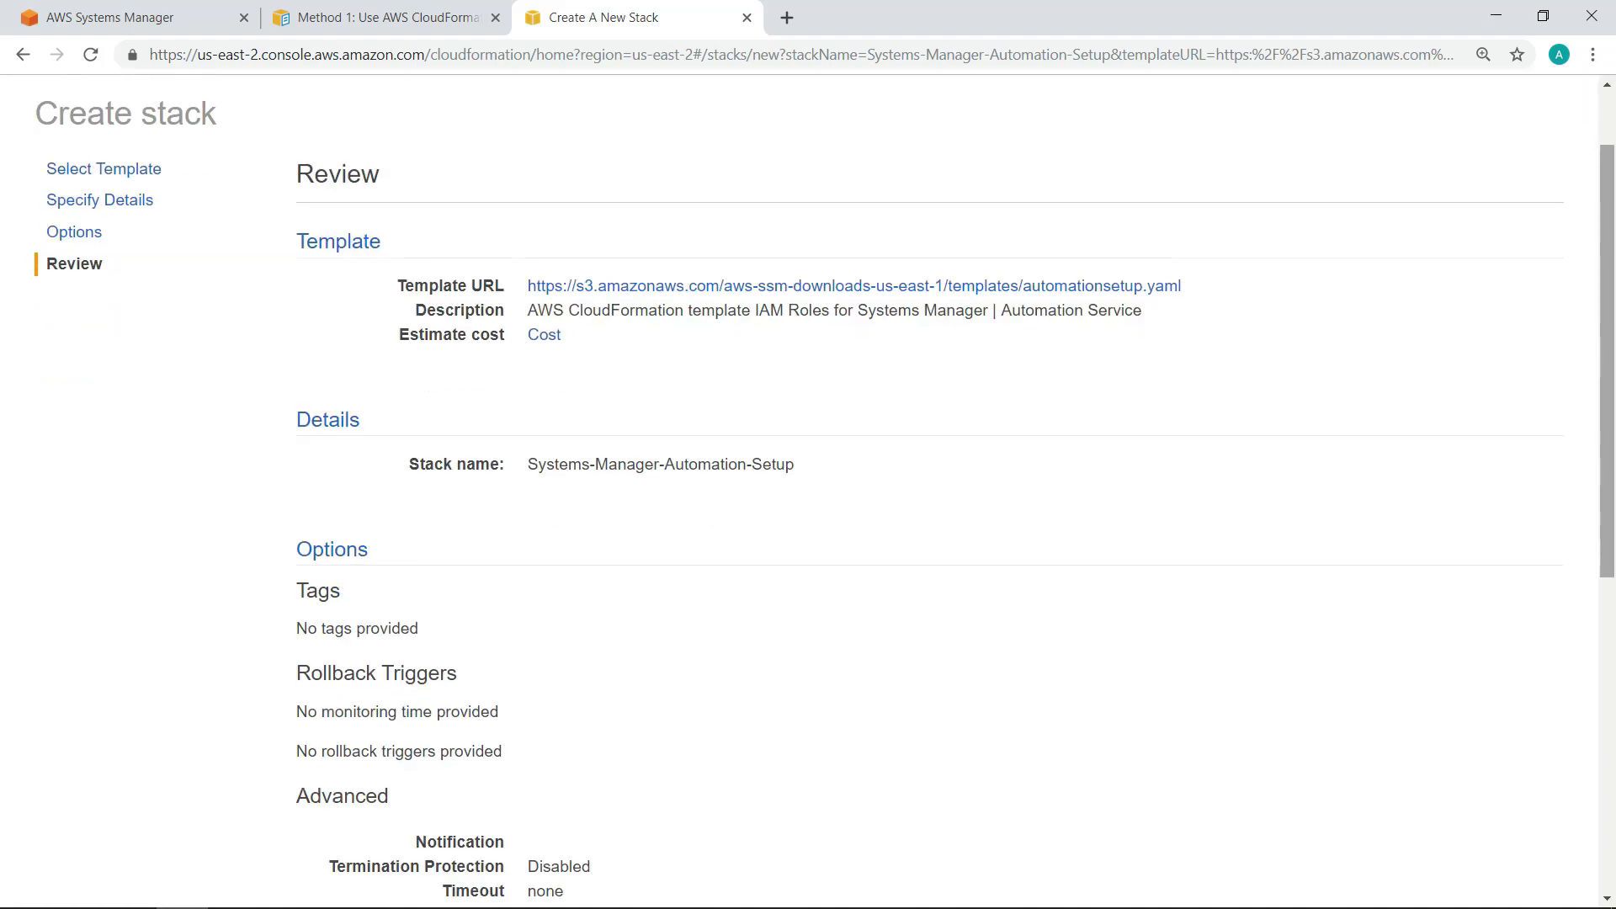
scroll(down, 3)
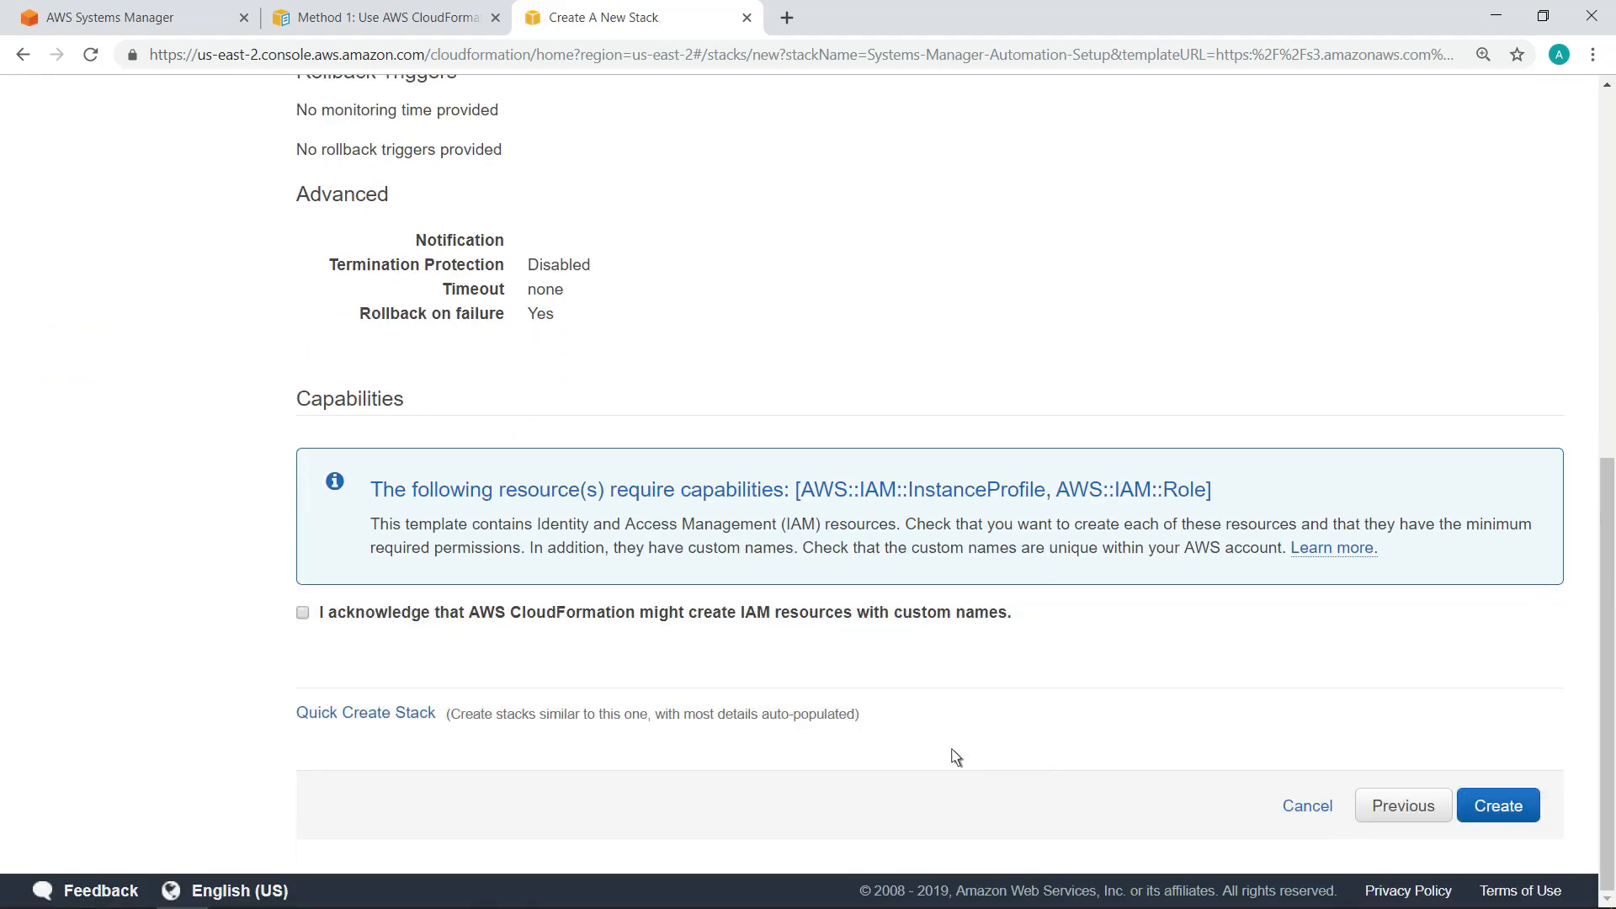
click(303, 613)
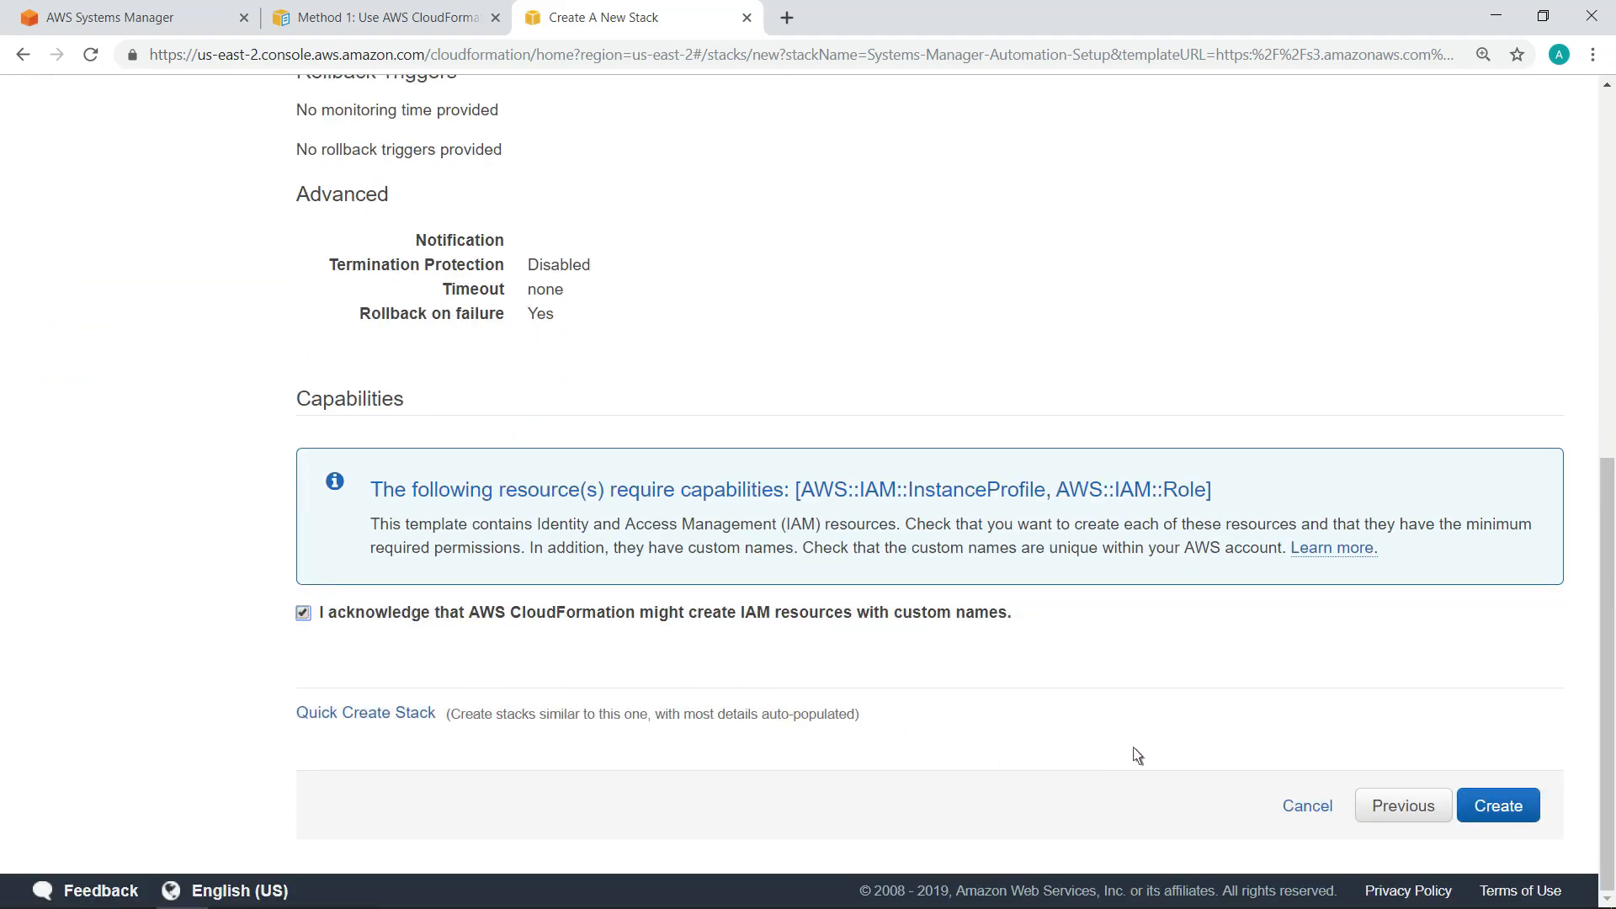
click(1495, 805)
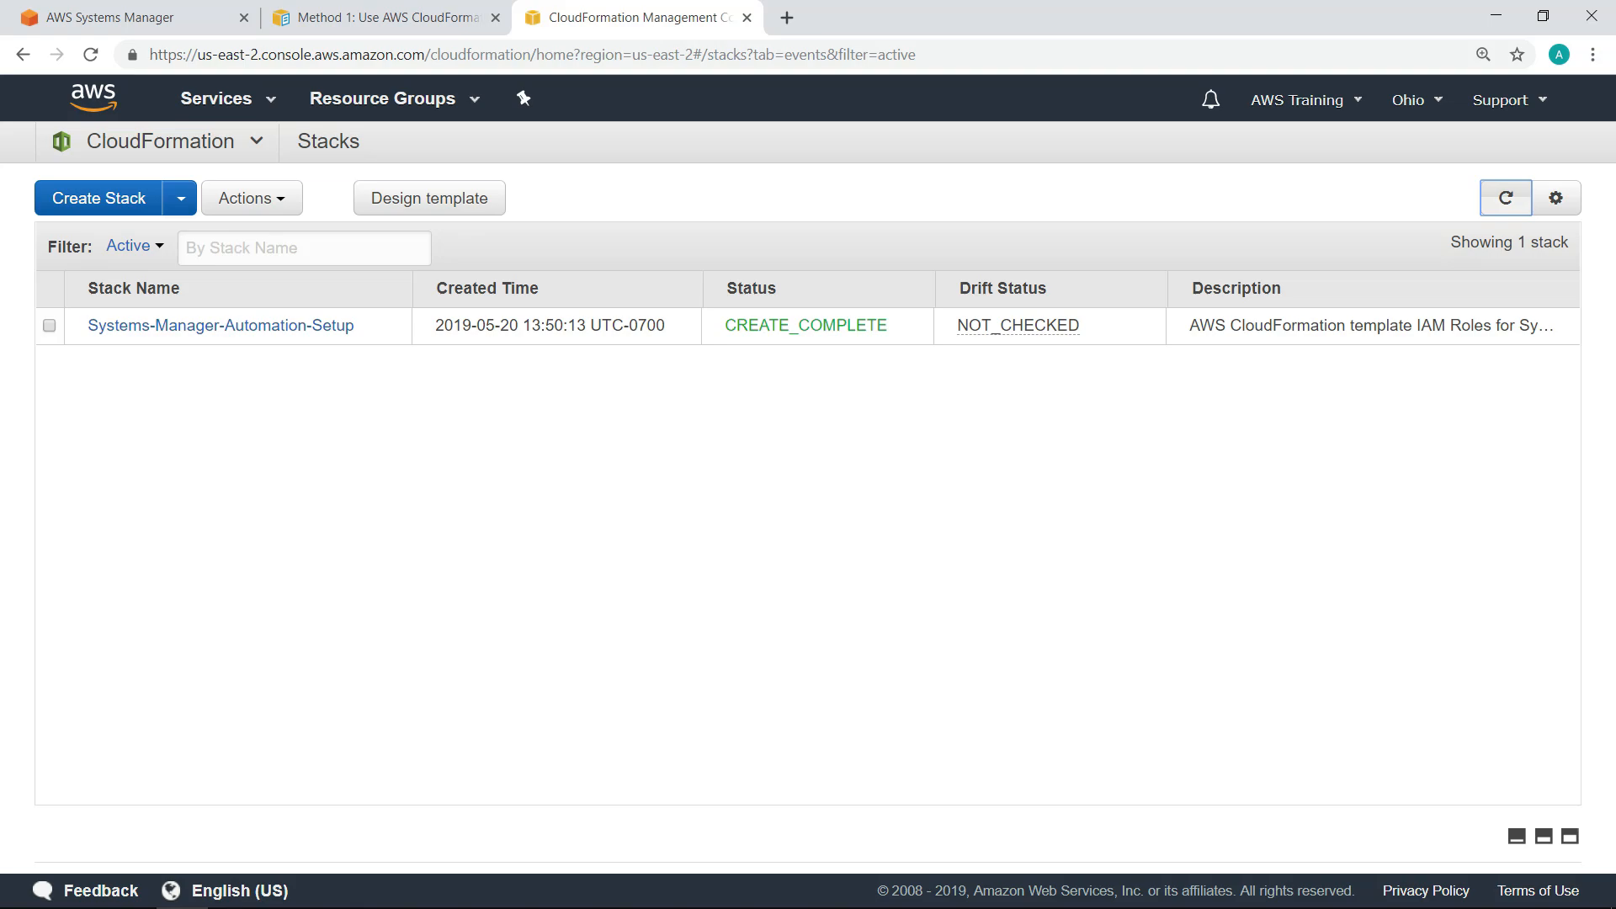
mouse_move(369, 172)
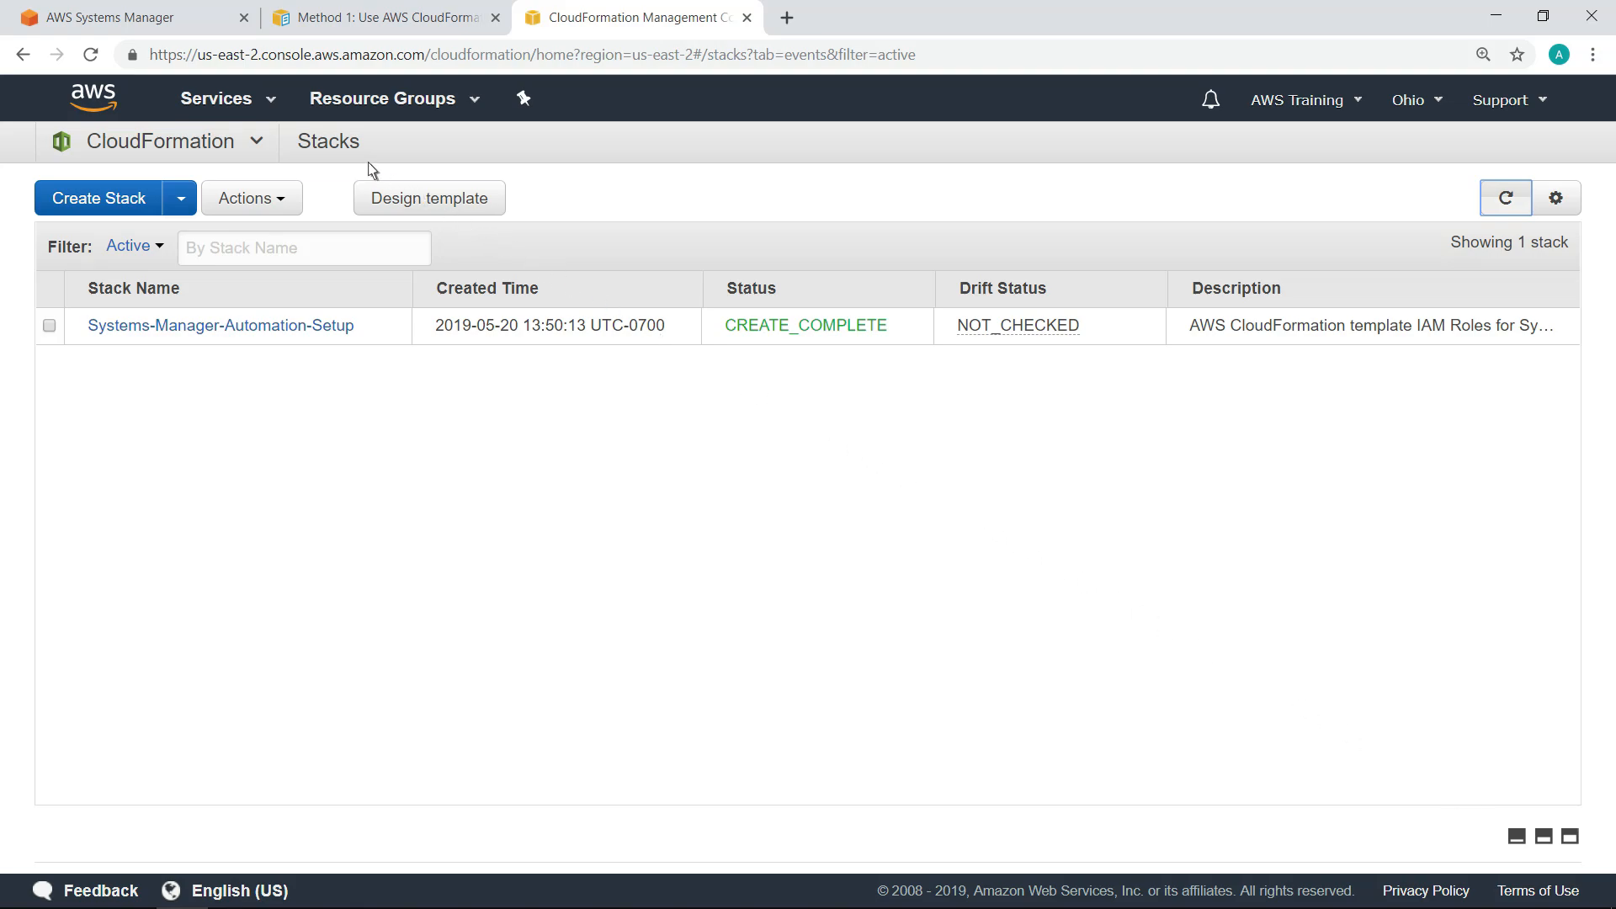
Copy the DevTestImage AMI ID from the EC2 AMIs list and return to Systems Manager
click(217, 100)
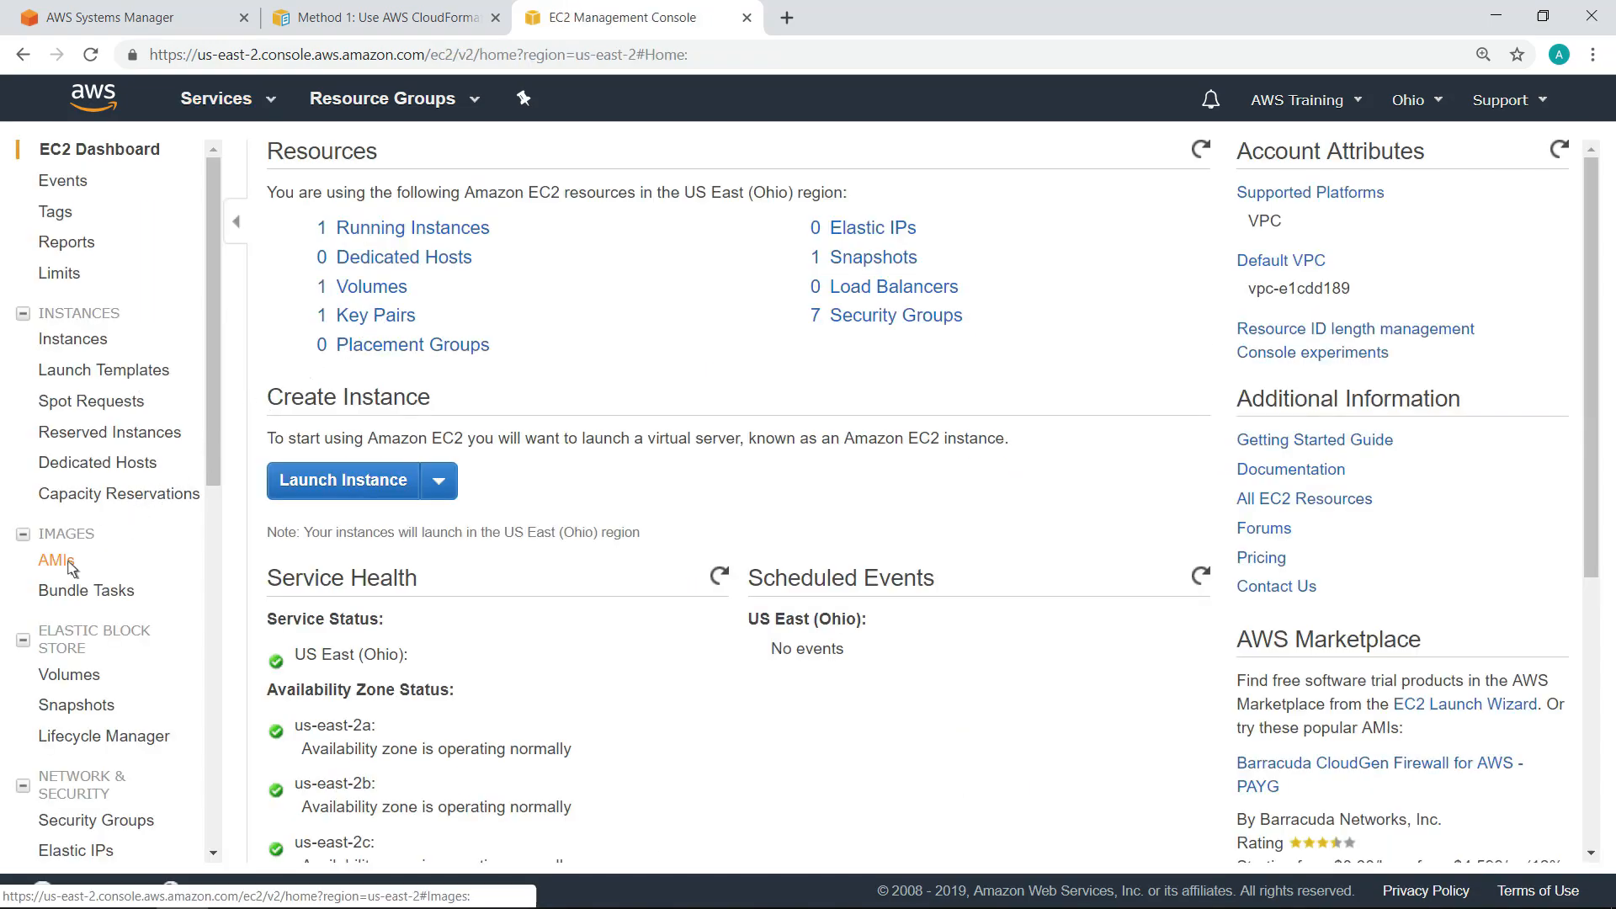
click(58, 559)
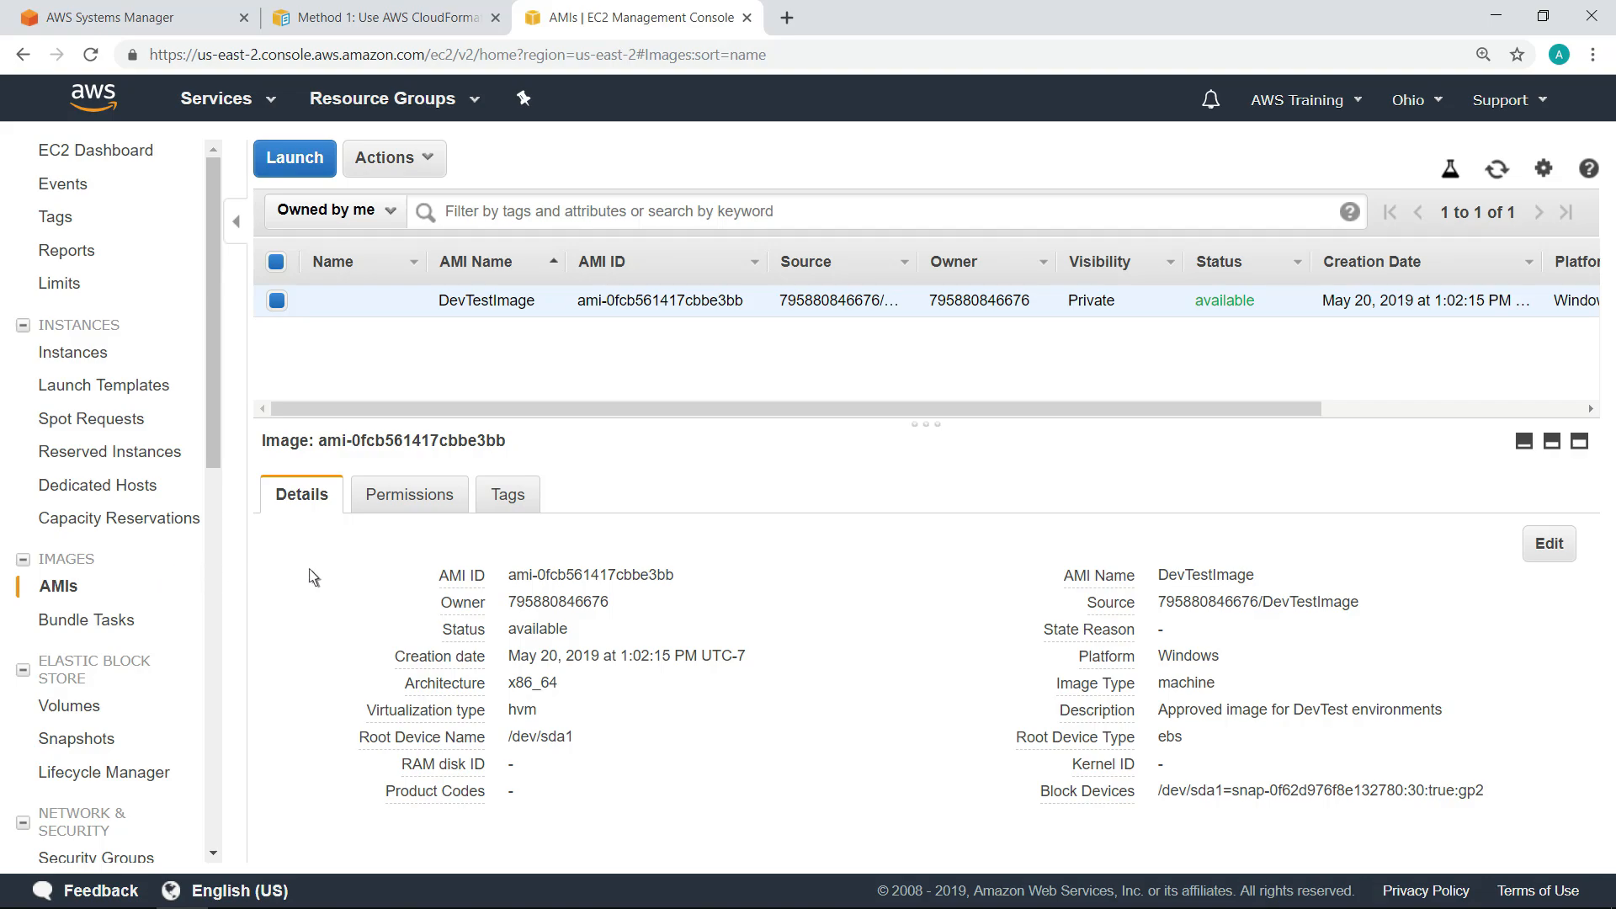
click(692, 576)
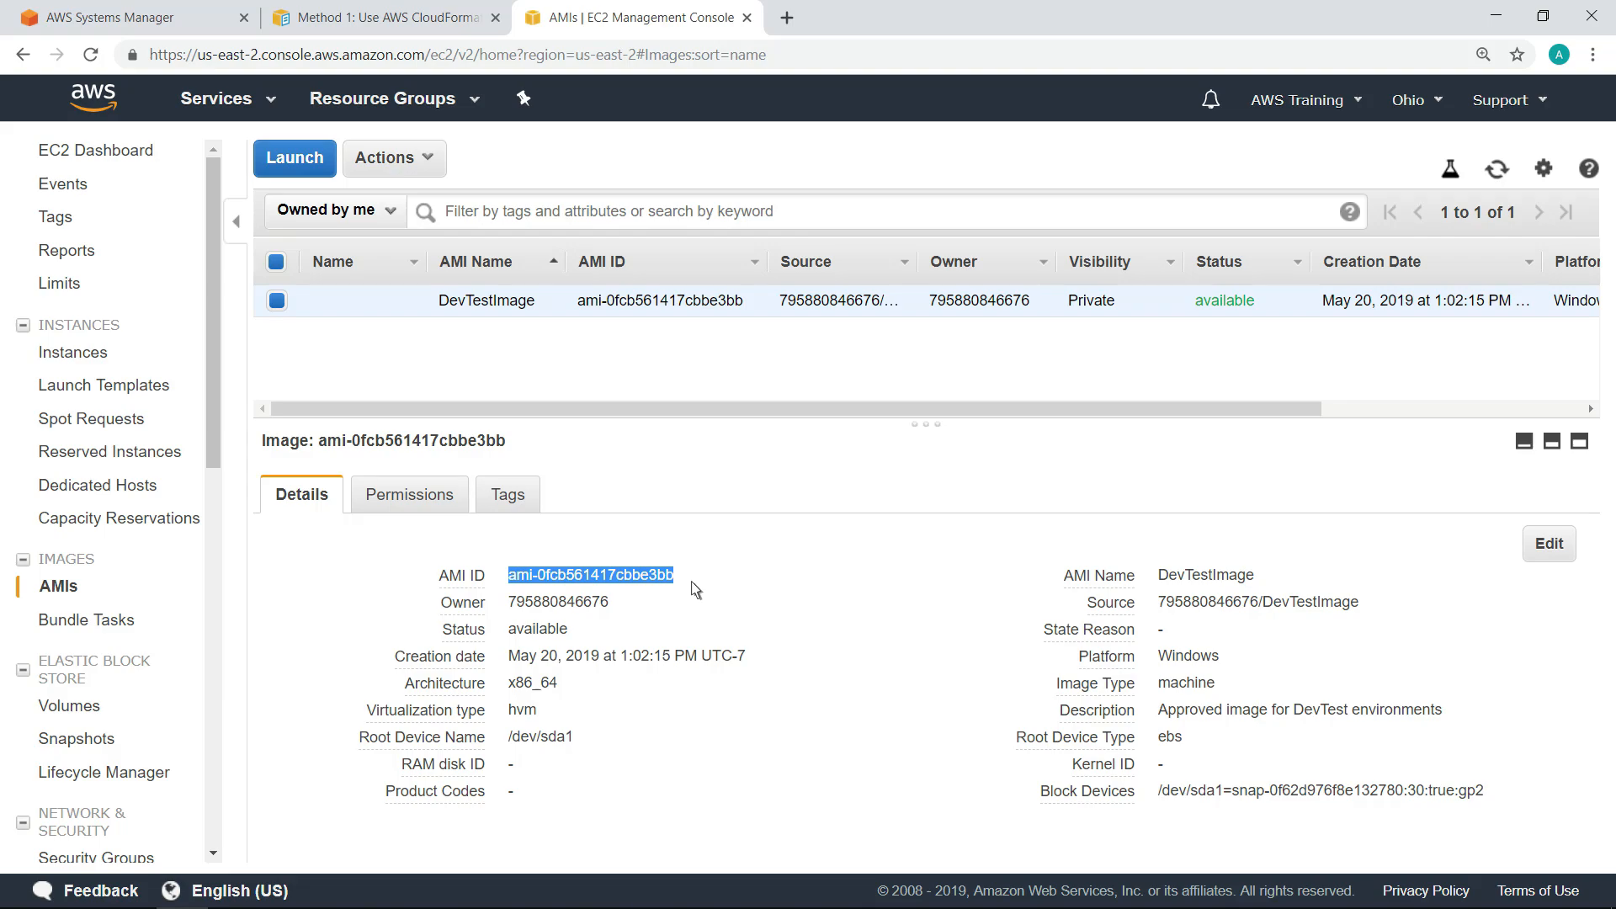
mouse_move(141, 62)
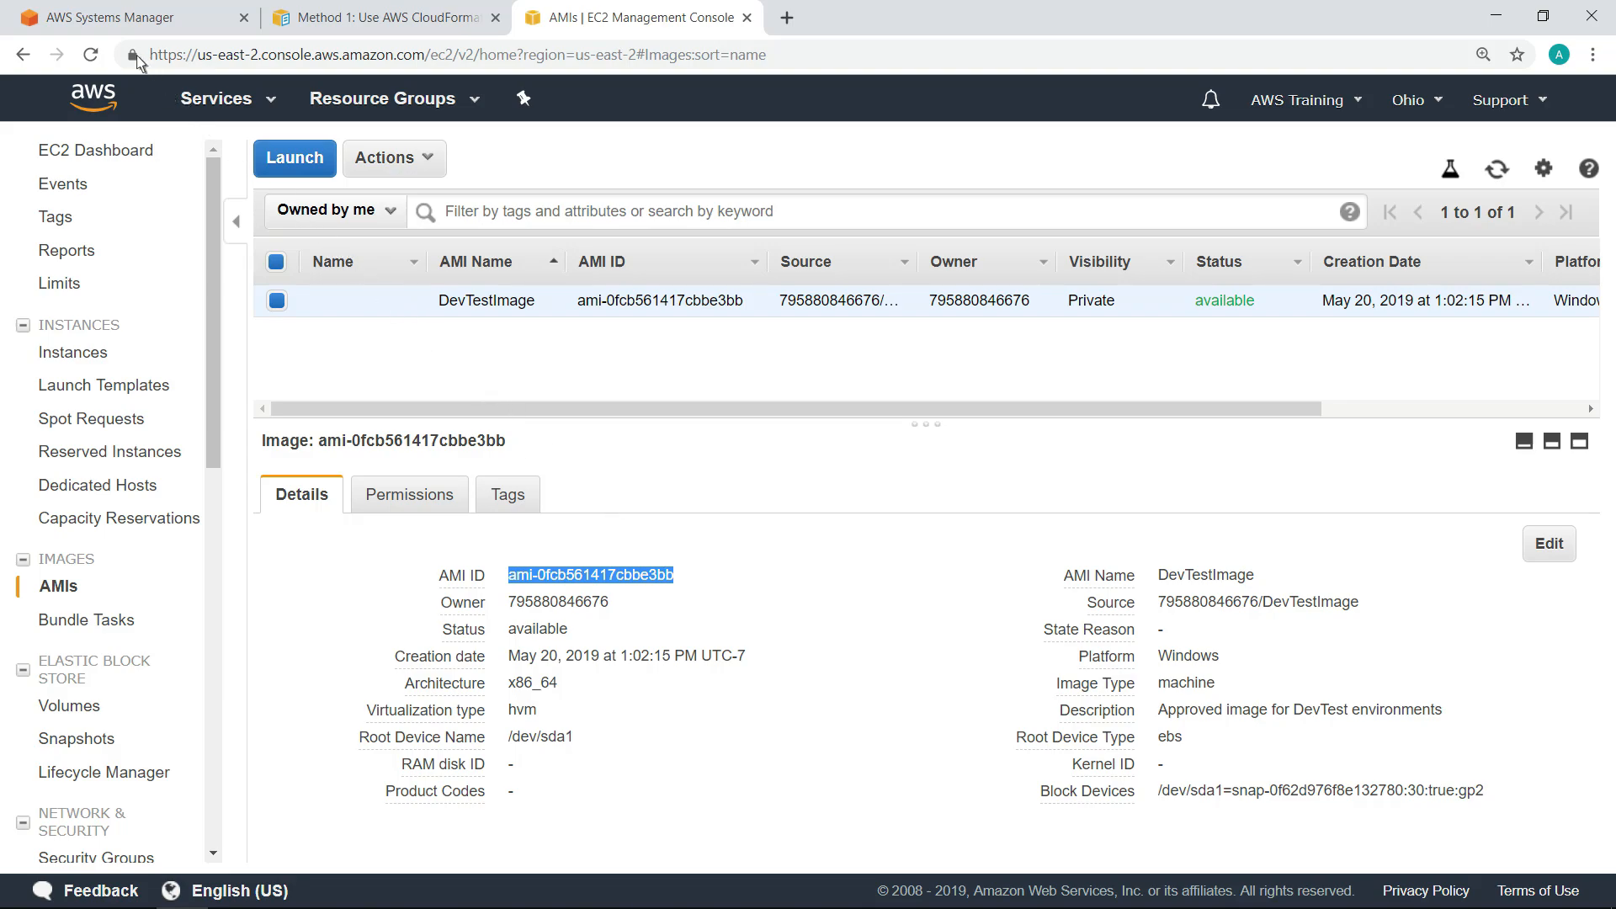
click(117, 17)
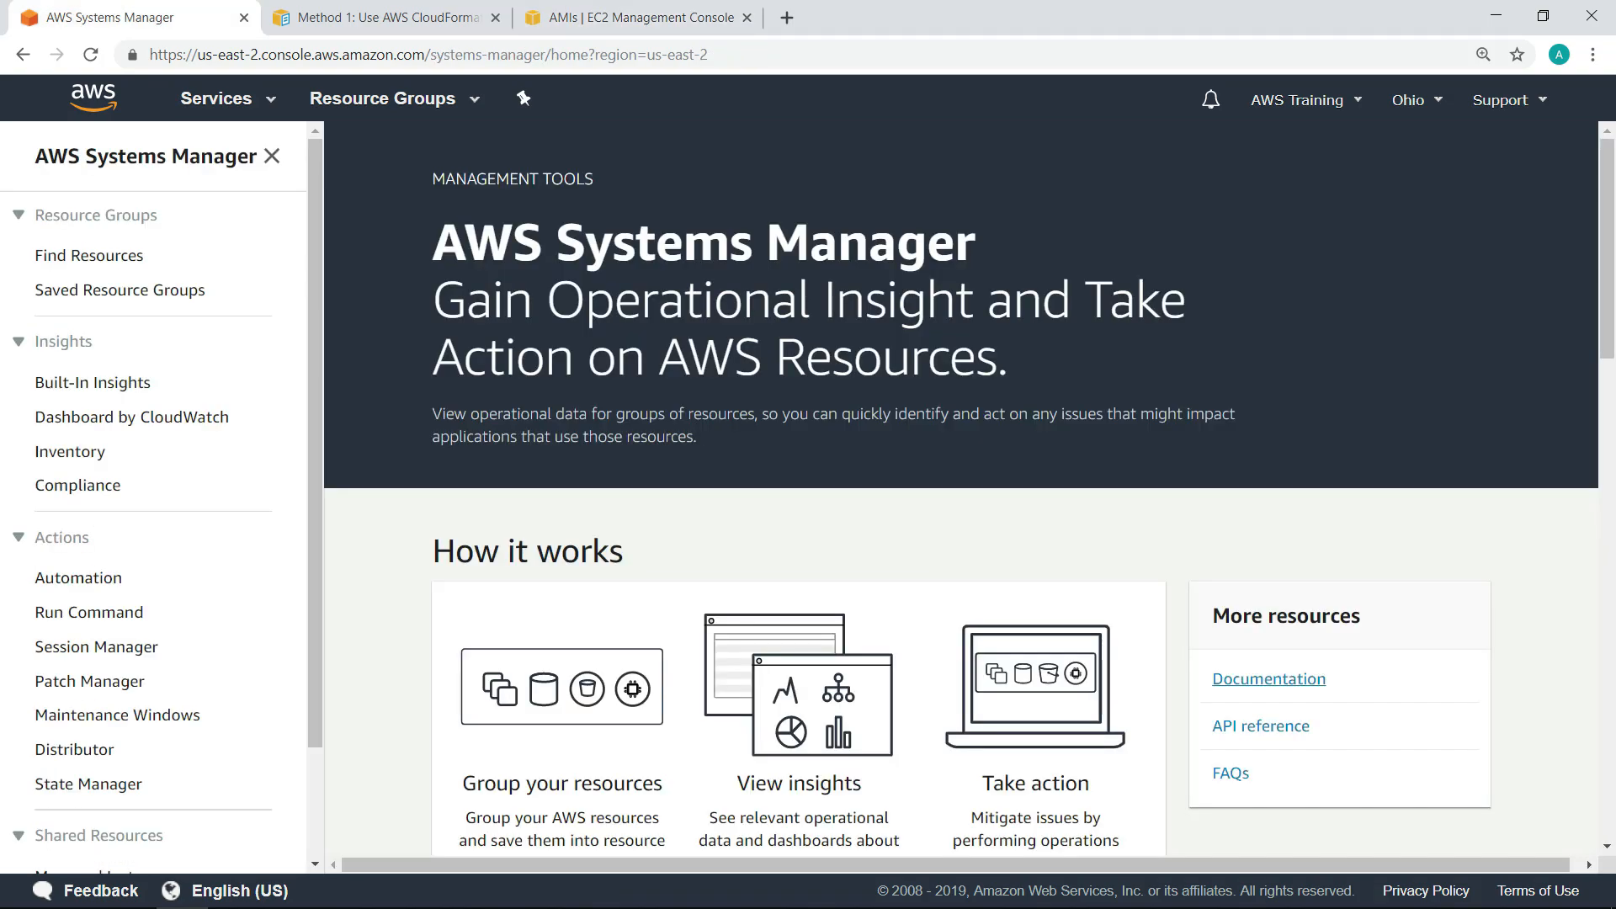
mouse_move(113, 585)
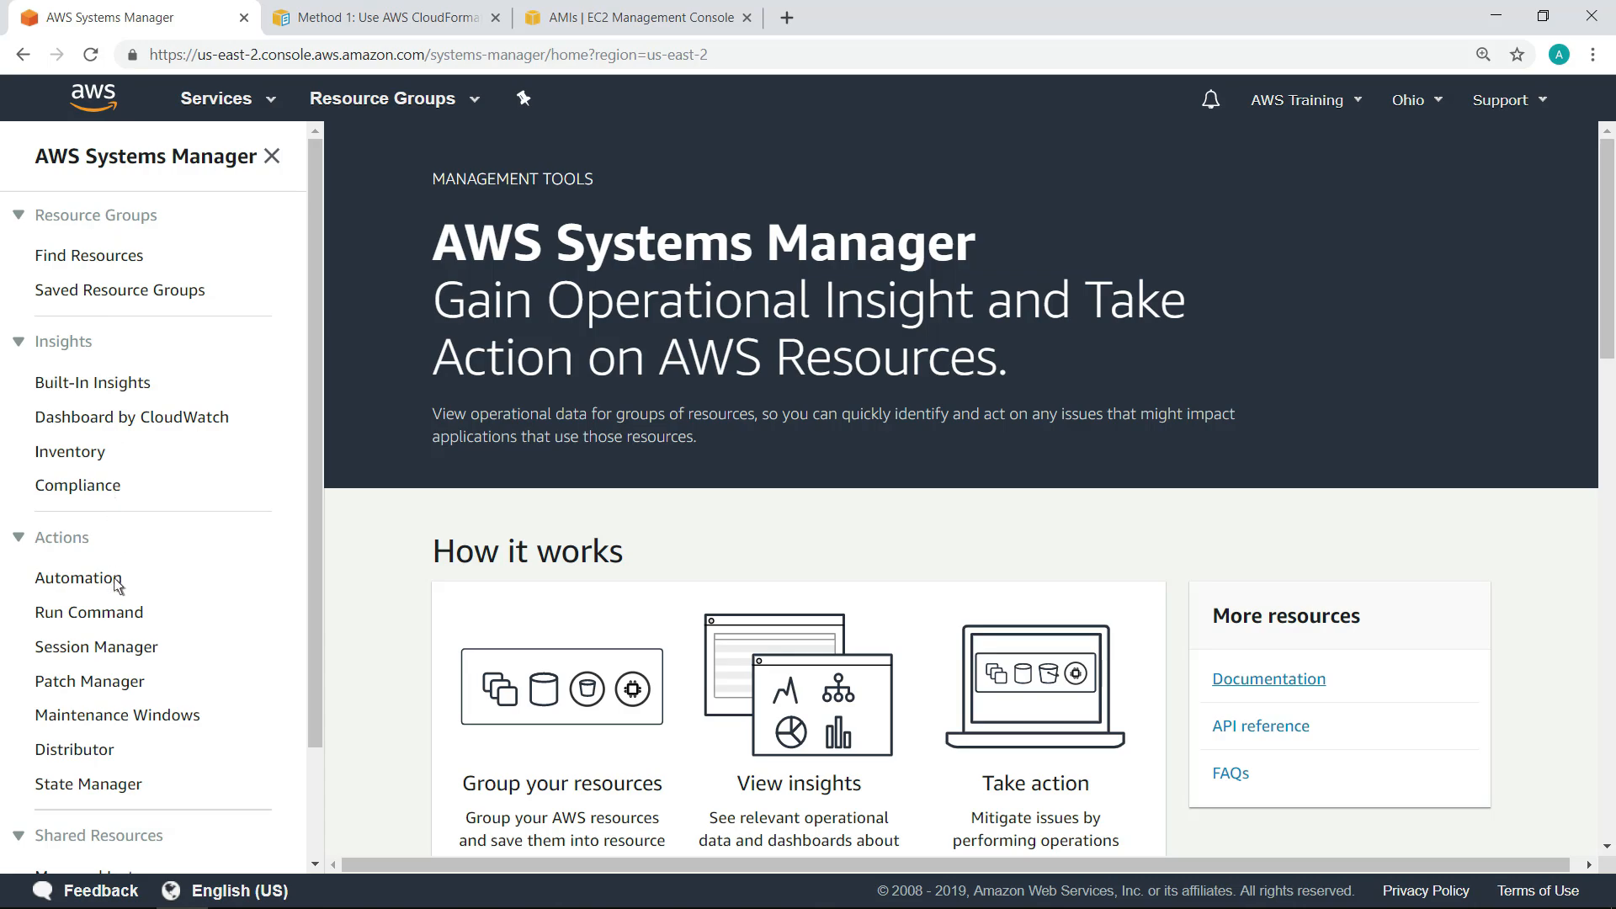
Start a new automation execution using the AWS-UpdateWindowsAmi document
click(79, 577)
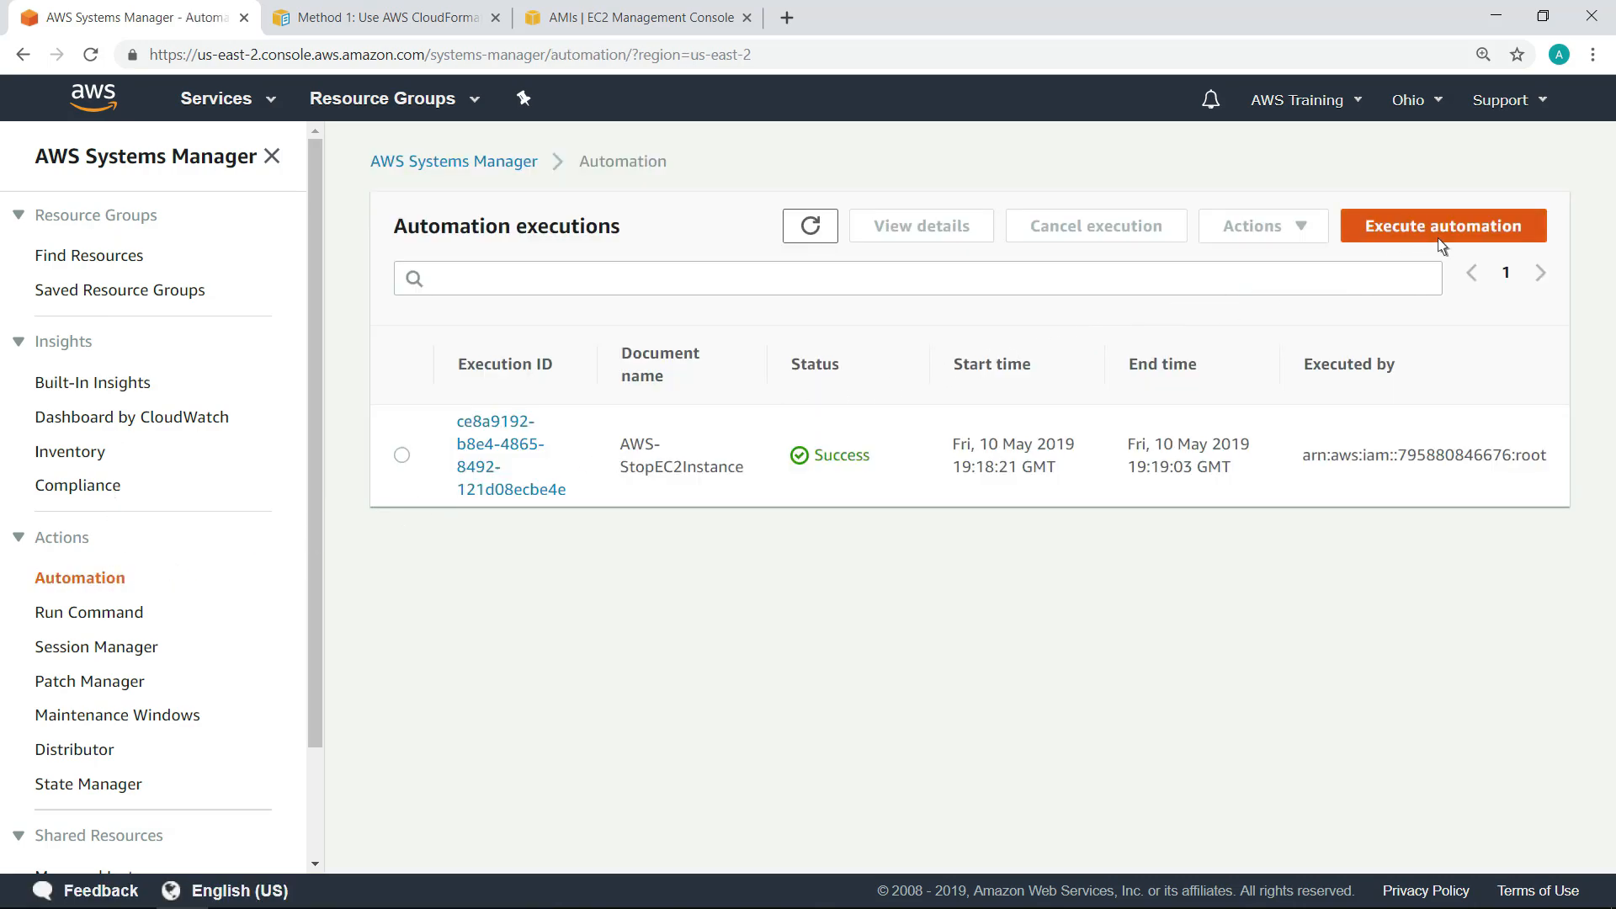
click(1443, 226)
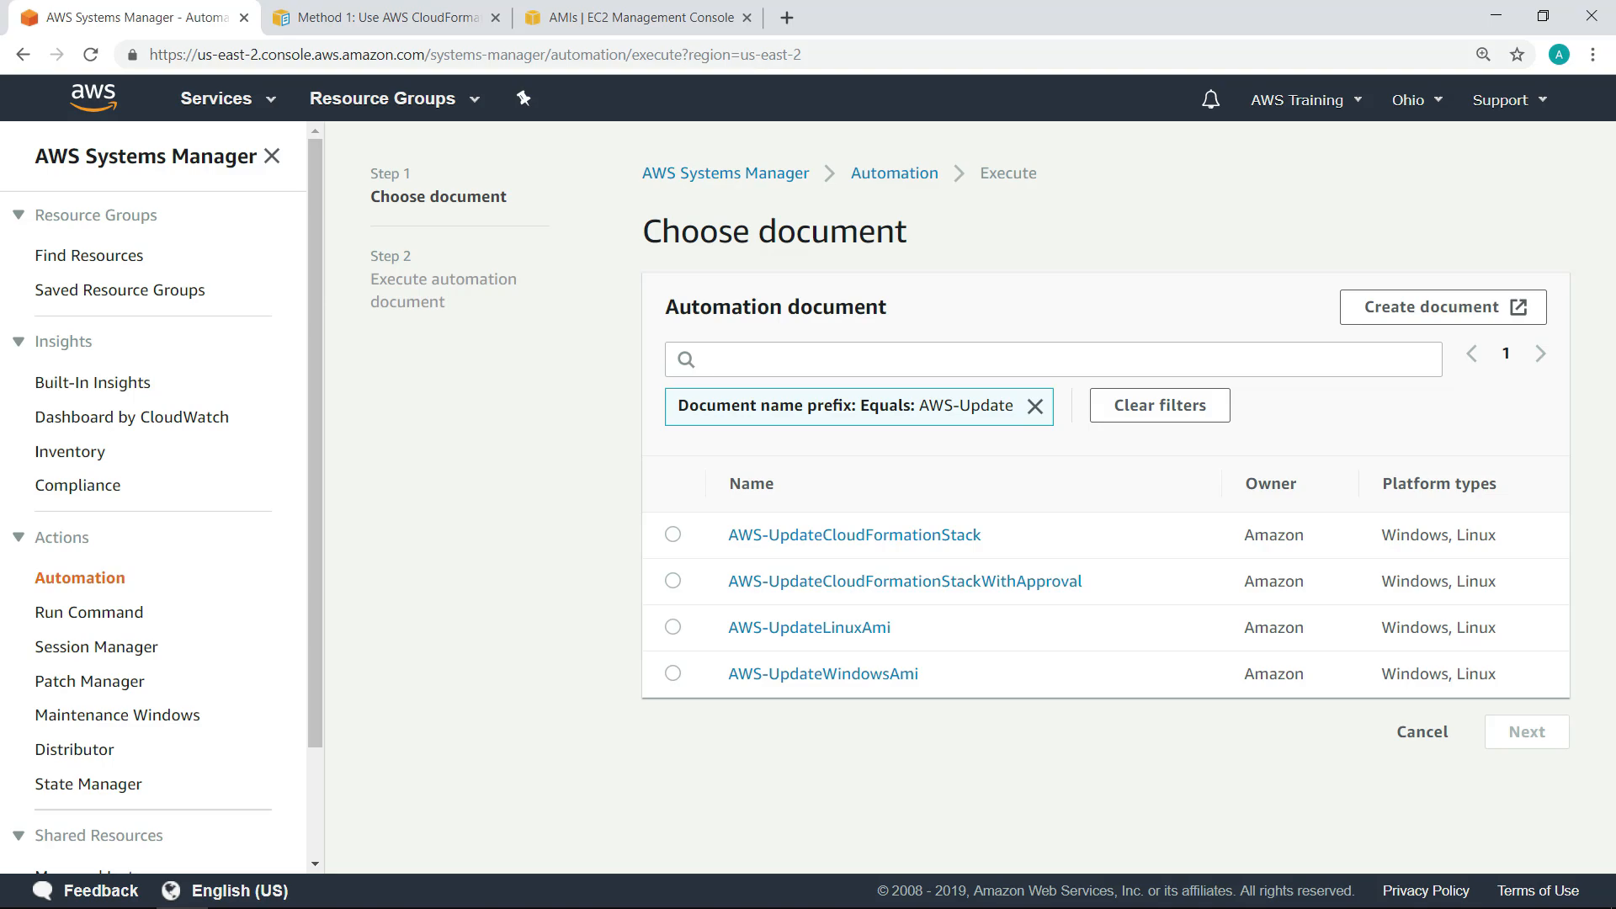
mouse_move(687, 572)
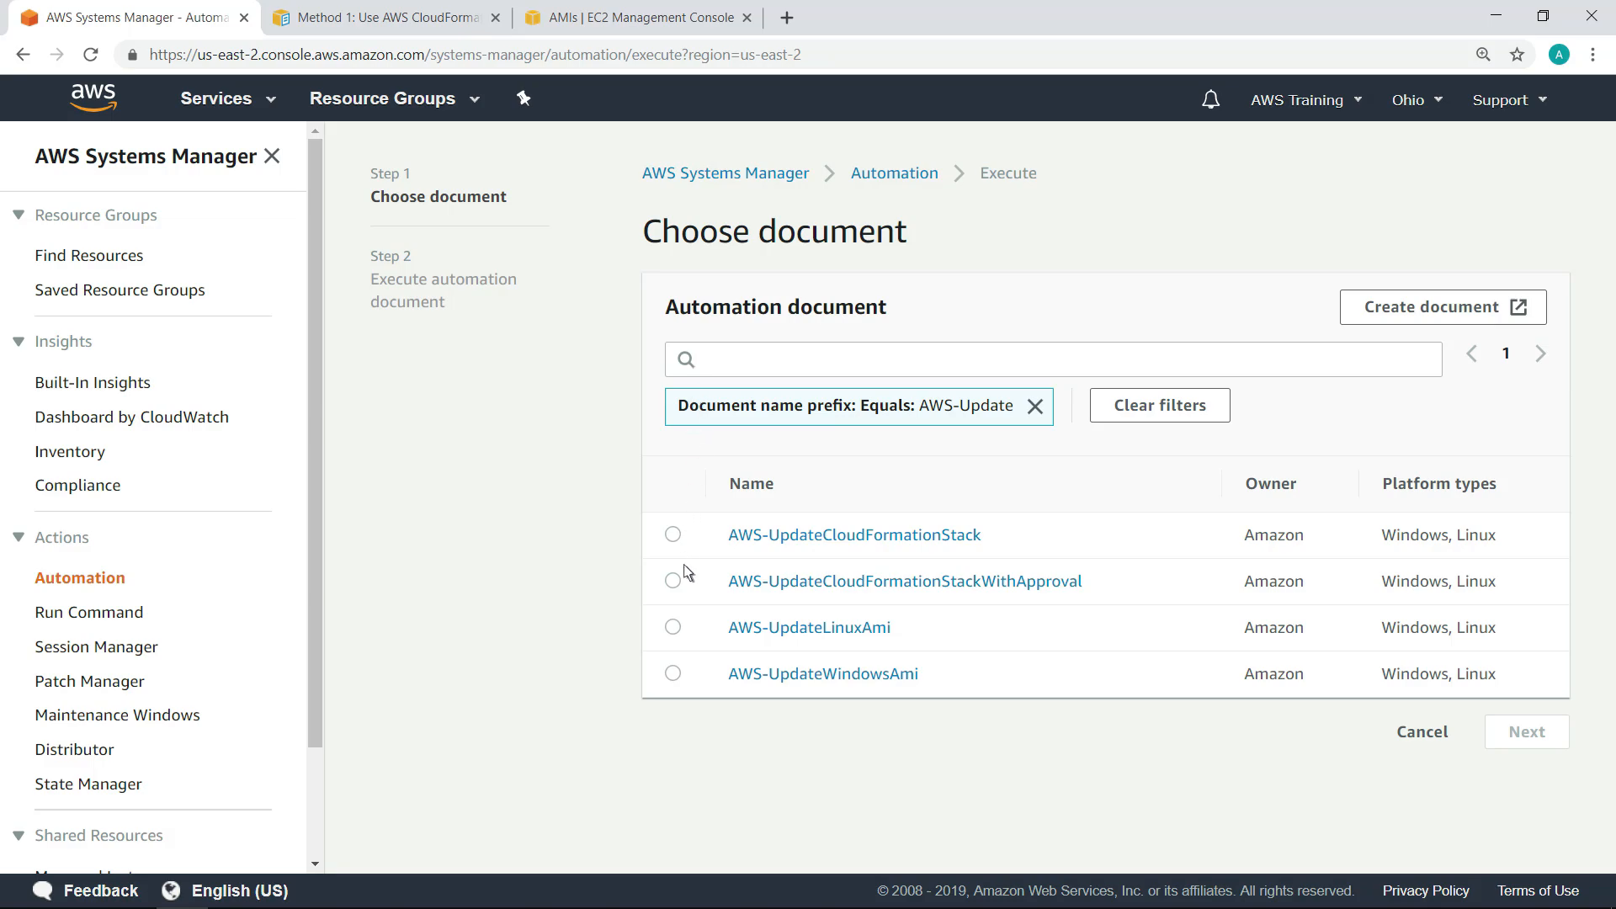
click(672, 673)
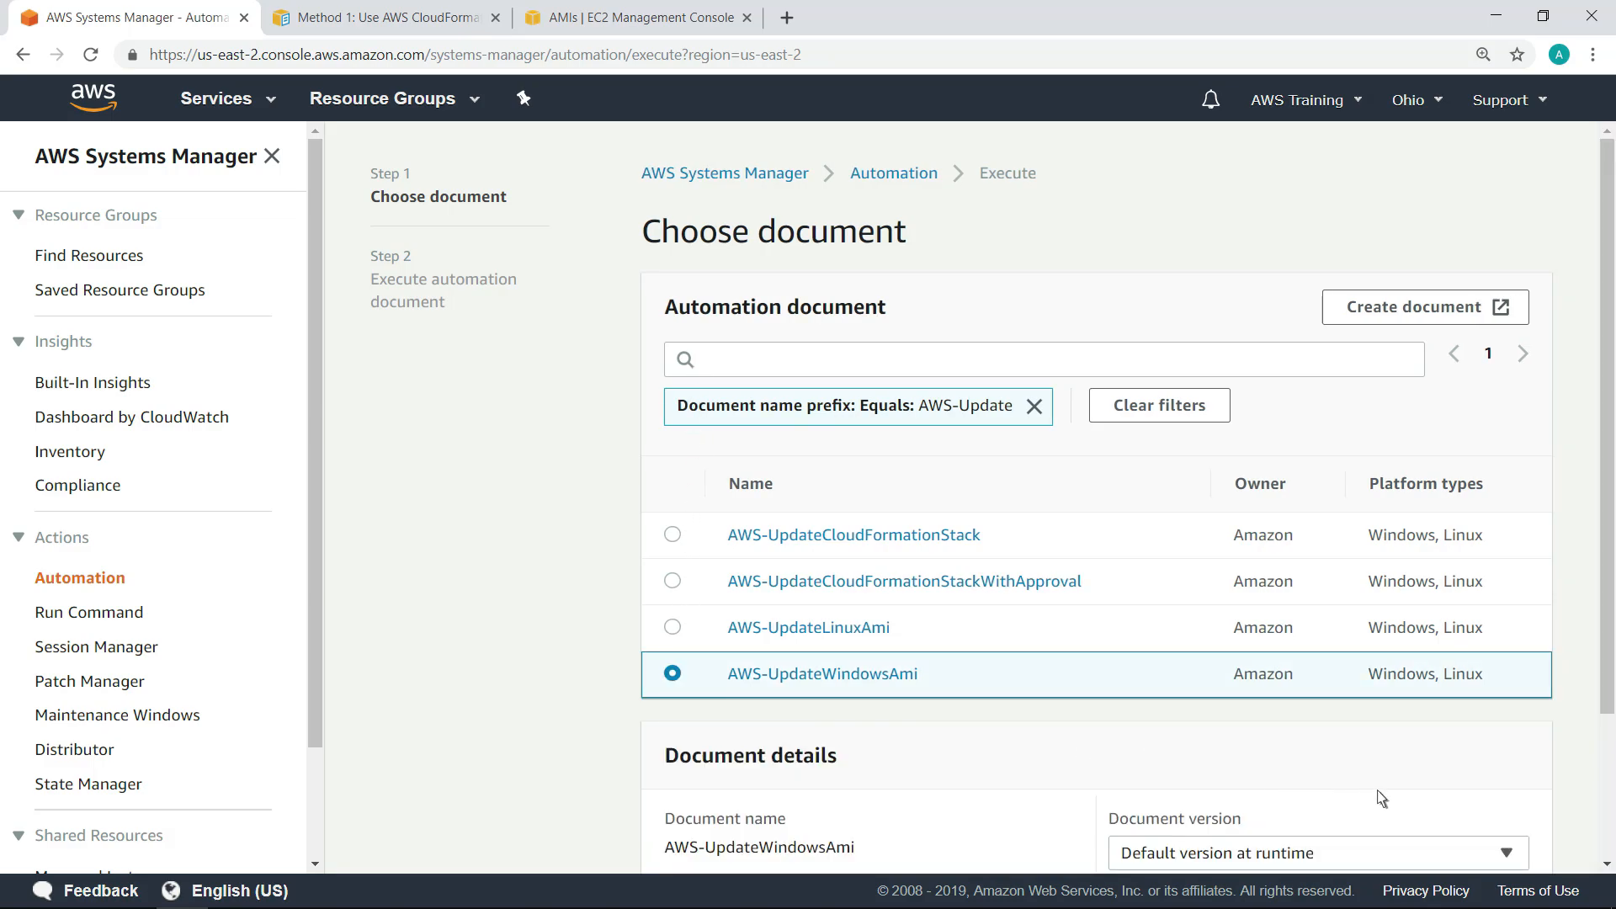
scroll(down, 3)
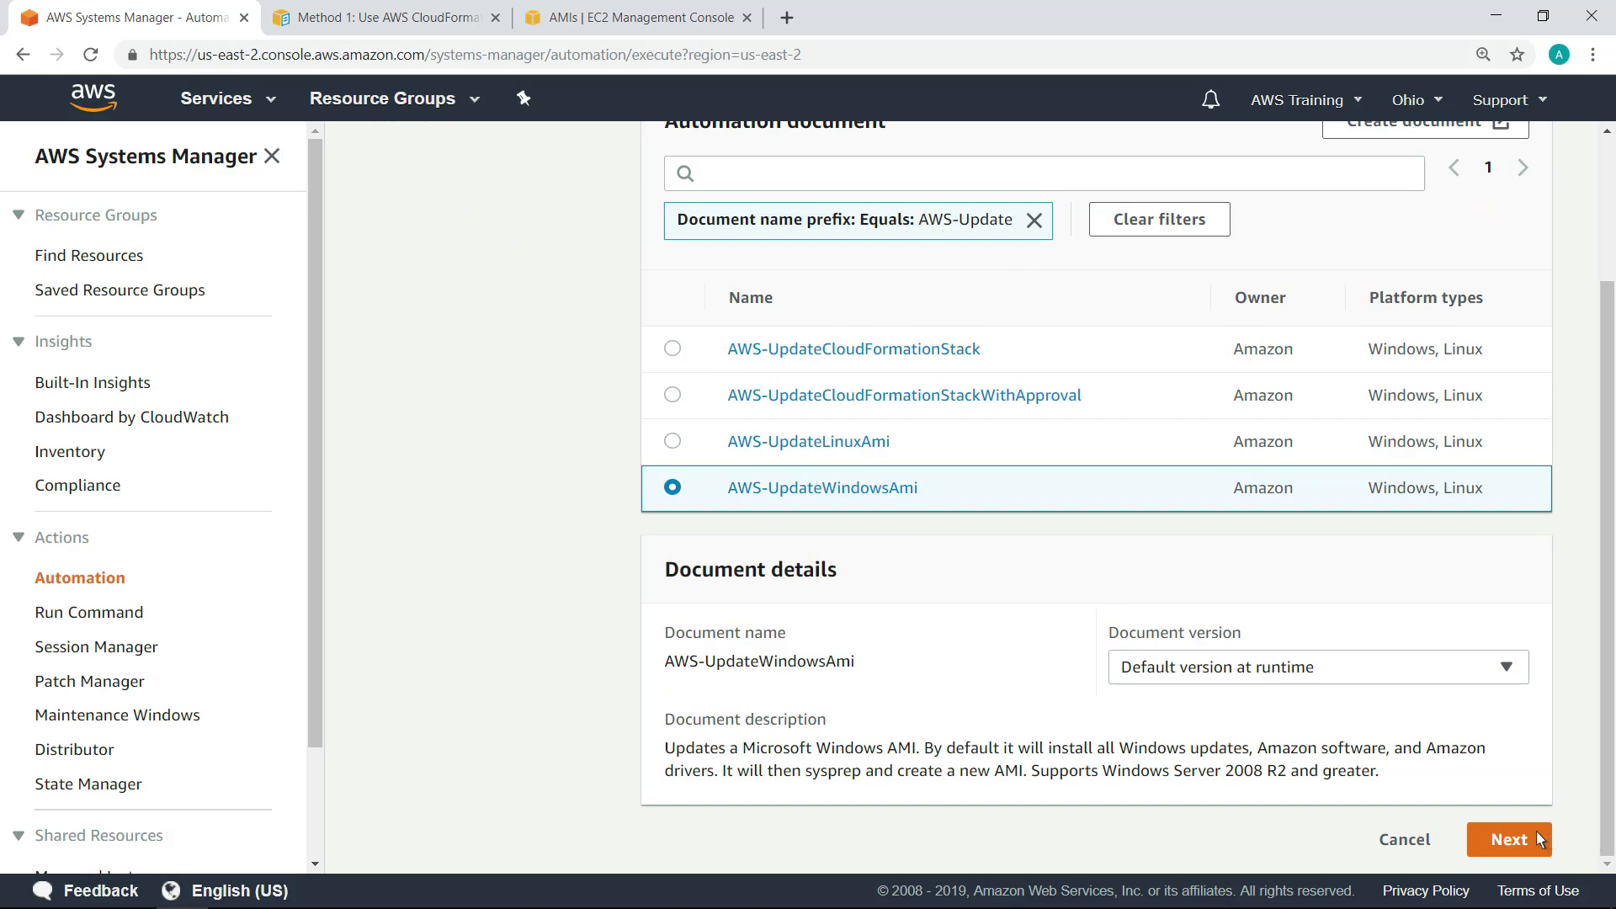
click(1509, 839)
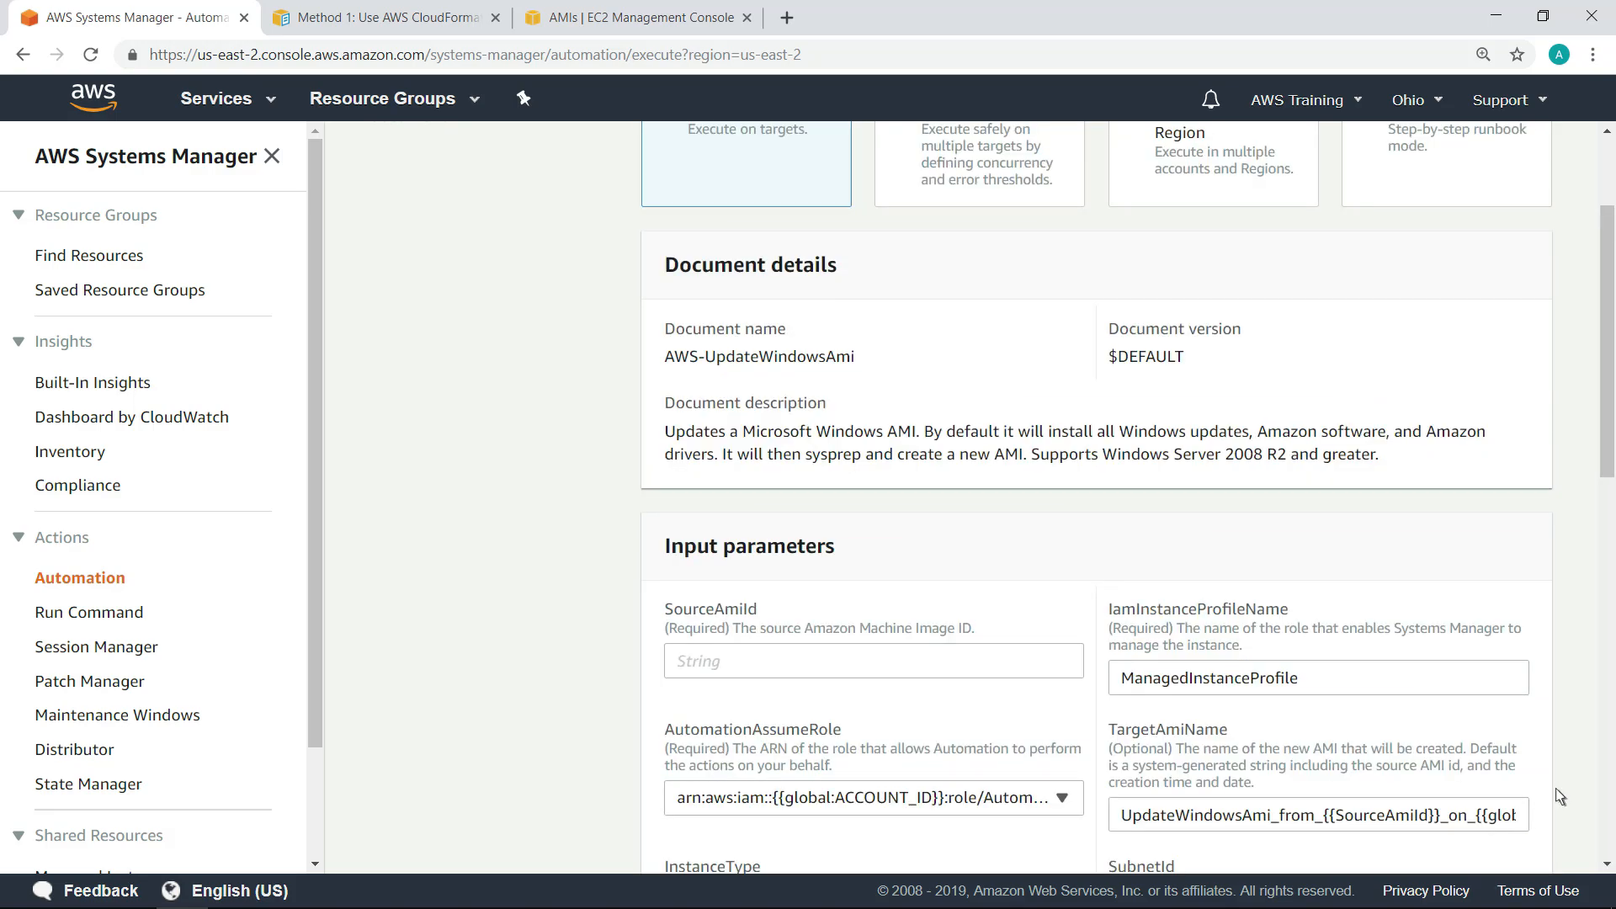
Fill SourceAmiId with ami-0fcb561417cbbe3bb in the execution parameters
scroll(down, 3)
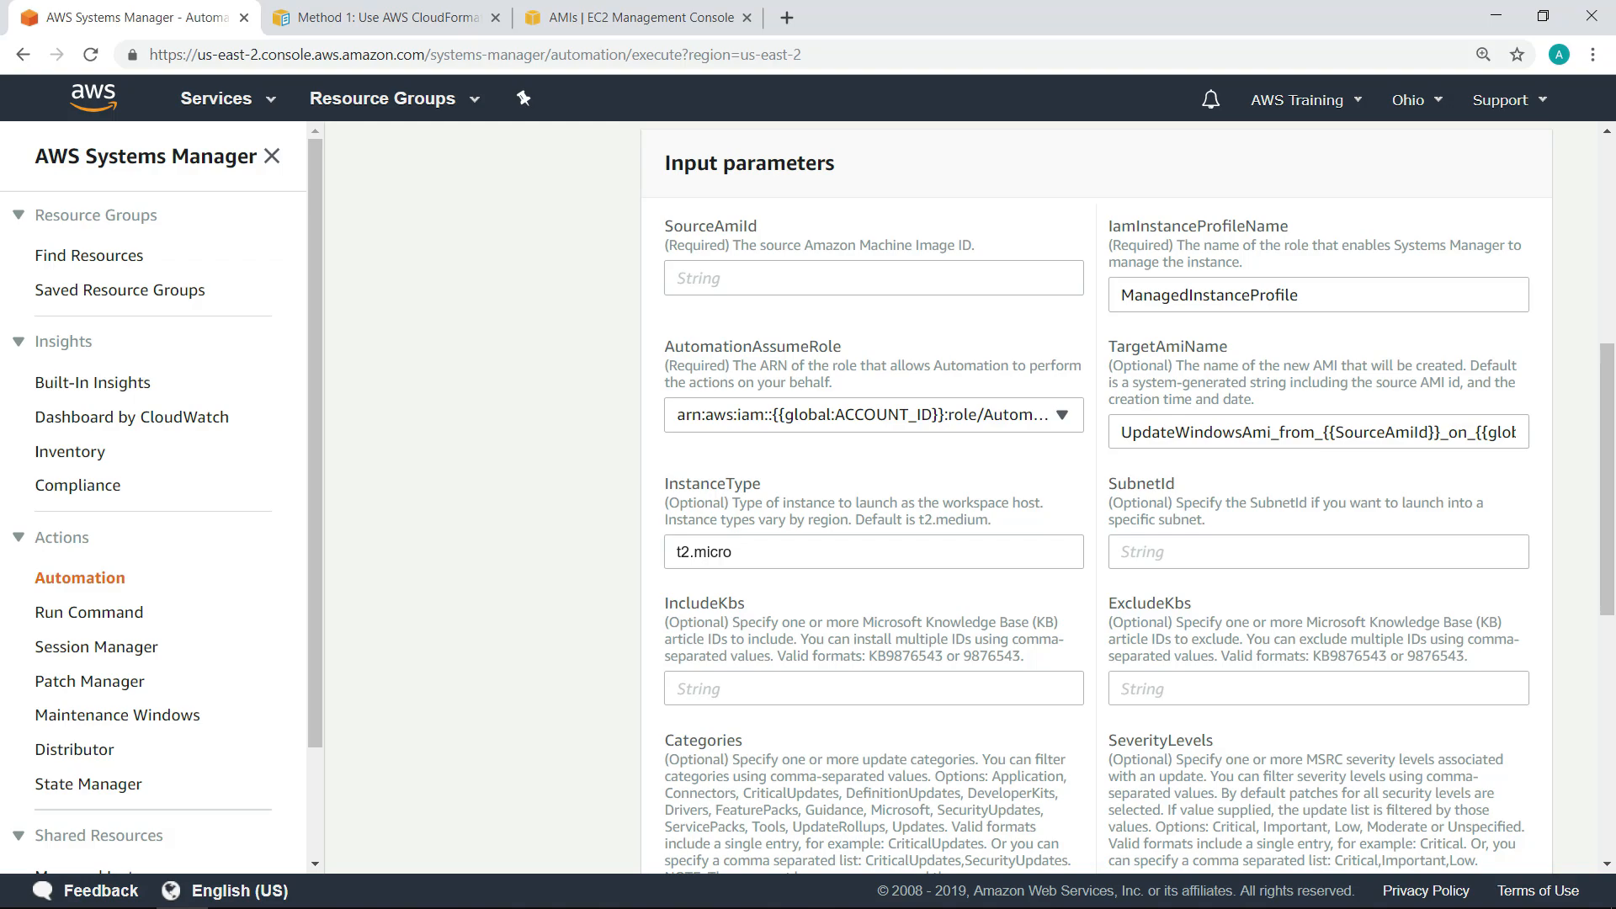
mouse_move(1071, 490)
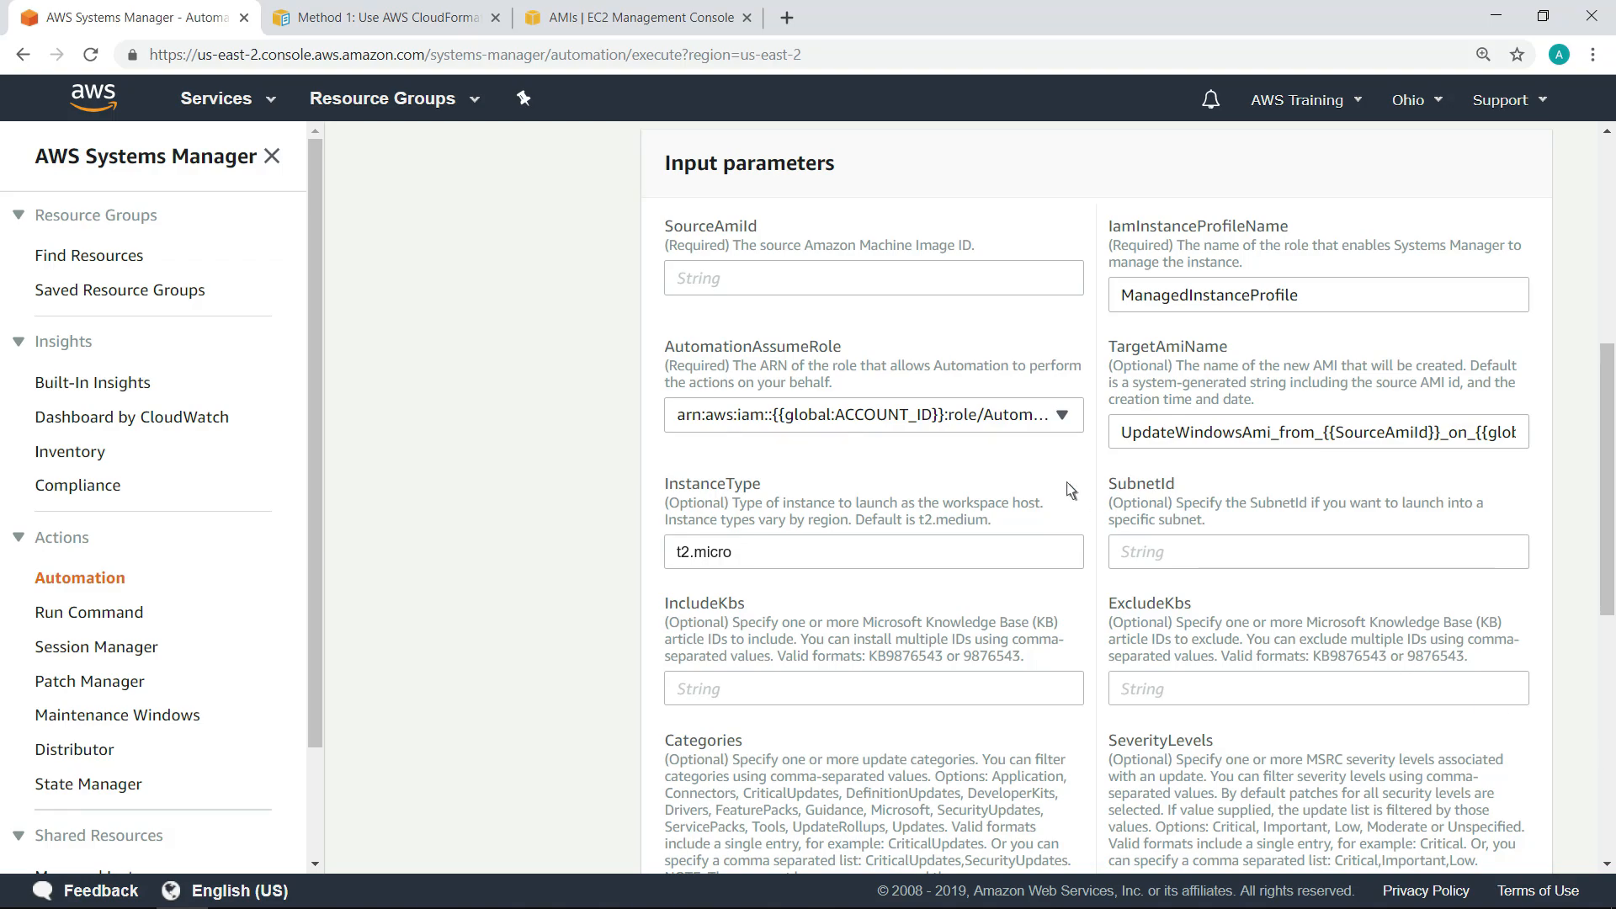
text(ami-0fcb561417cbbe3bb)
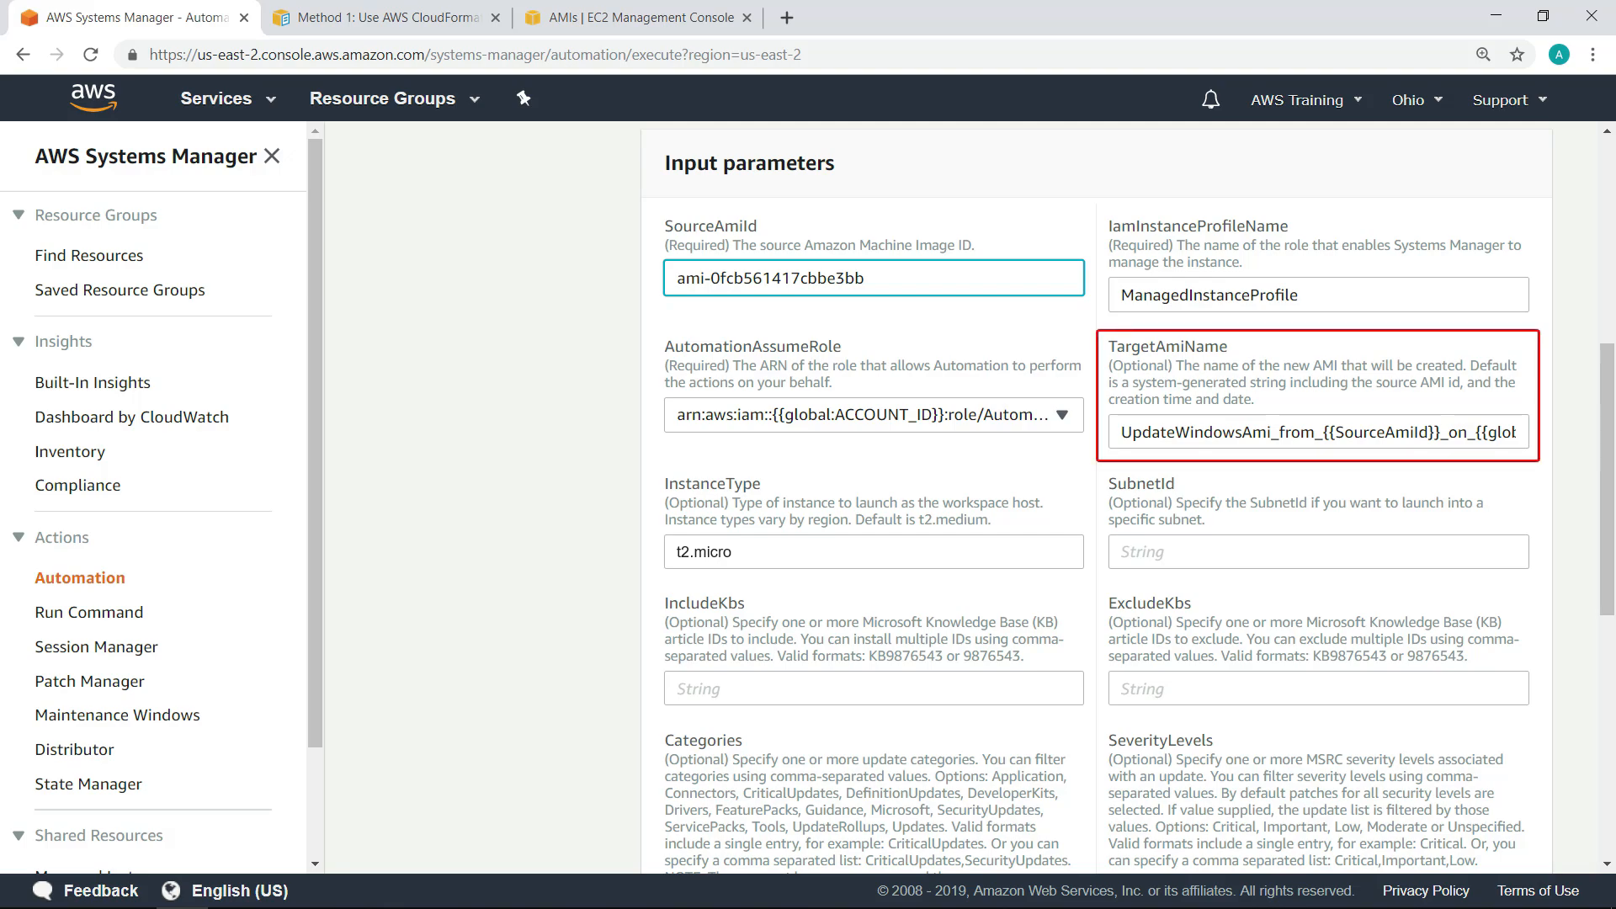
click(874, 278)
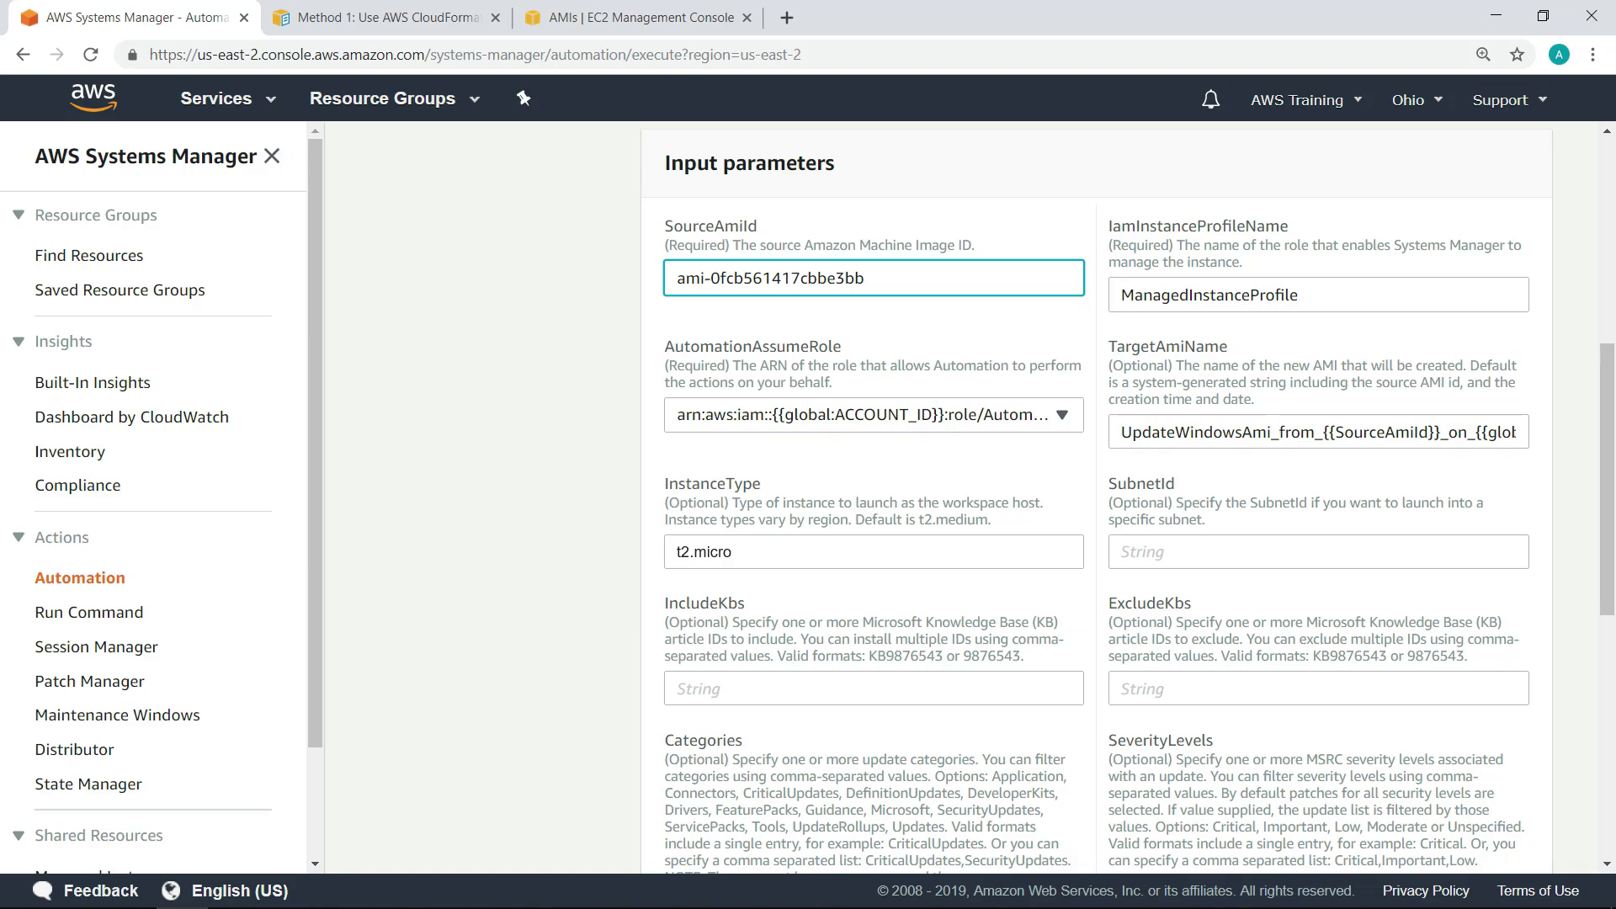
mouse_move(1190, 606)
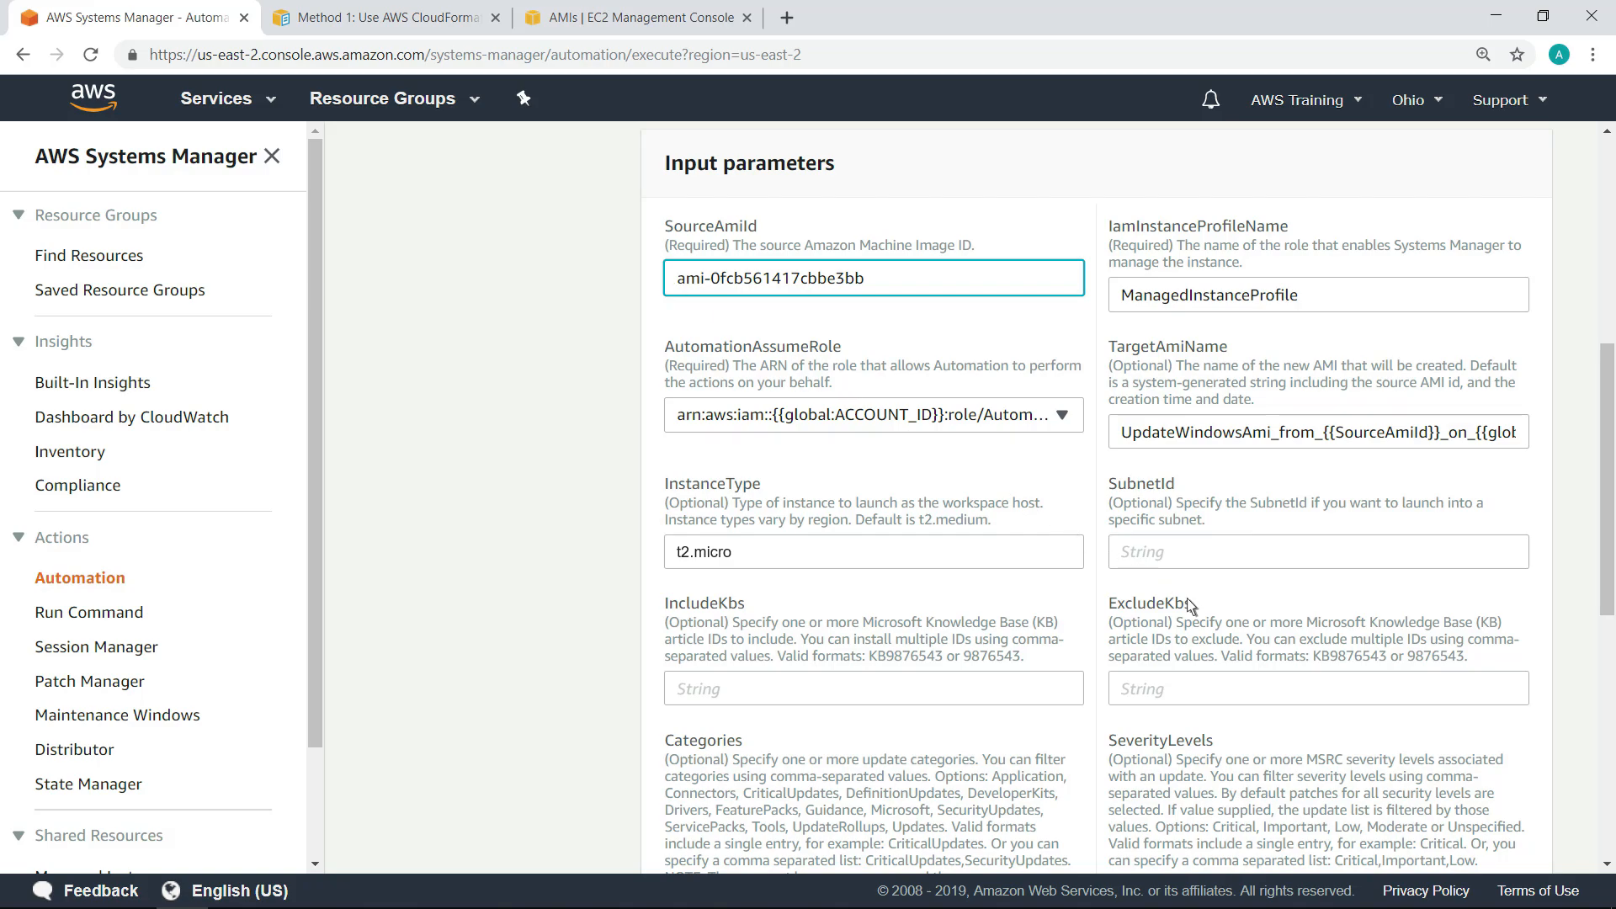
scroll(down, 3)
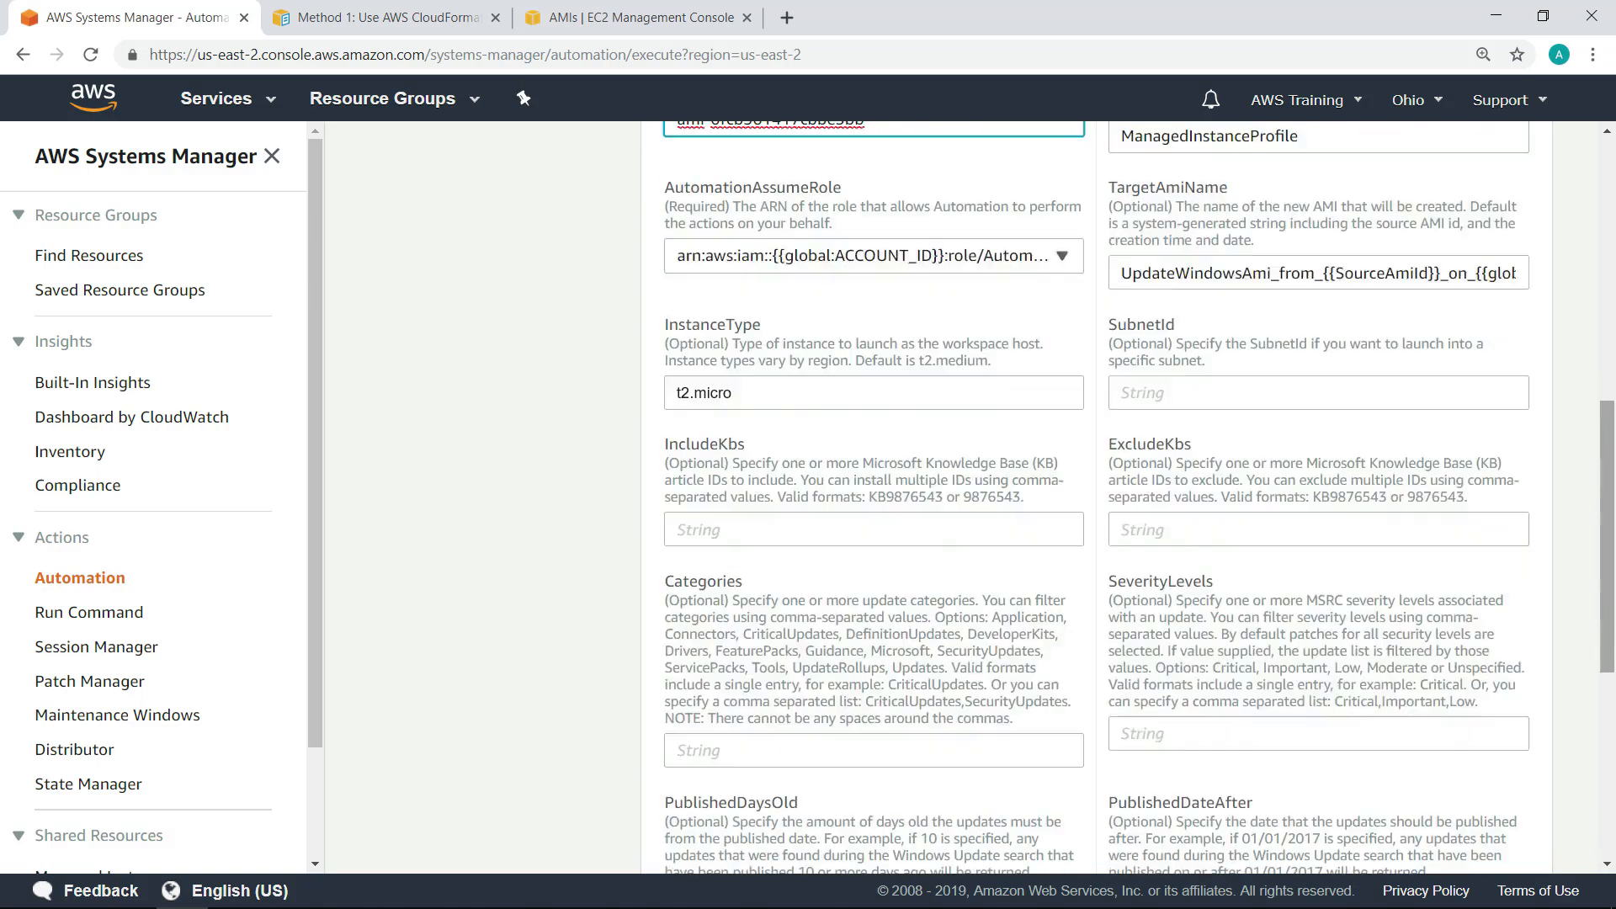
scroll(down, 3)
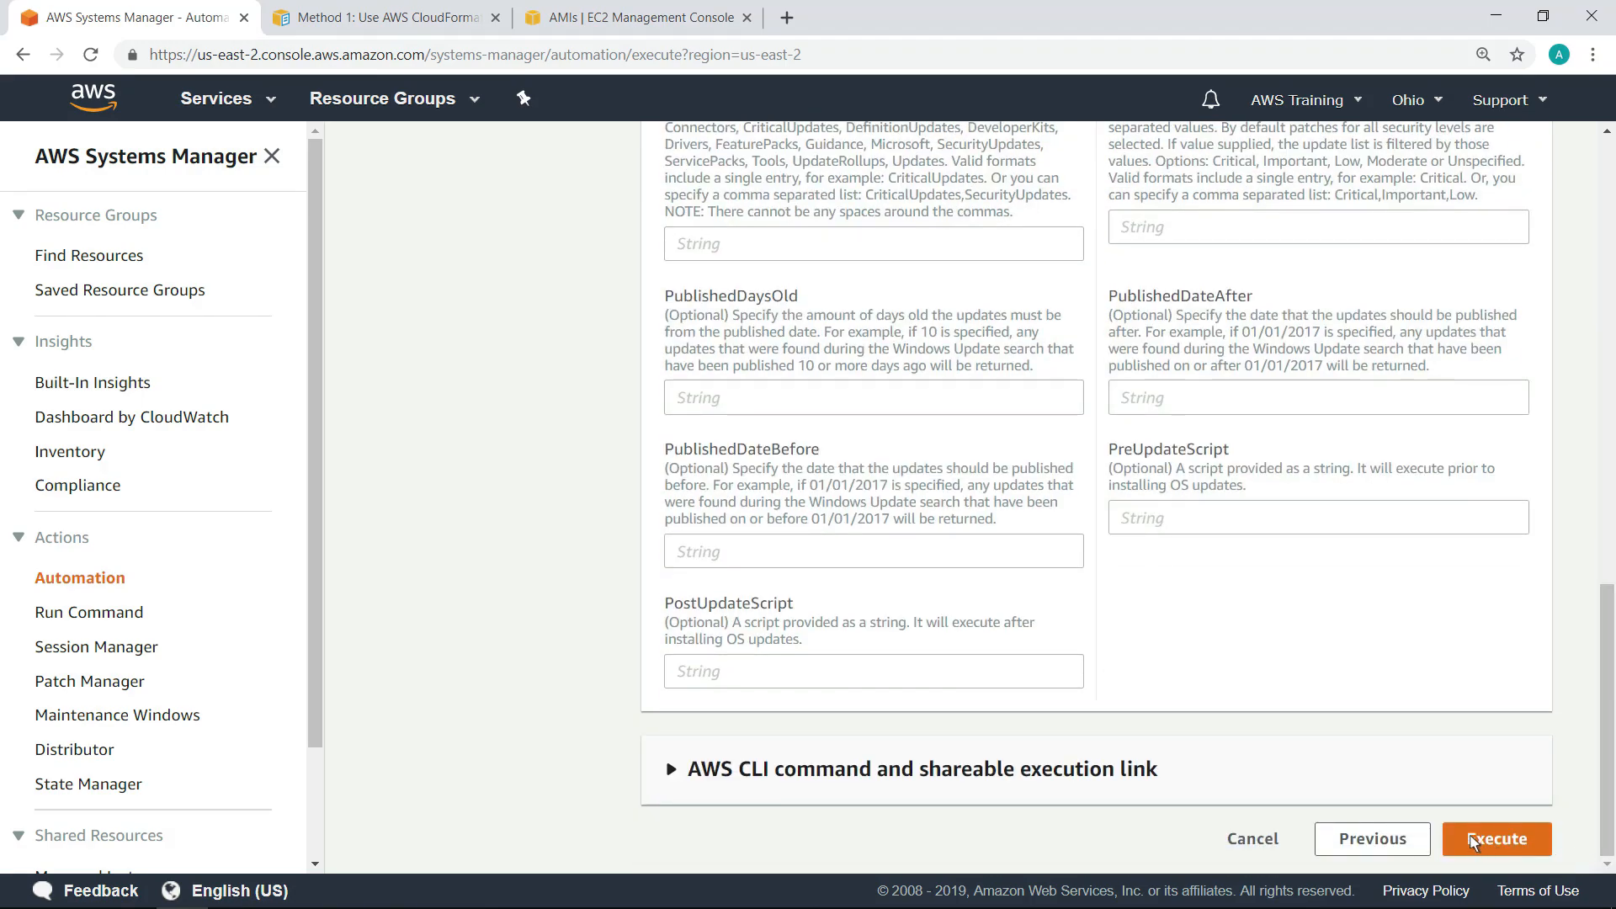
Execute AWS-UpdateWindowsAmi and confirm overall status Success across all 14 steps
click(1495, 838)
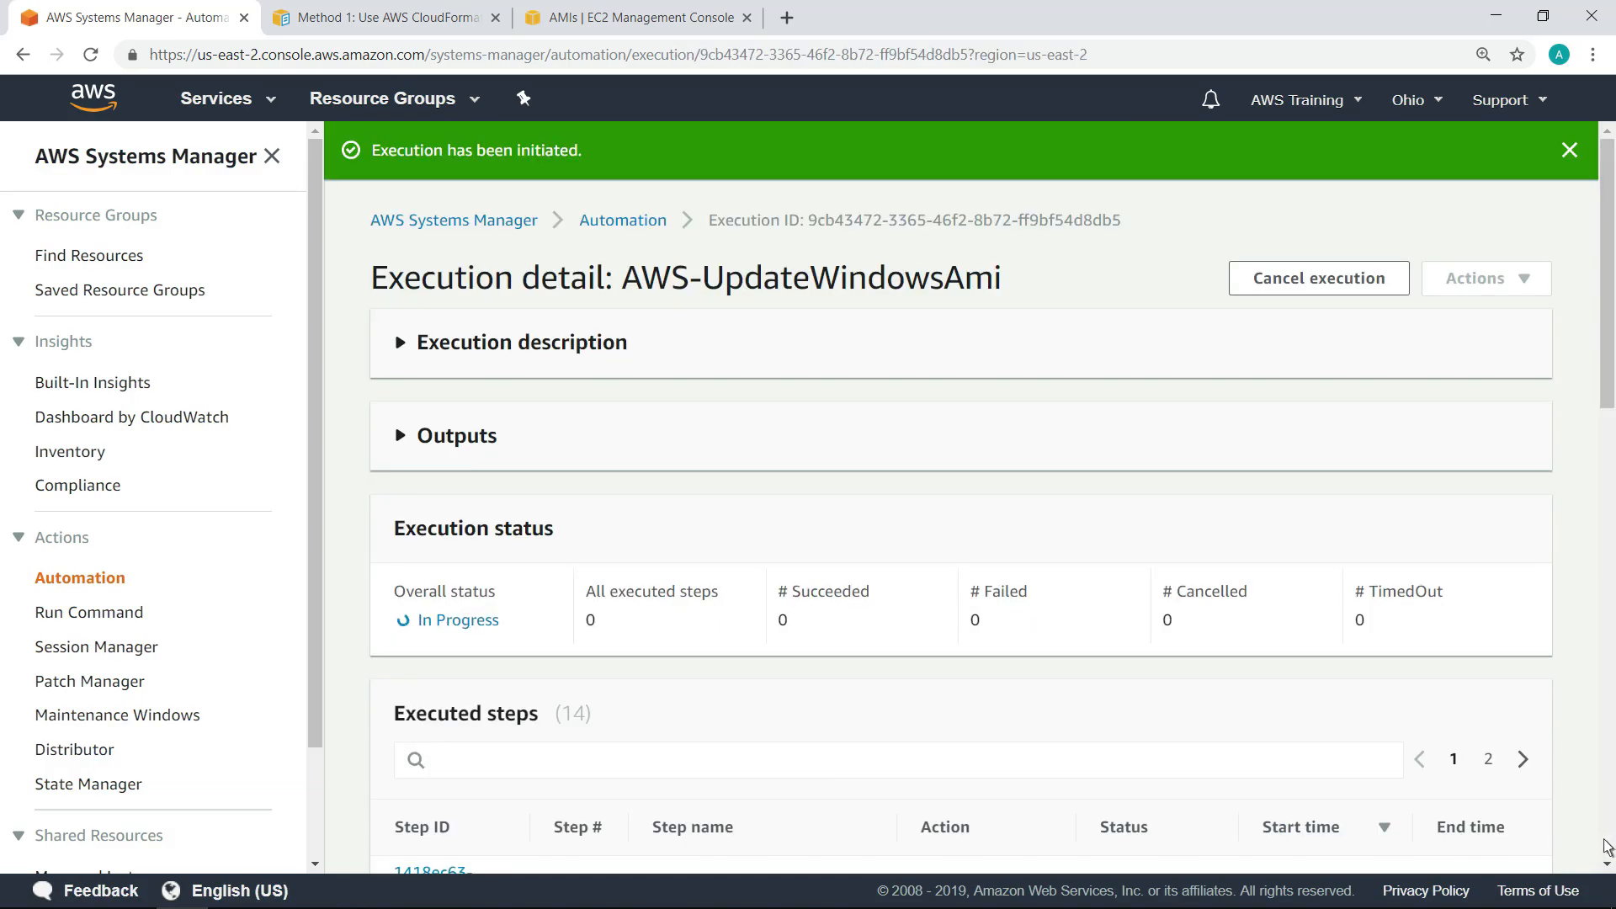
scroll(down, 3)
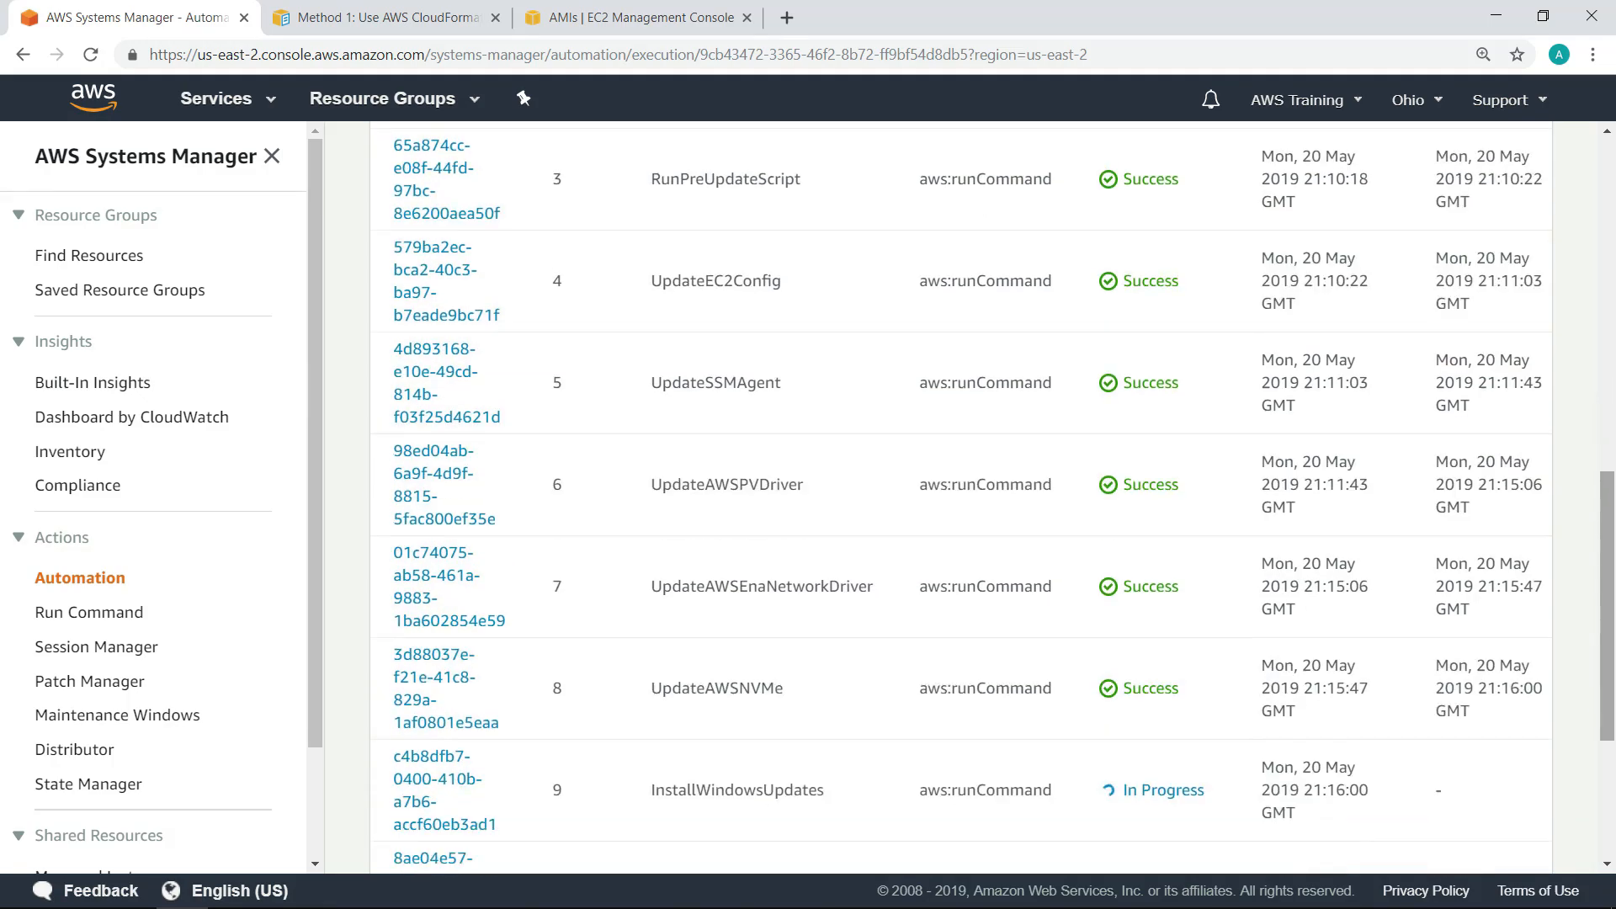
scroll(down, 3)
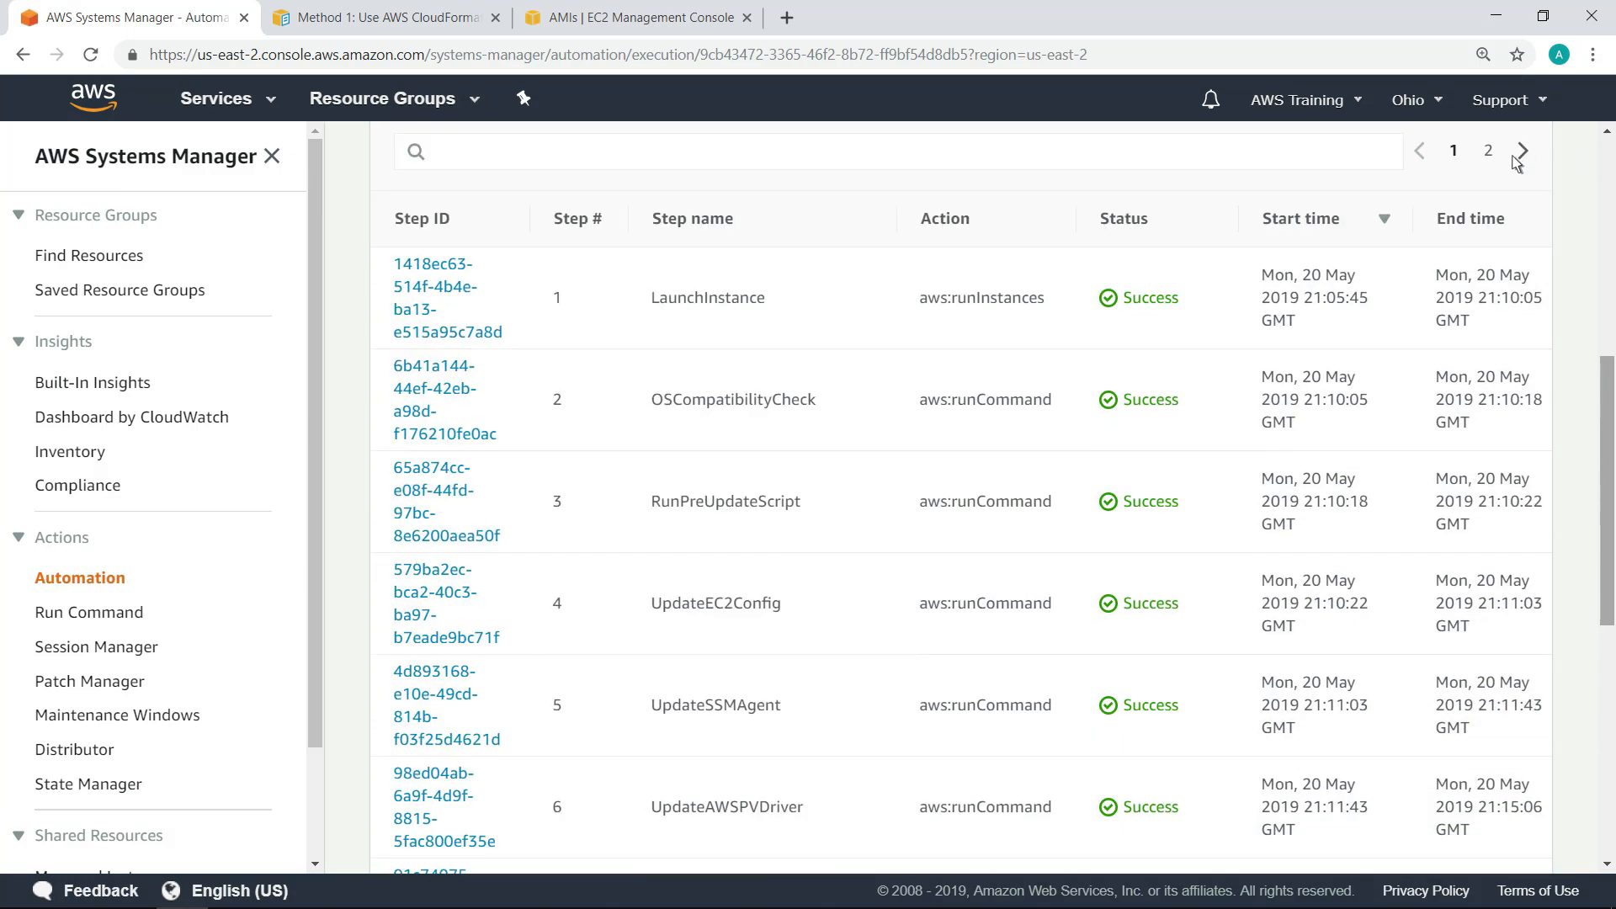
click(1488, 150)
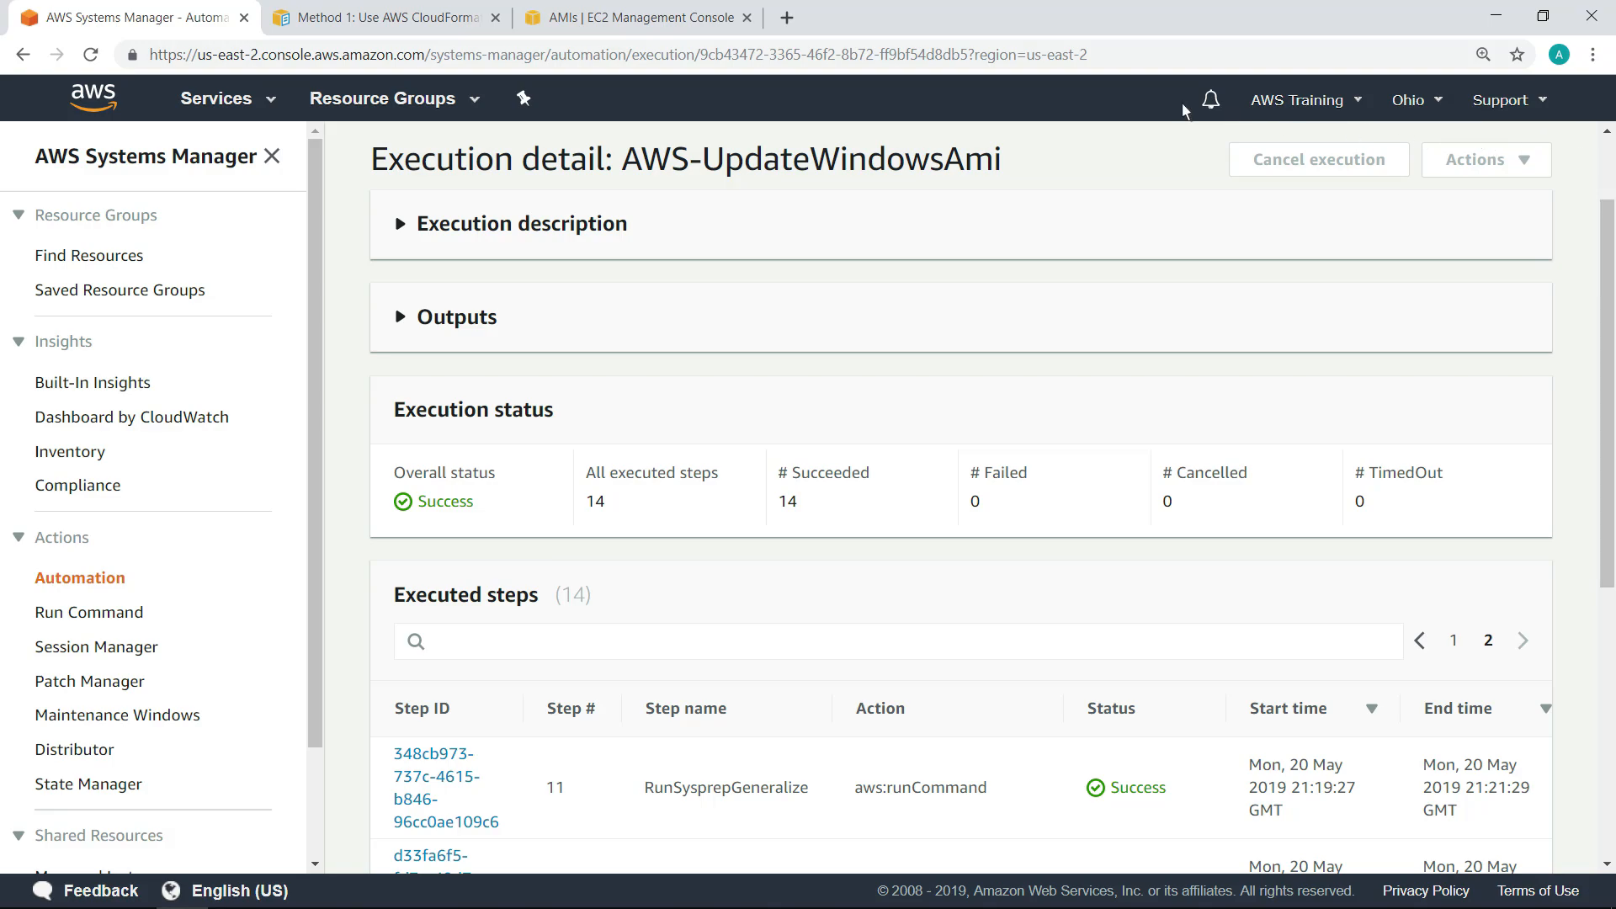
Refresh the EC2 AMIs list to see the new UpdateWindowsAmi image, then go to CloudWatch
click(640, 17)
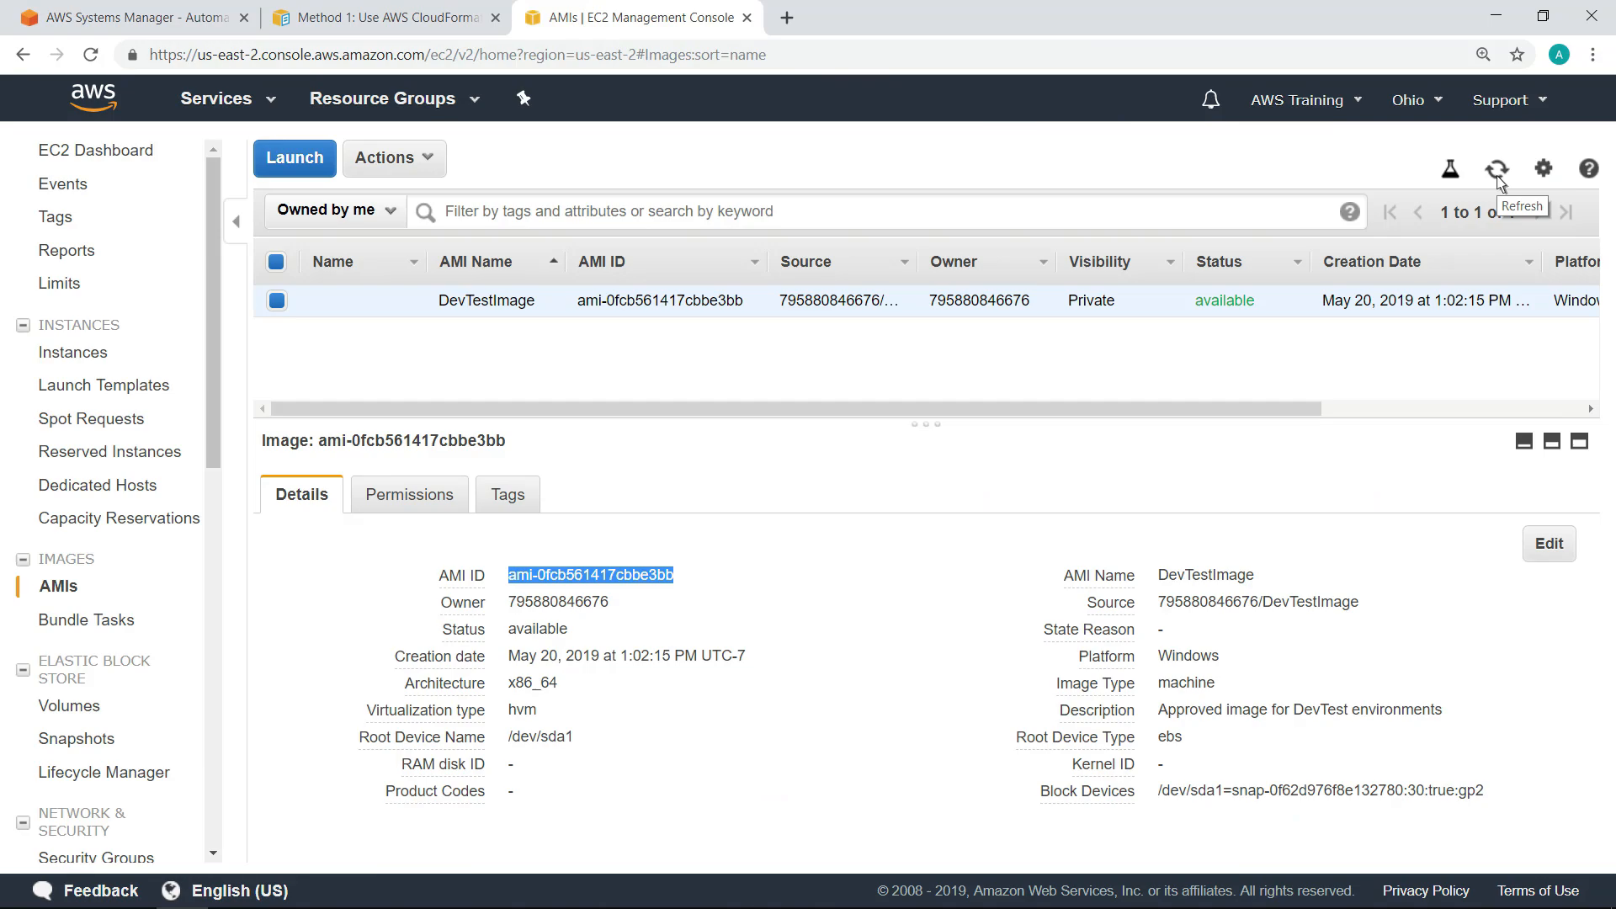
click(1498, 168)
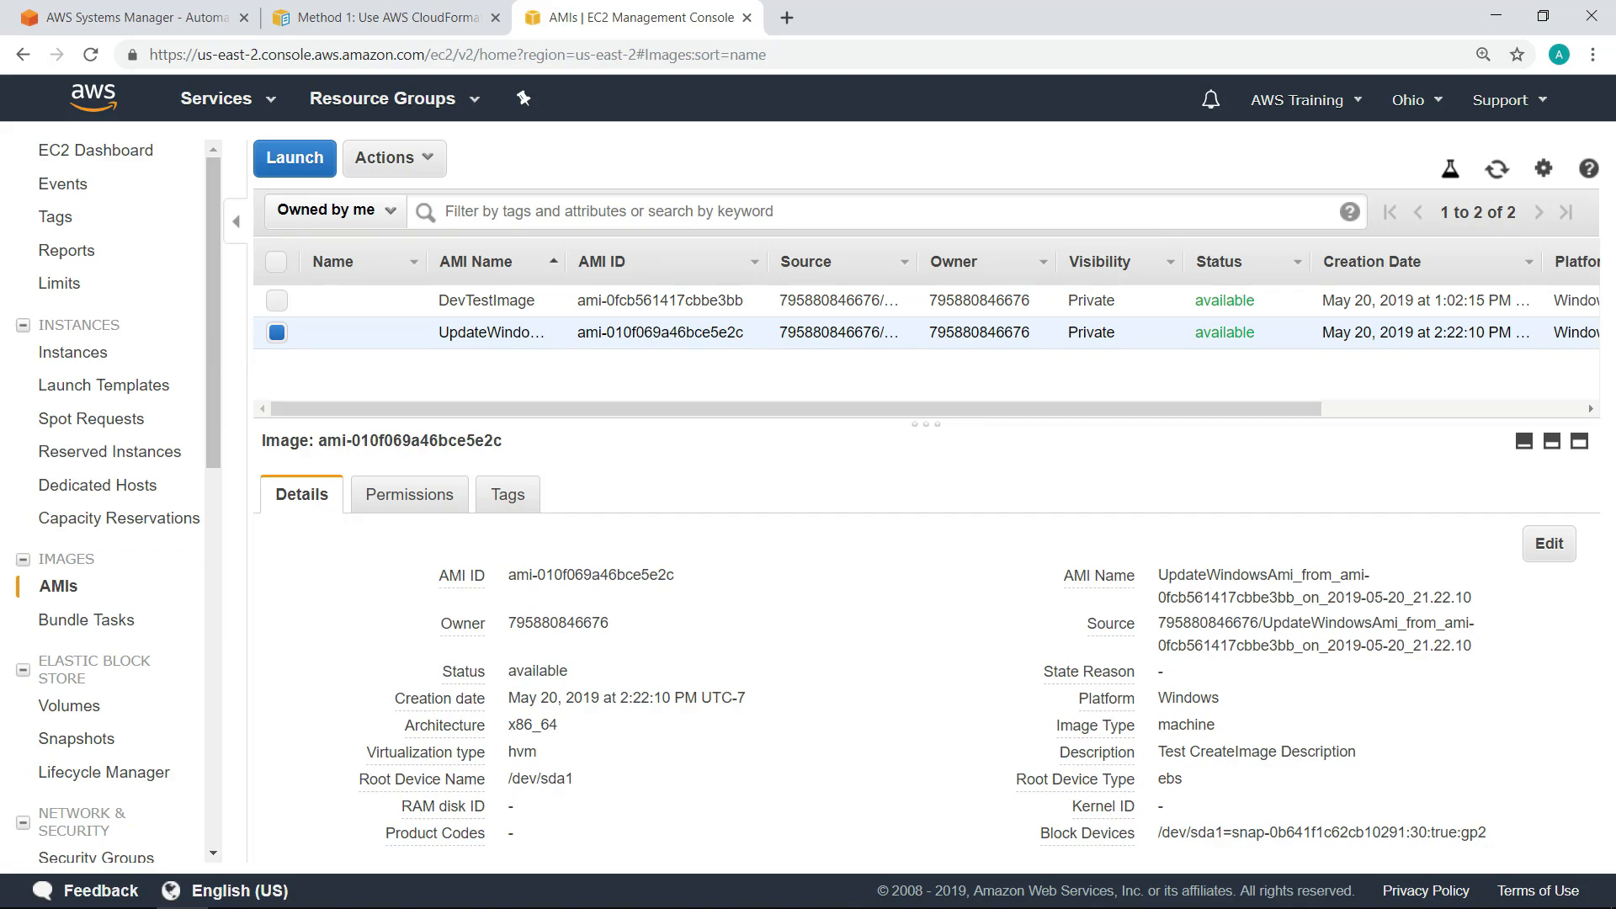
click(215, 99)
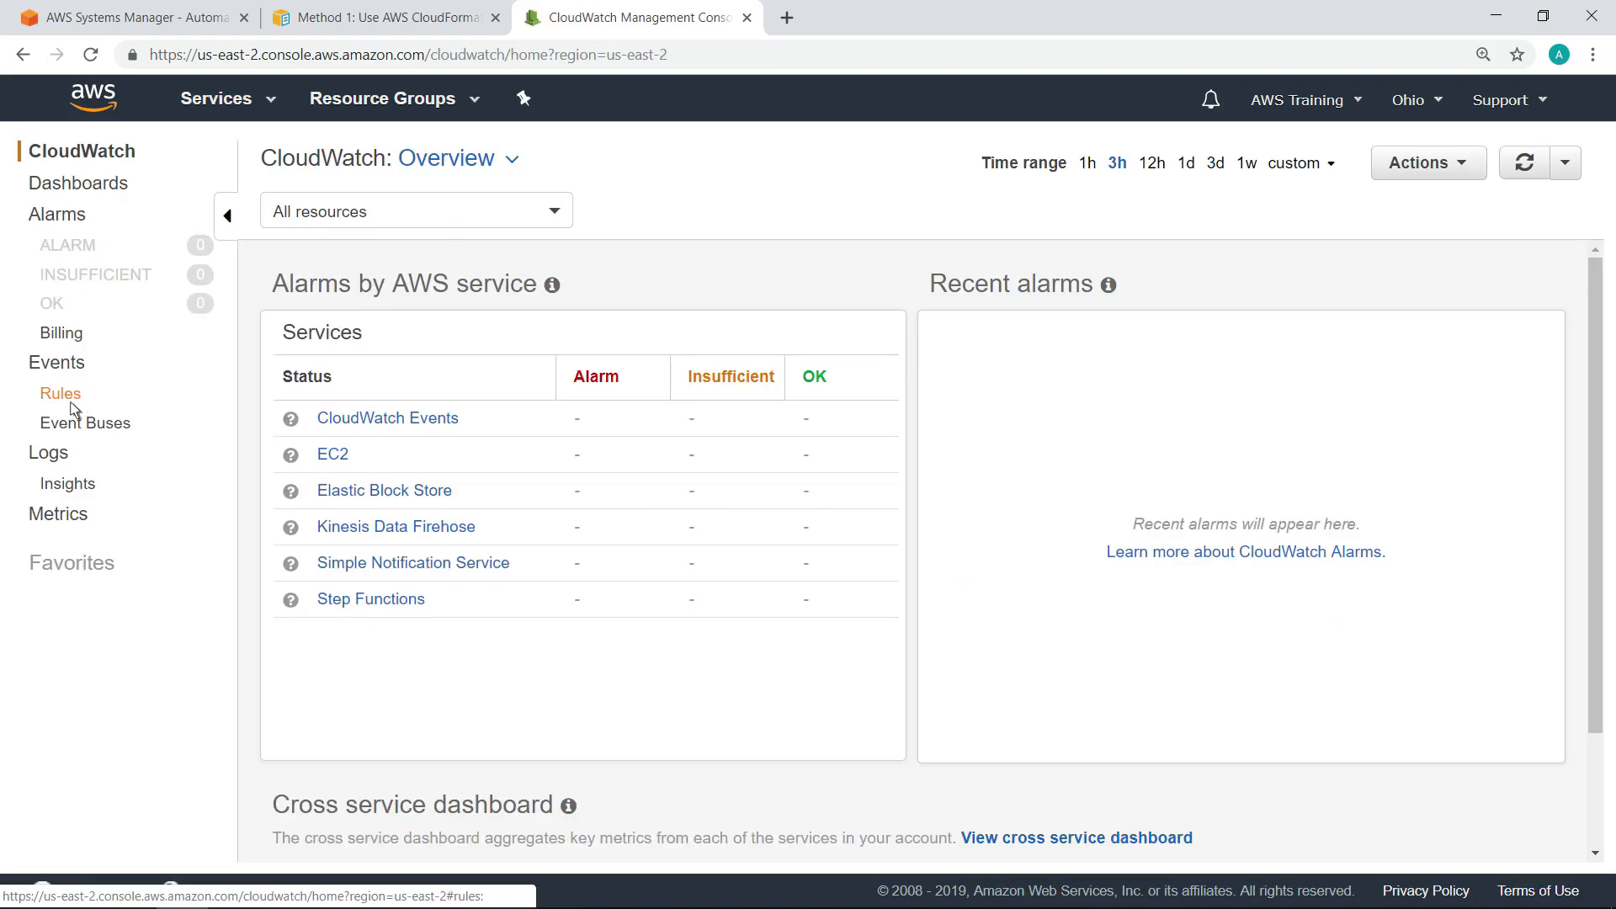
Start a new event rule on a schedule with a fixed rate of 20 days
click(61, 394)
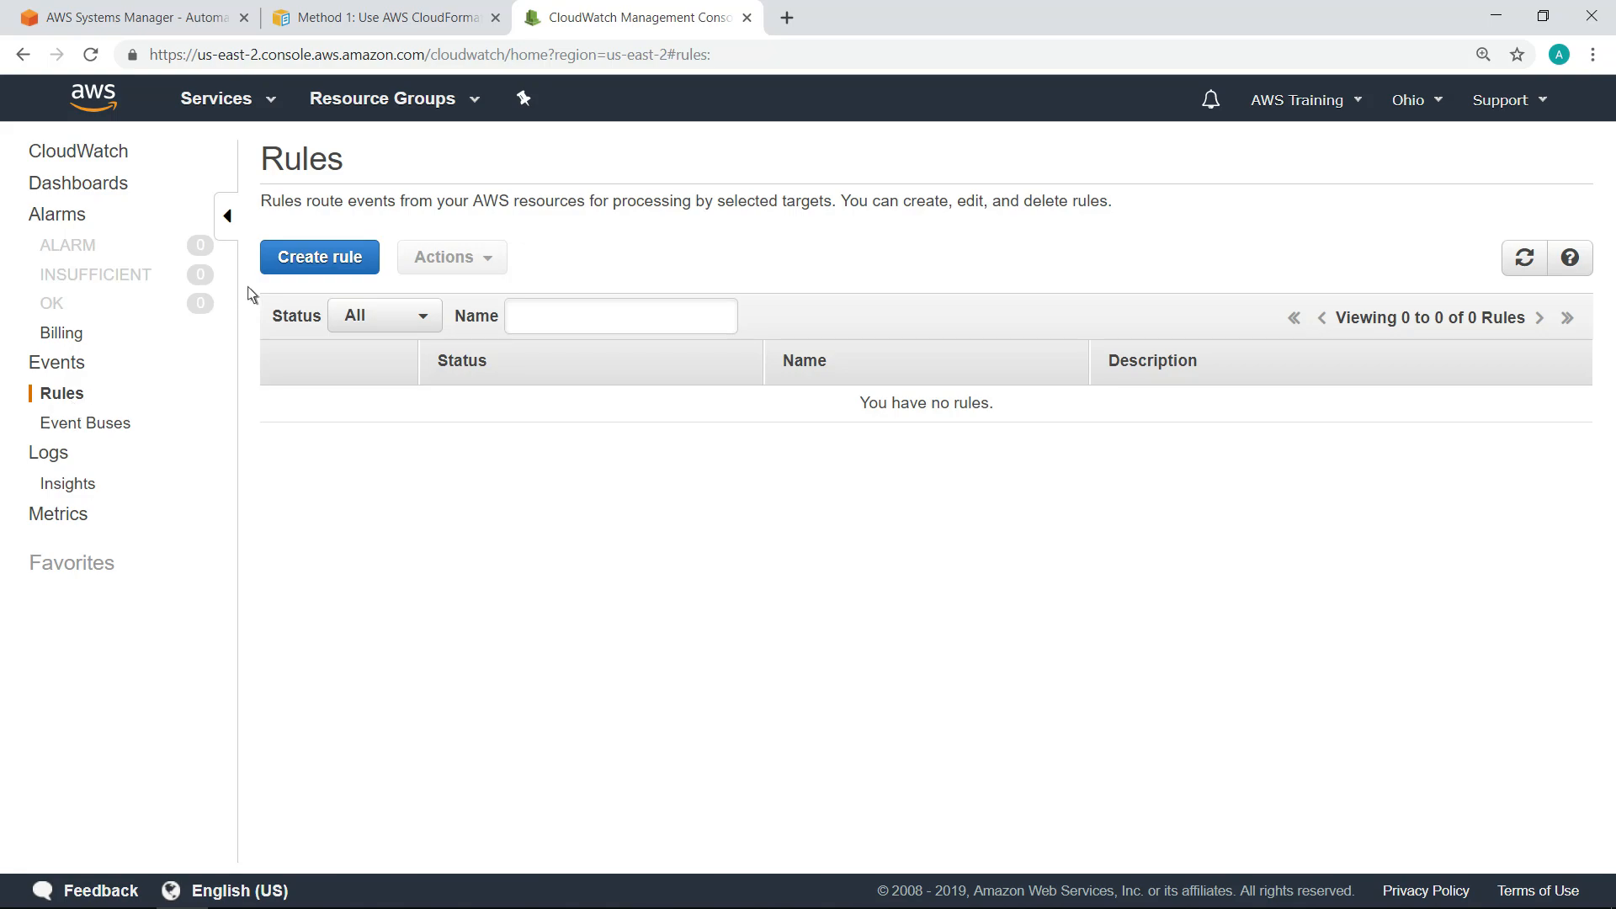
click(320, 256)
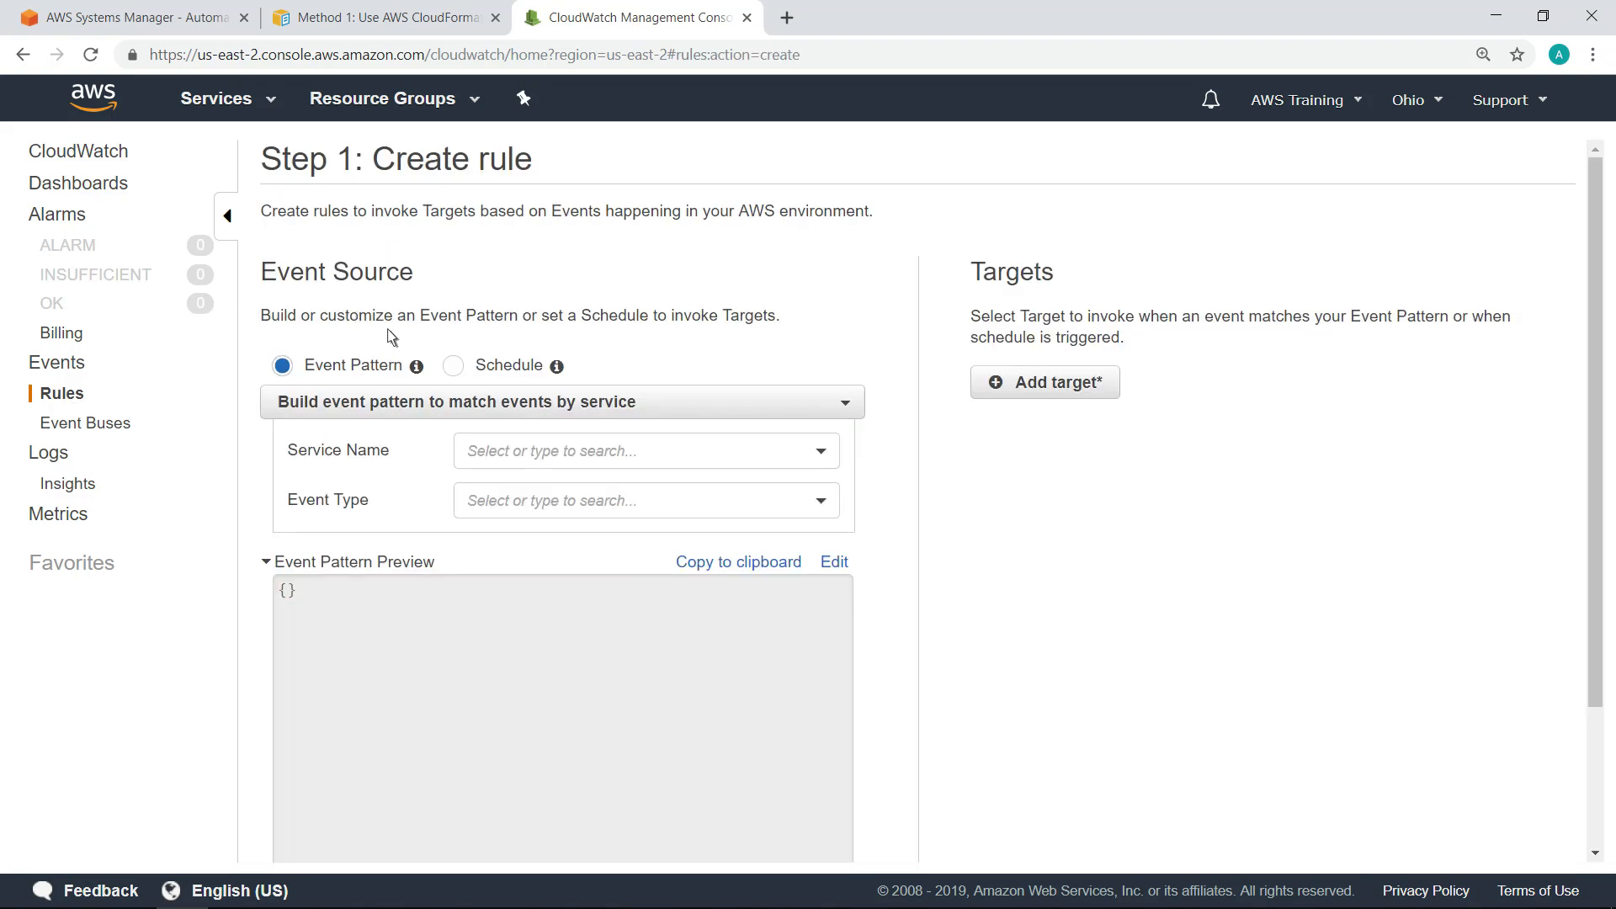
click(453, 366)
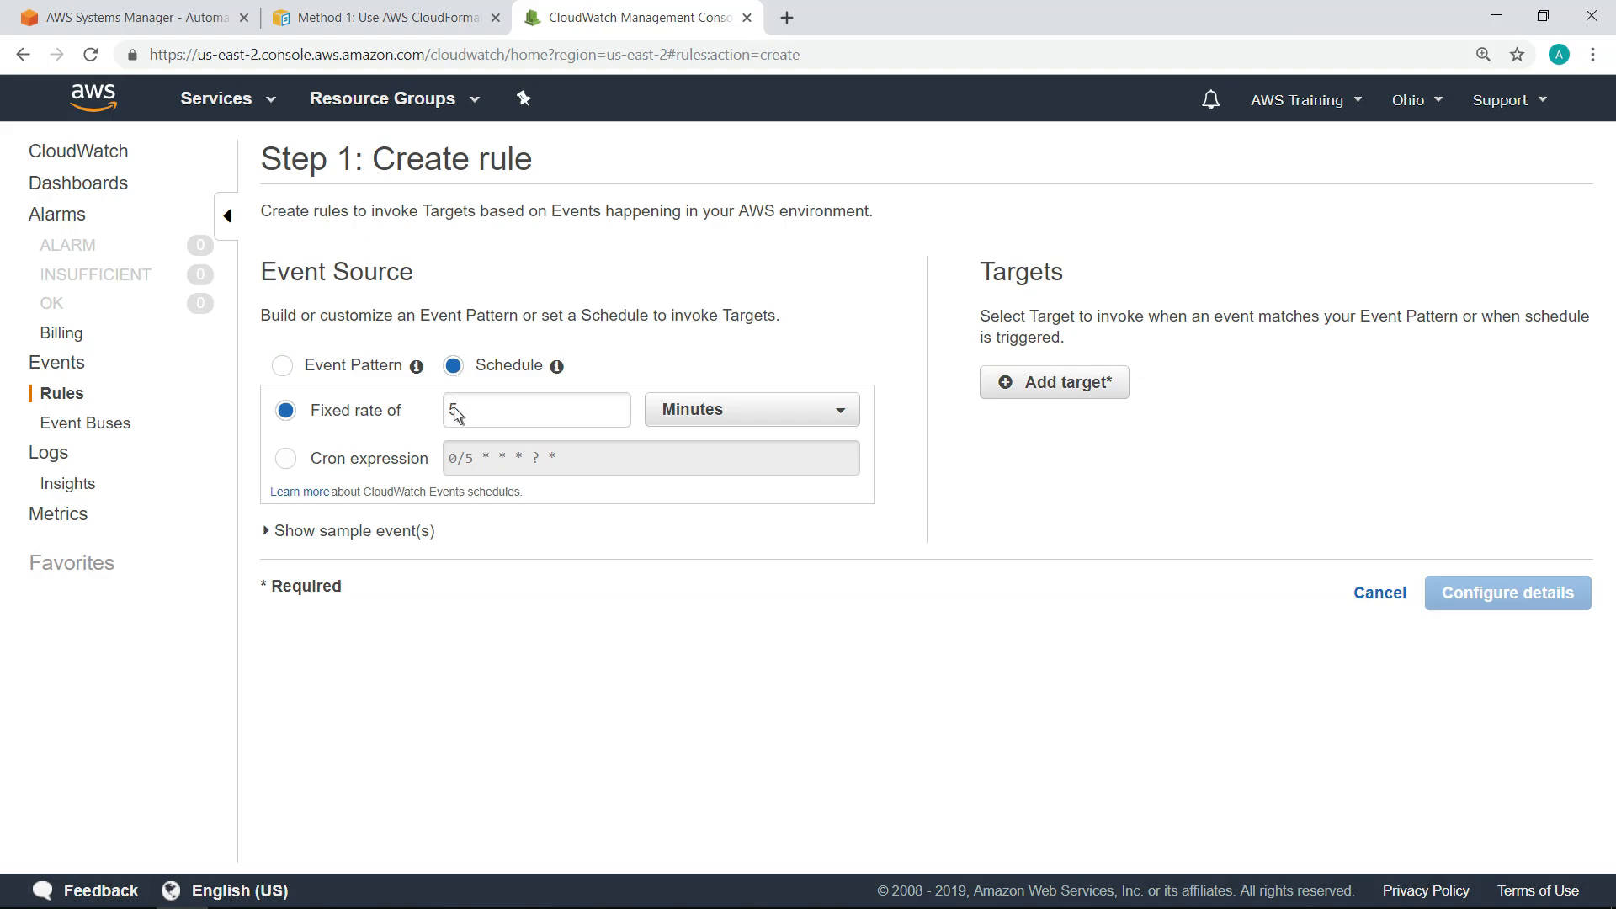
text(20)
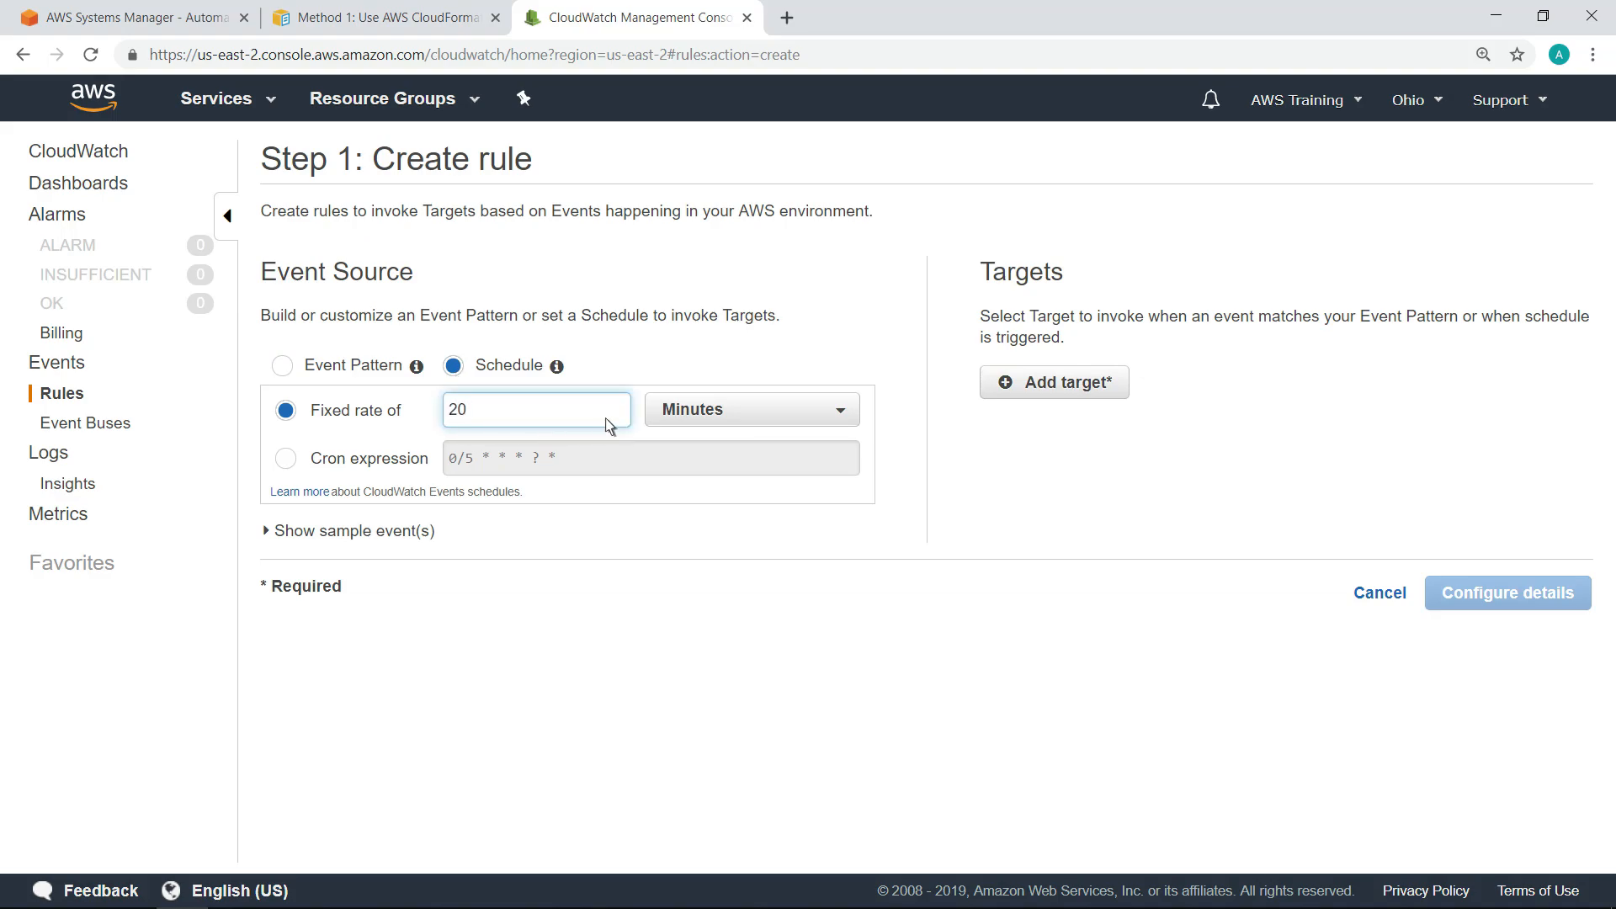
click(749, 408)
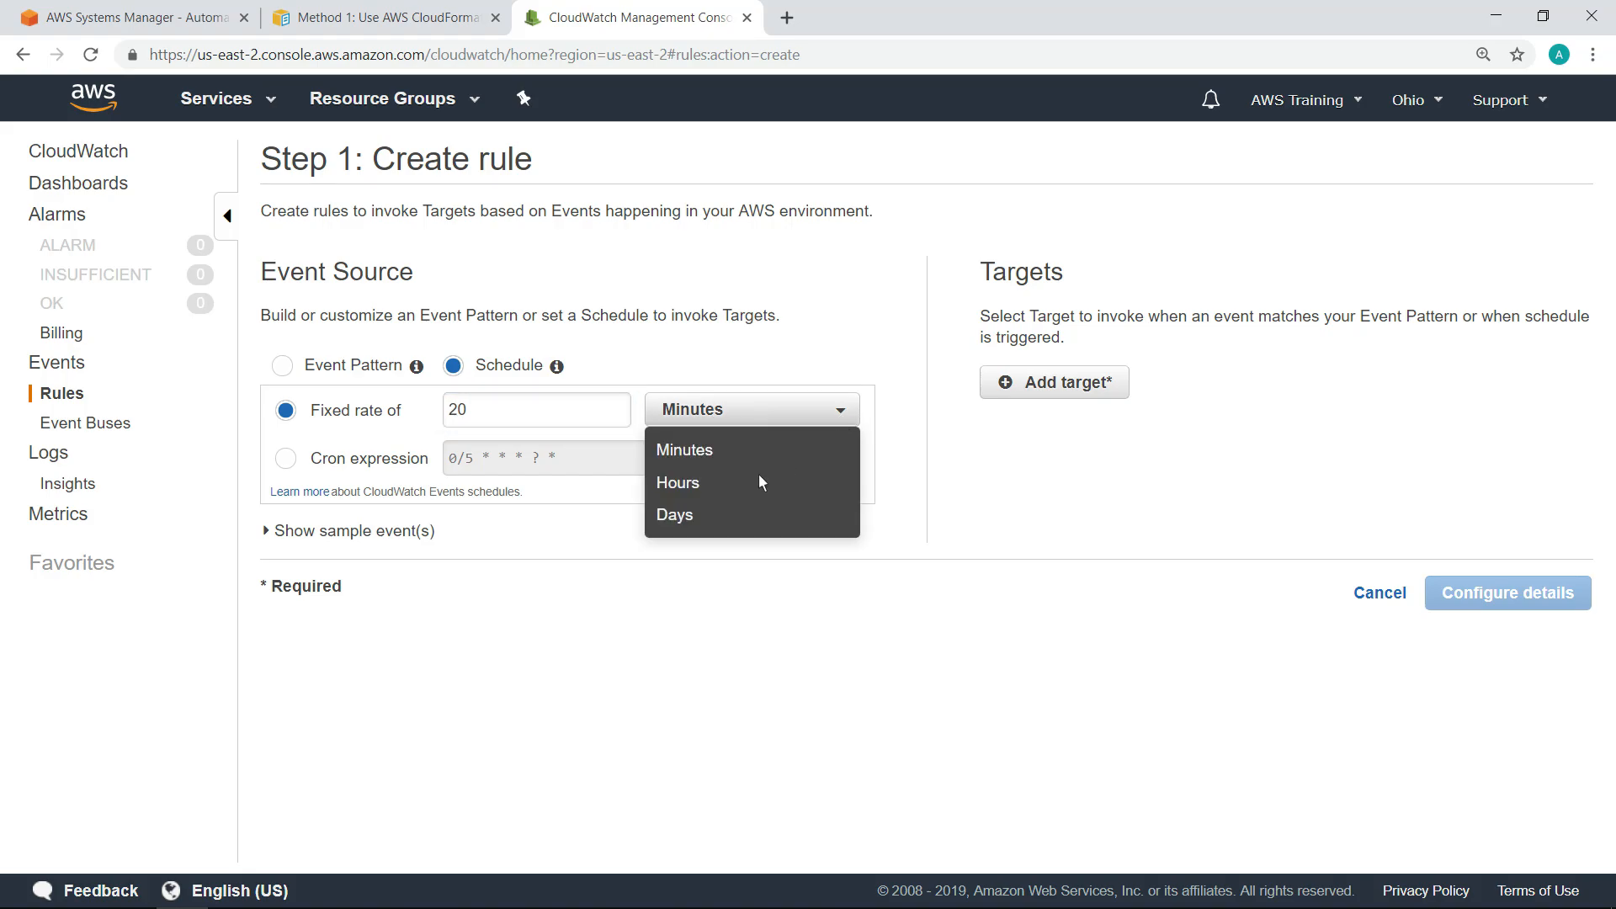
click(673, 515)
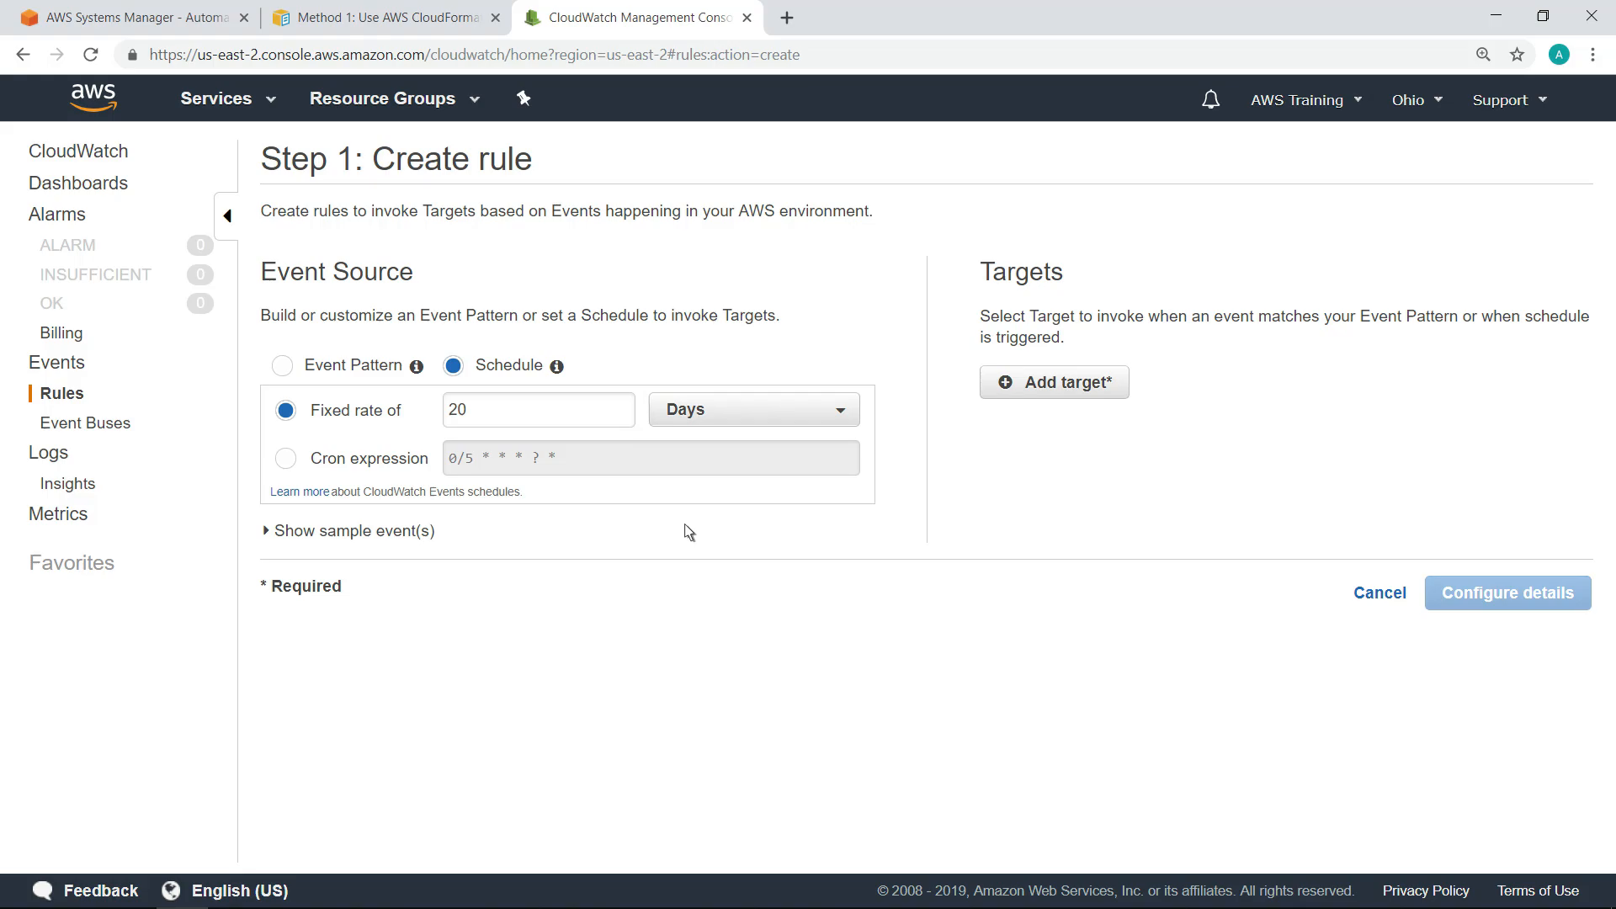
mouse_move(767, 498)
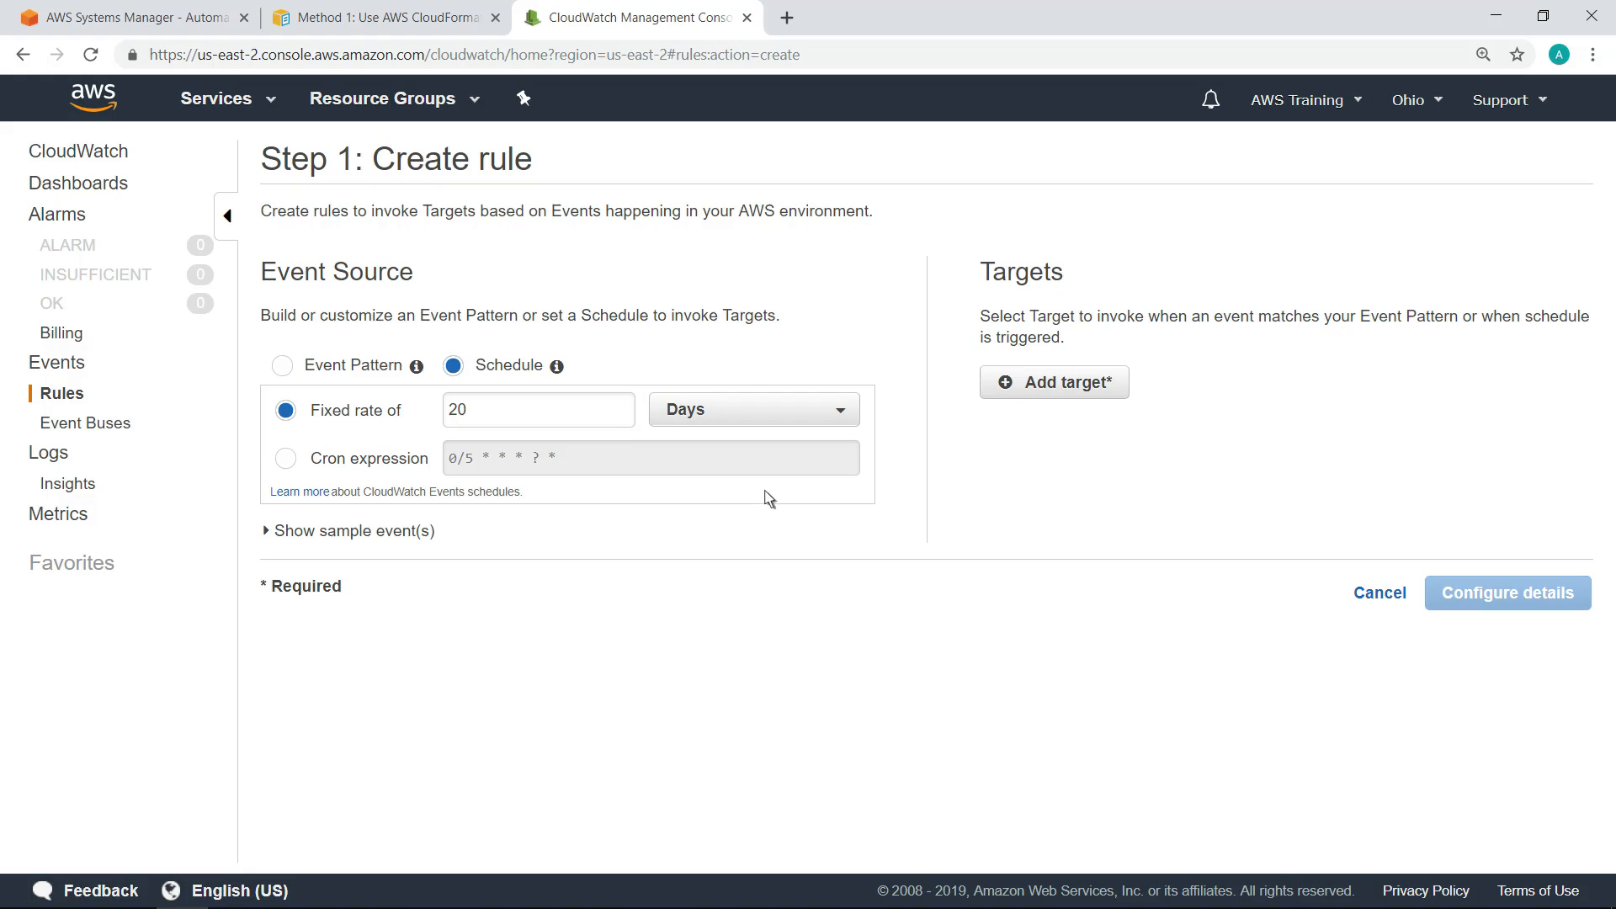
Add an SSM Automation target running AWS-UpdateWindowsAmi with SourceAmiId ami-0fcb561417cbbe3bb
click(1054, 382)
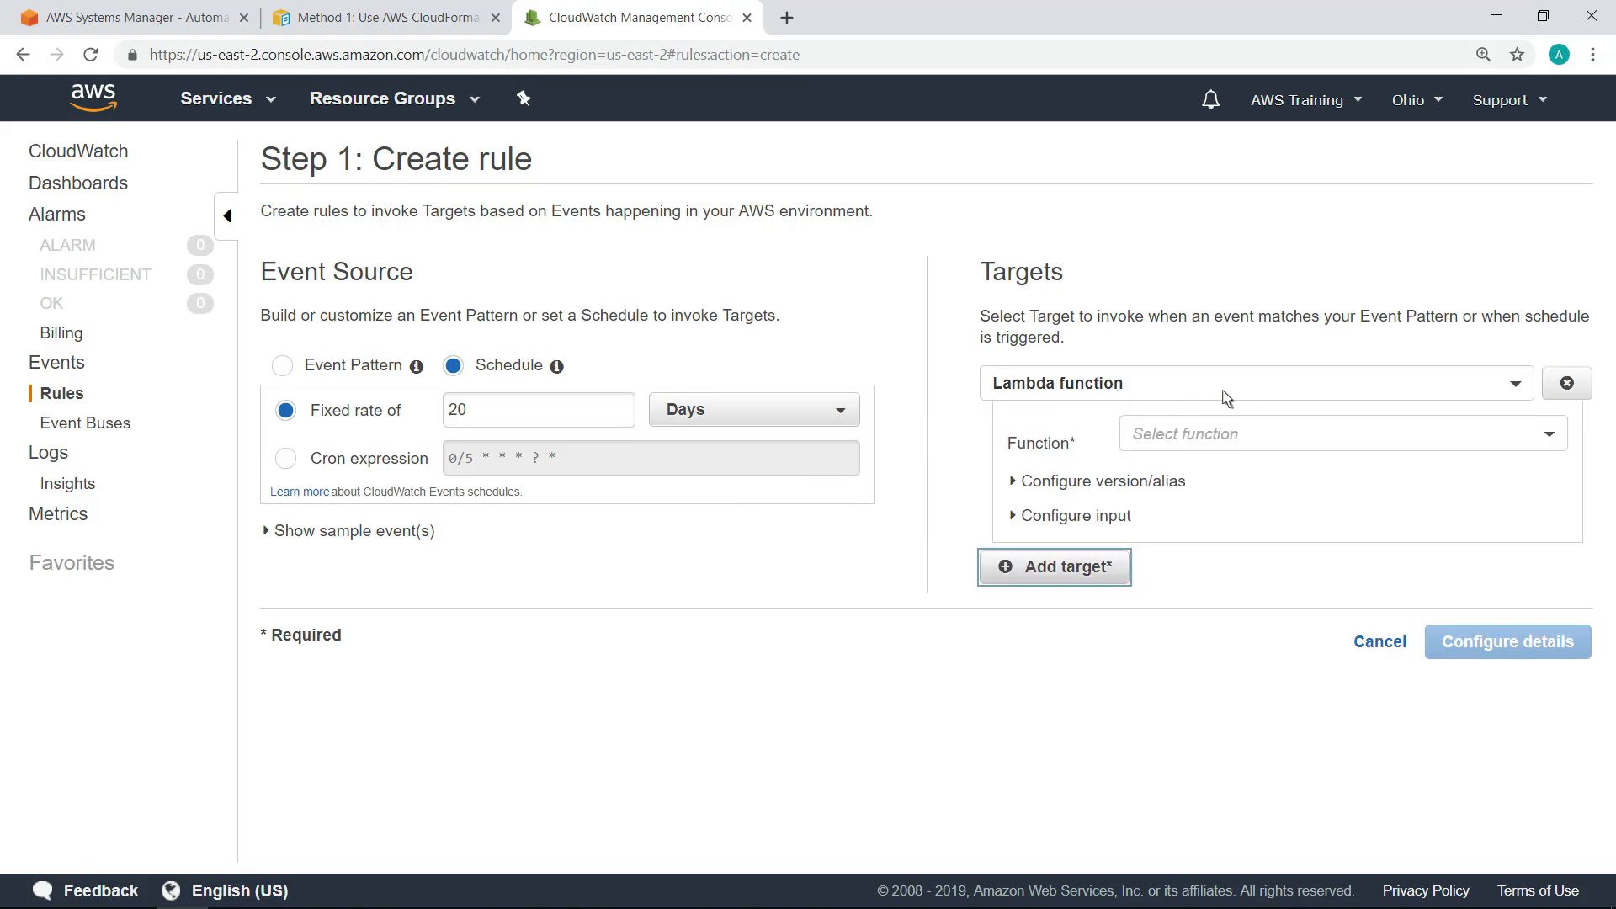
click(1248, 382)
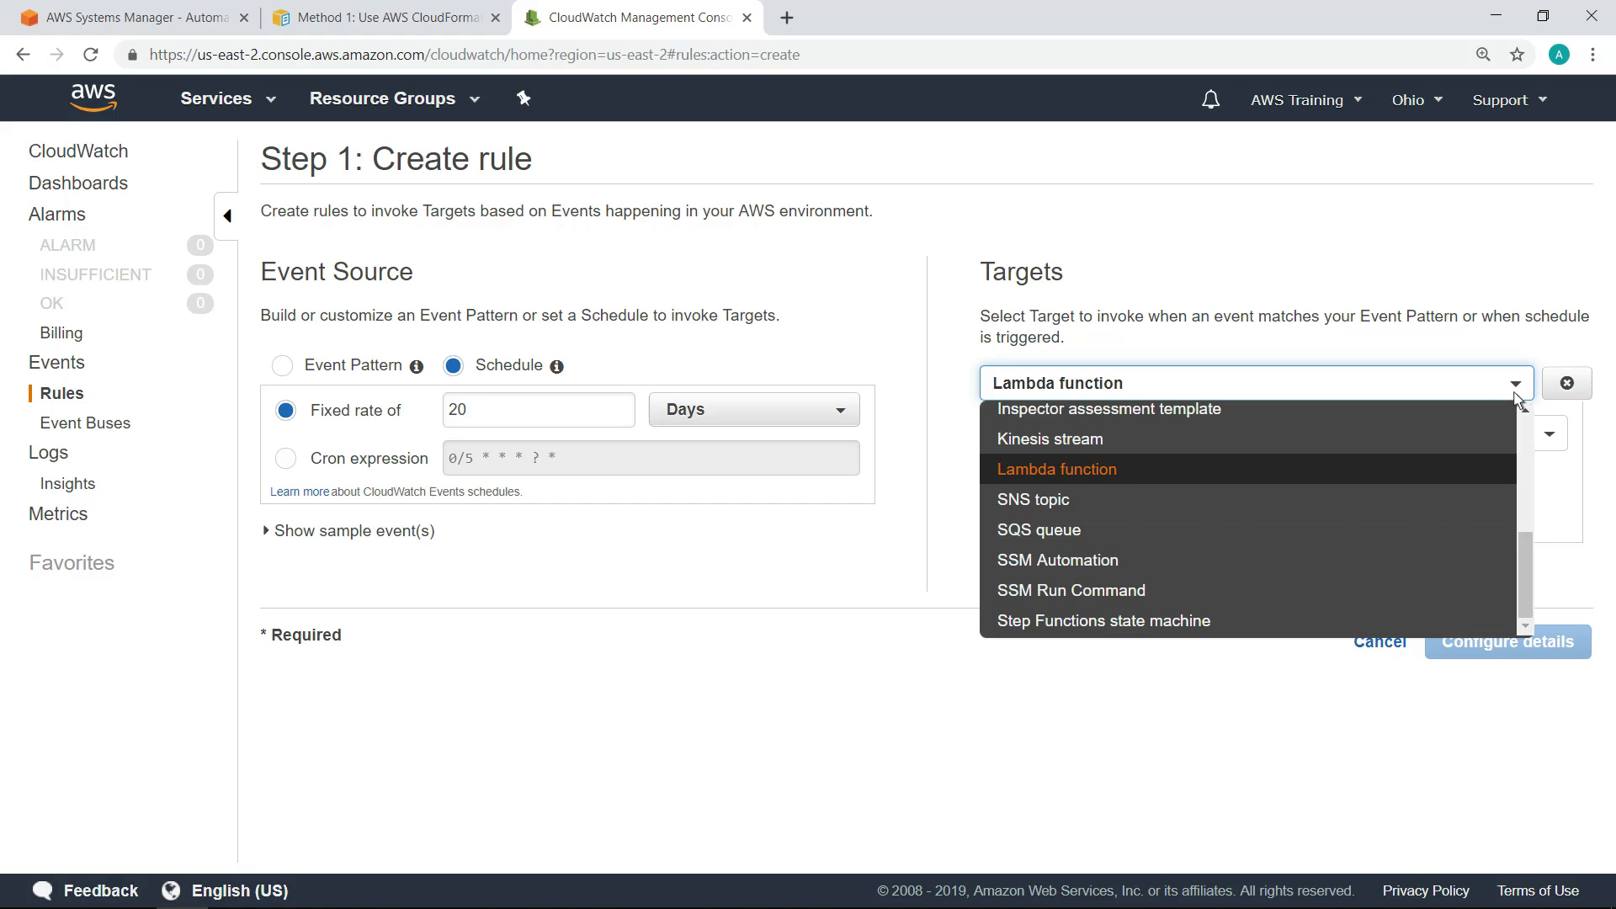
mouse_move(1105, 559)
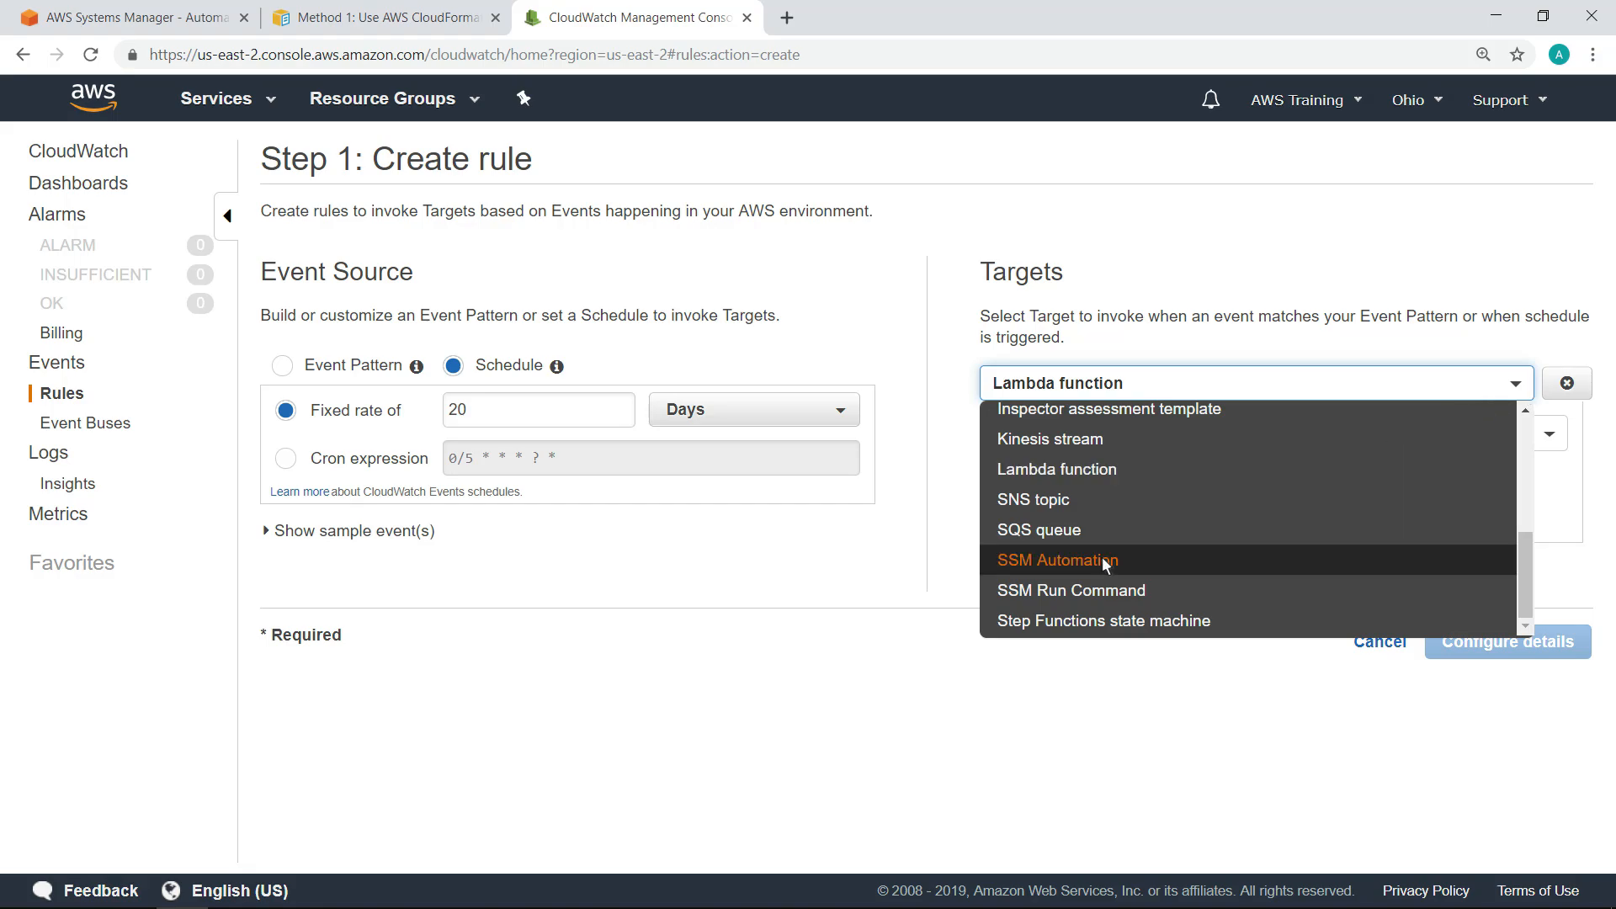
click(1057, 559)
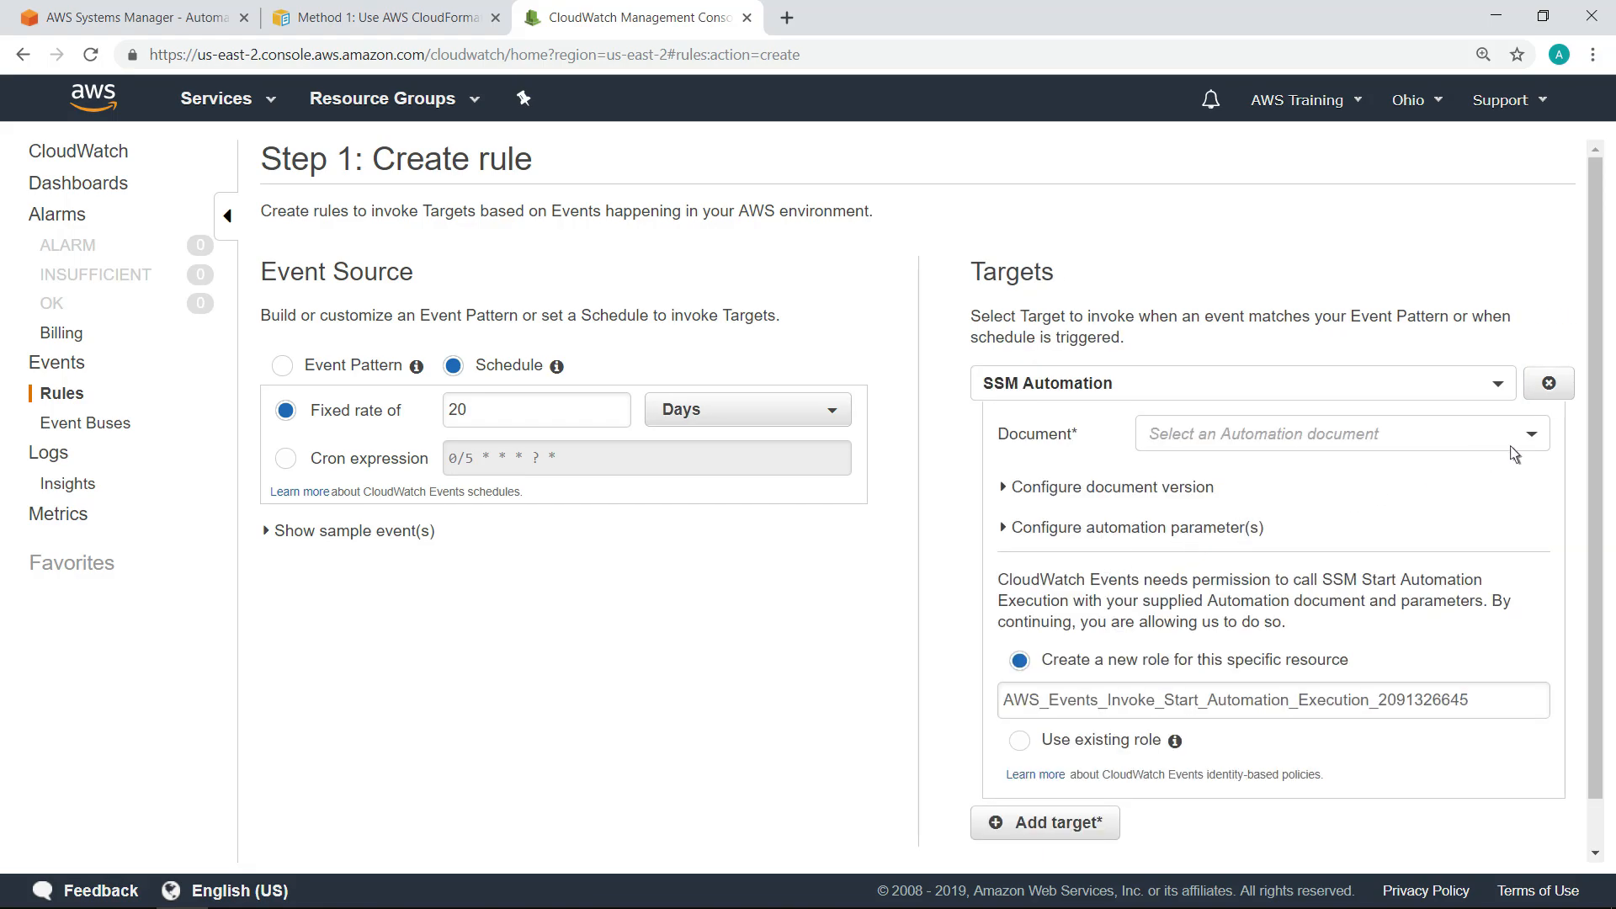
click(1337, 433)
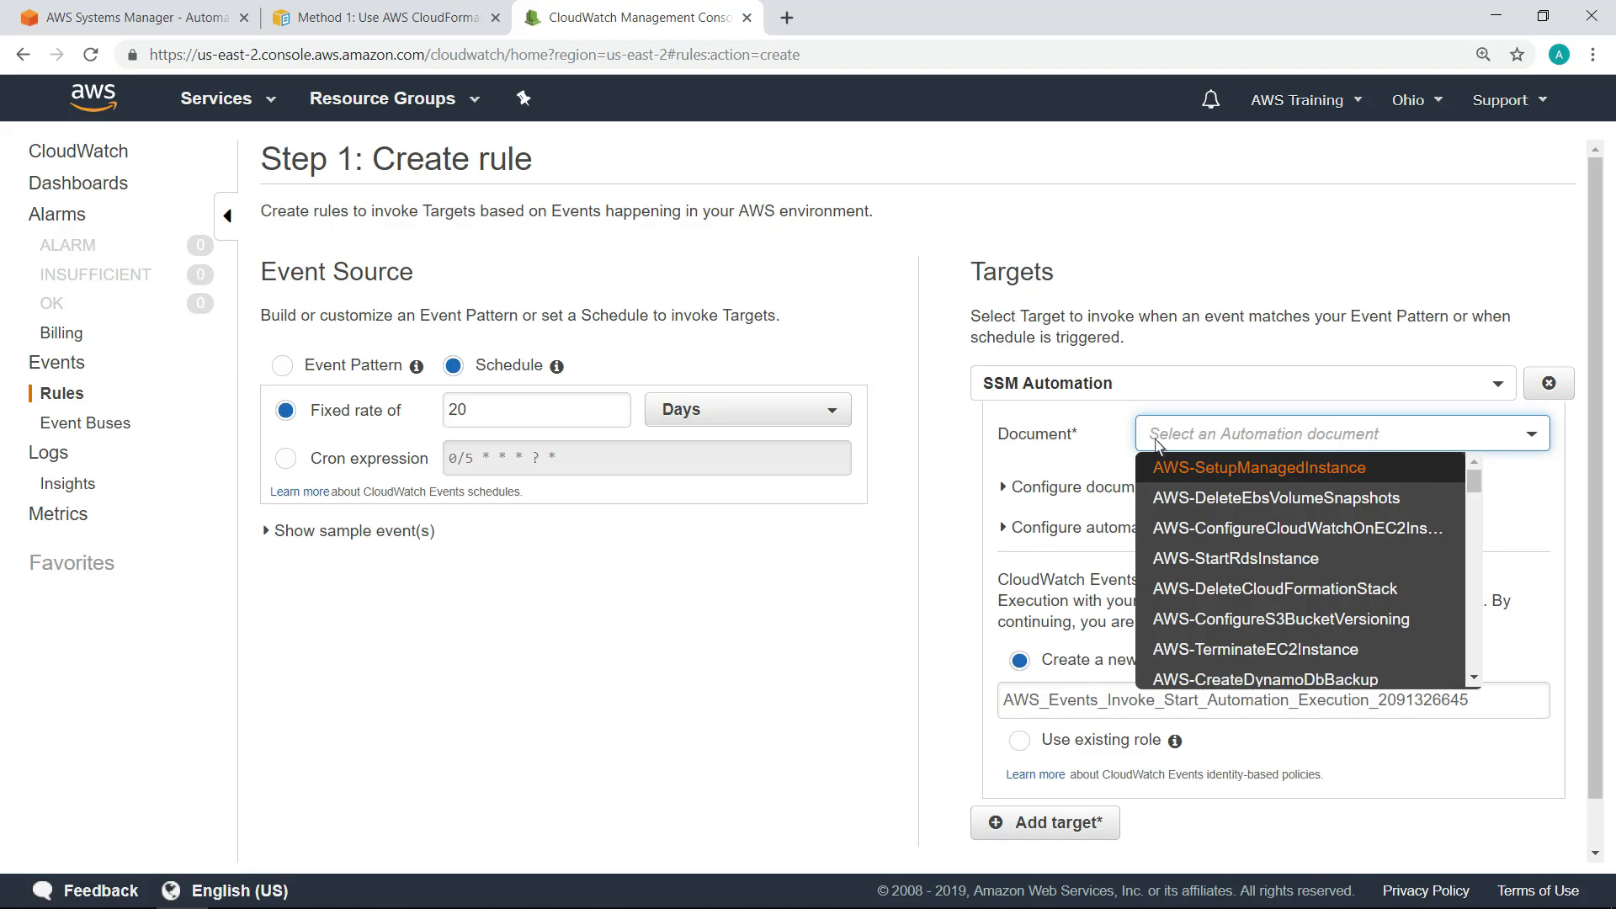
text(AWS-Update)
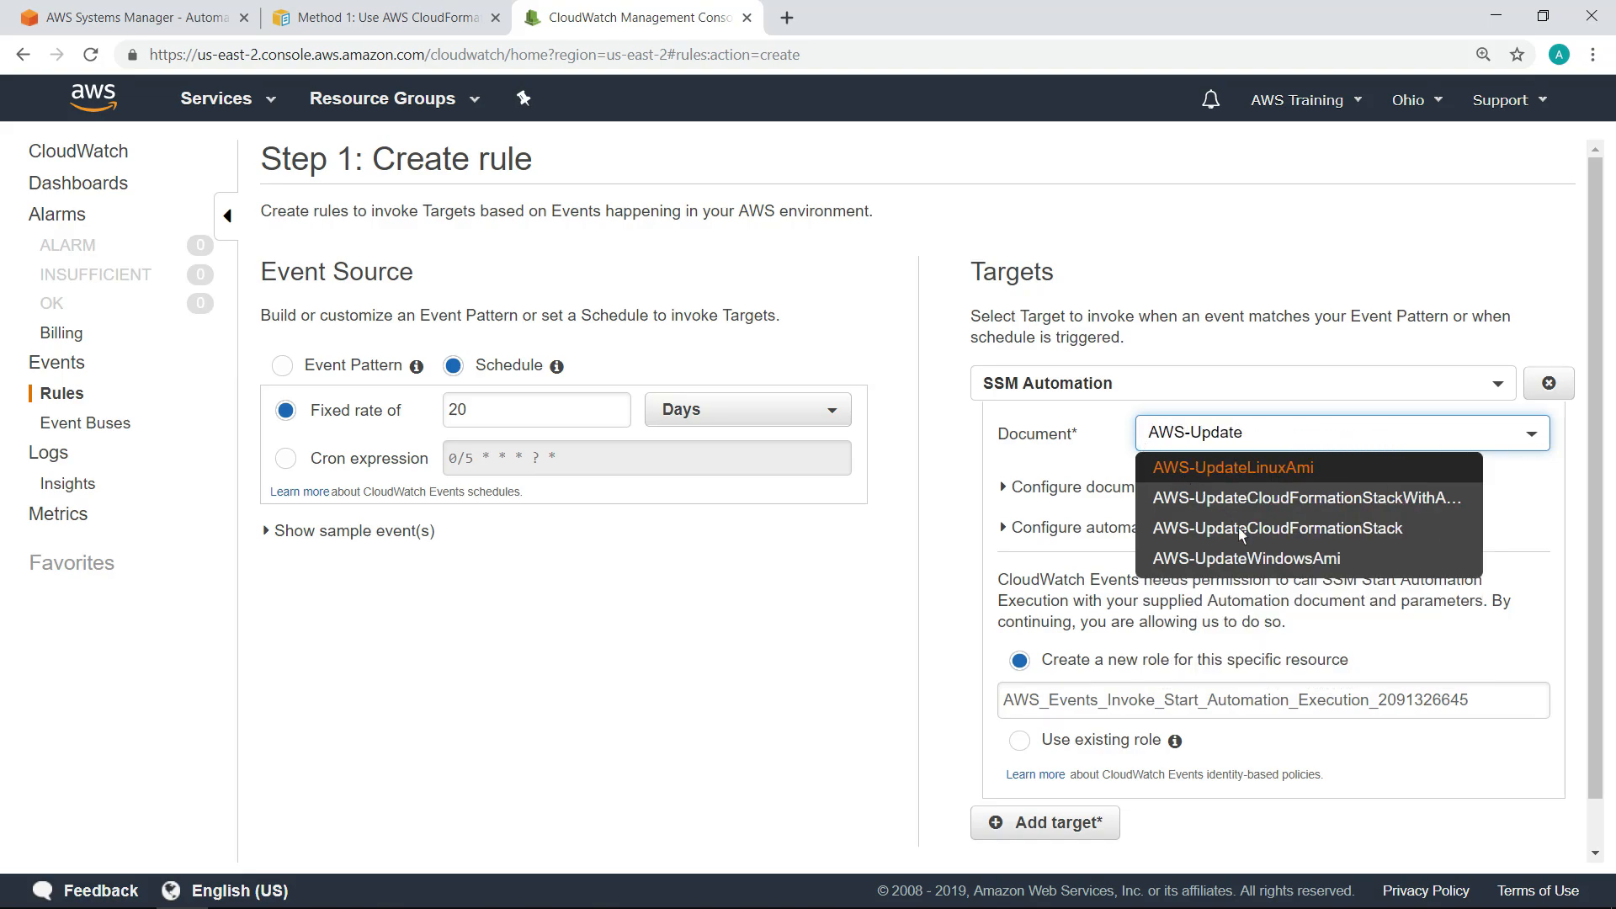
click(1246, 558)
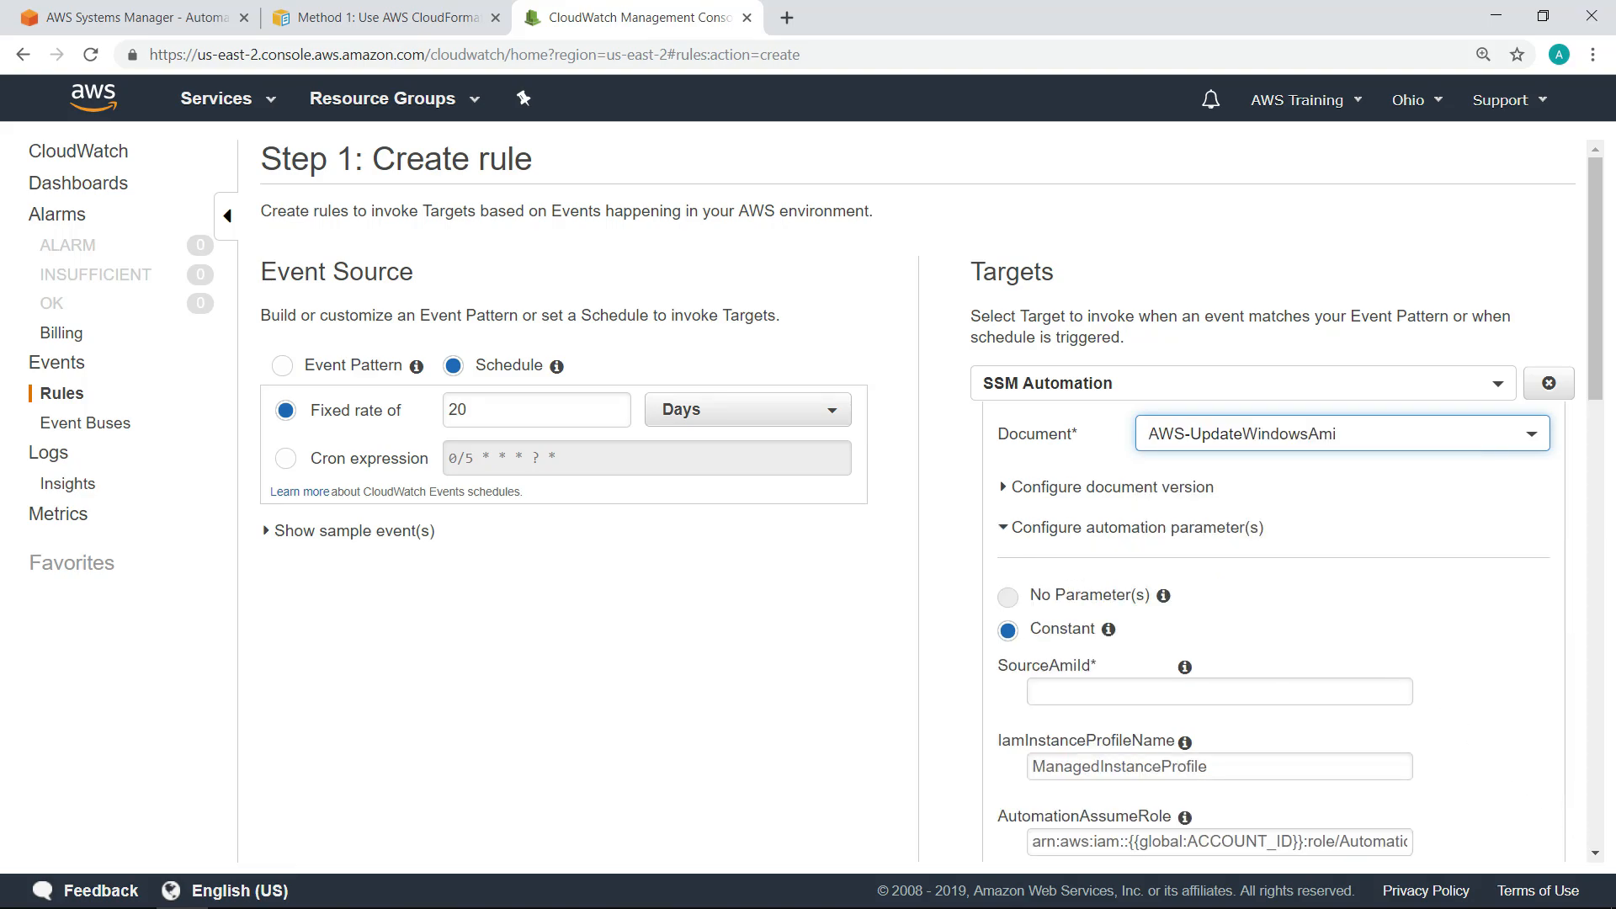
scroll(down, 3)
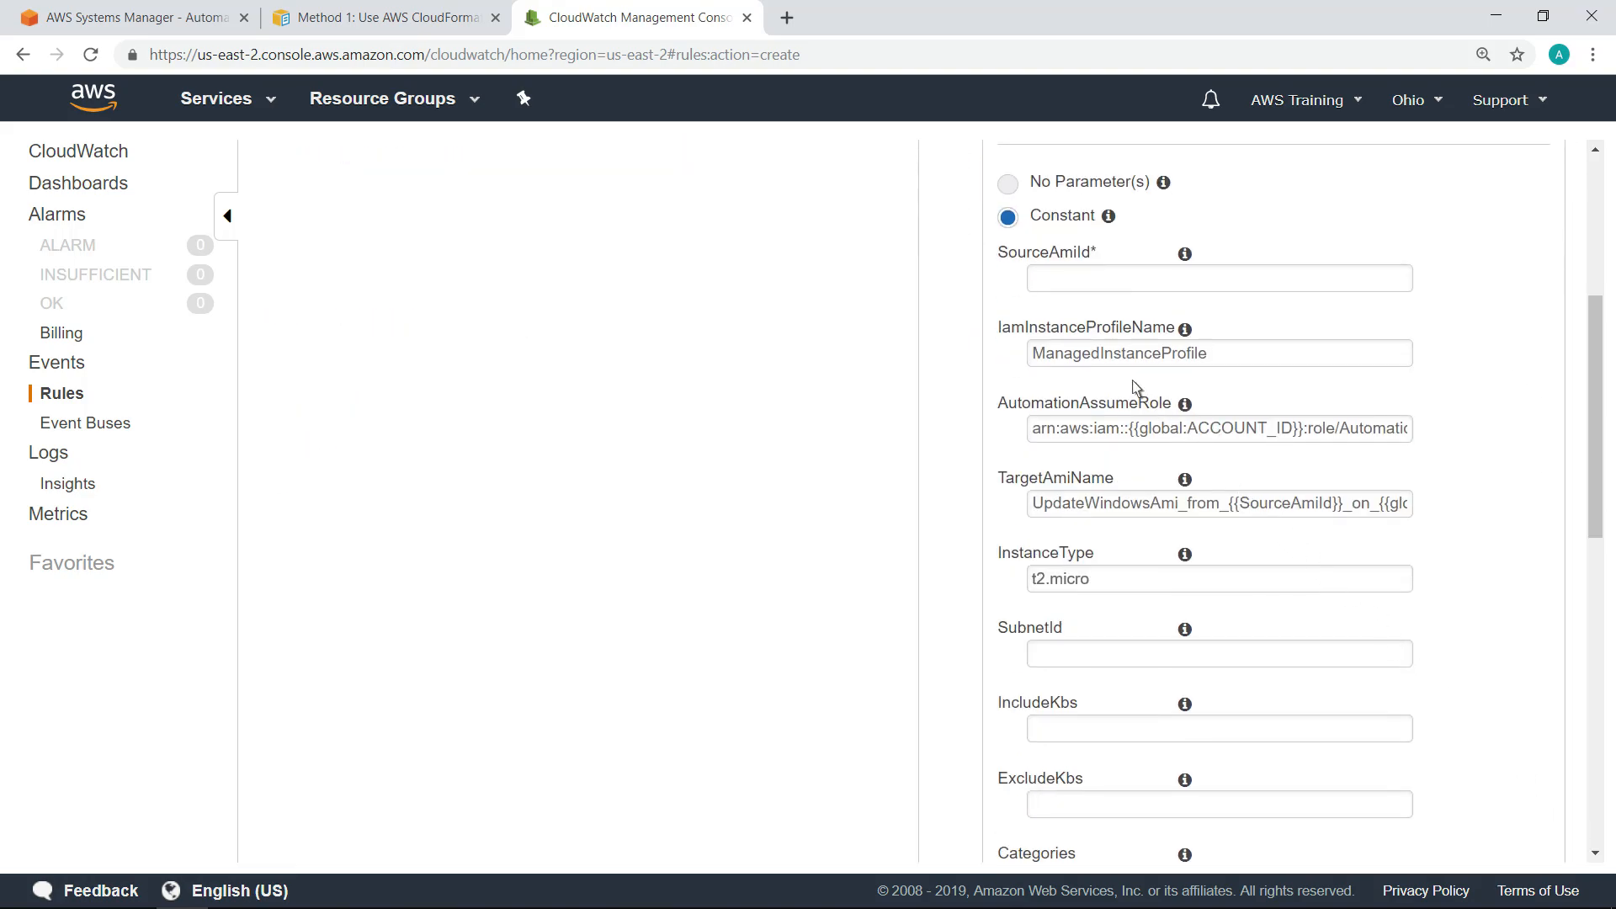
text(ami-0fcb561417cbbe3bb)
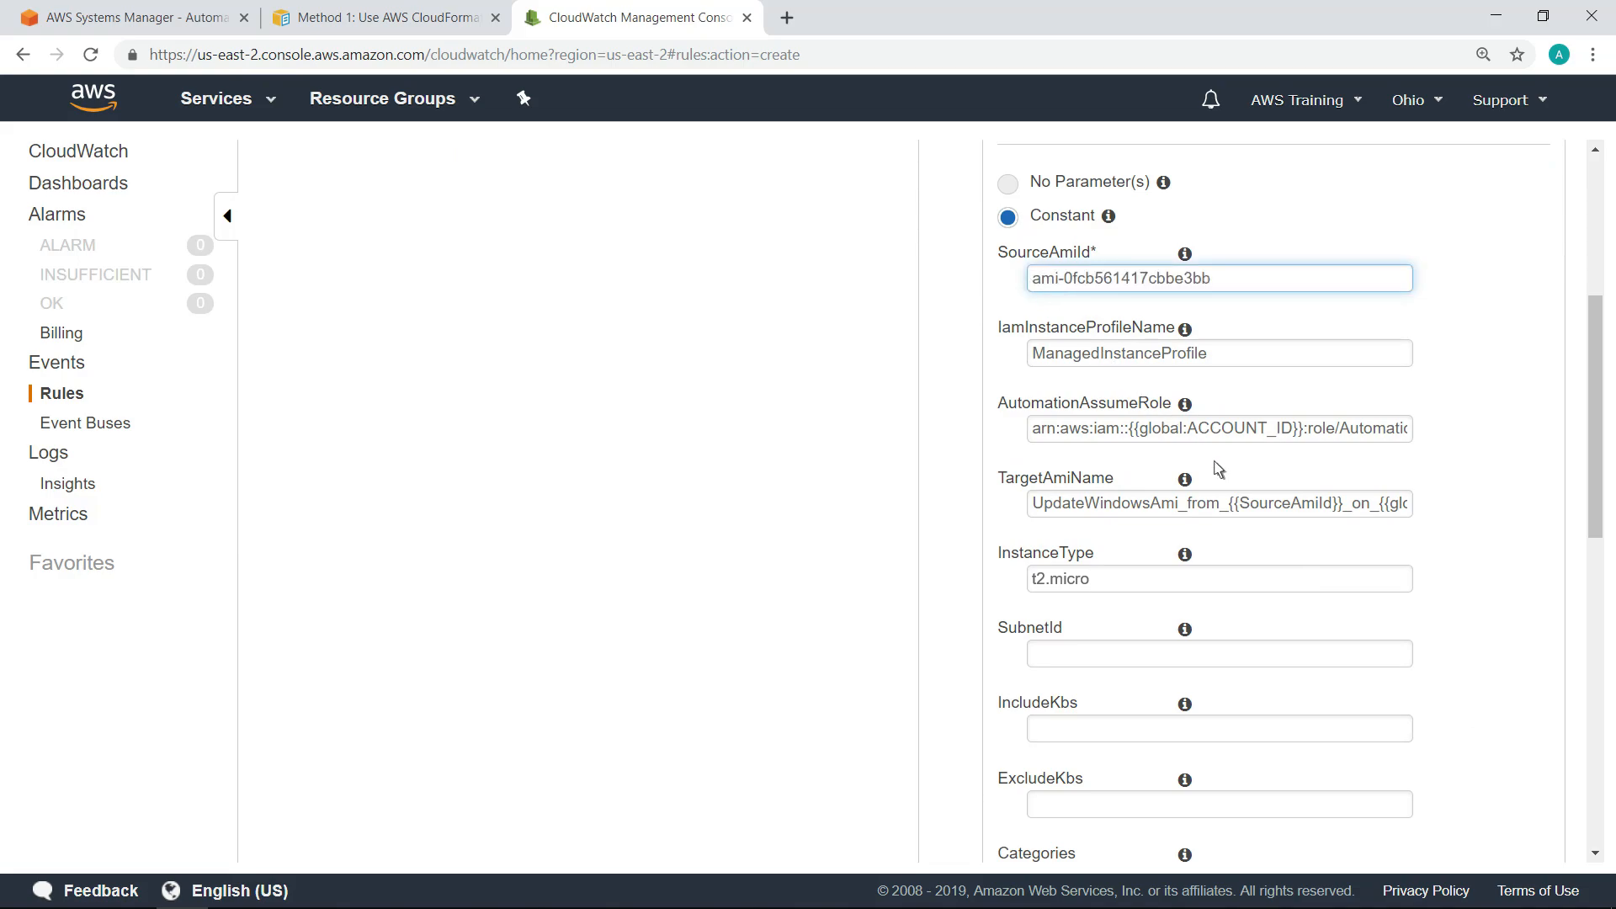
scroll(down, 3)
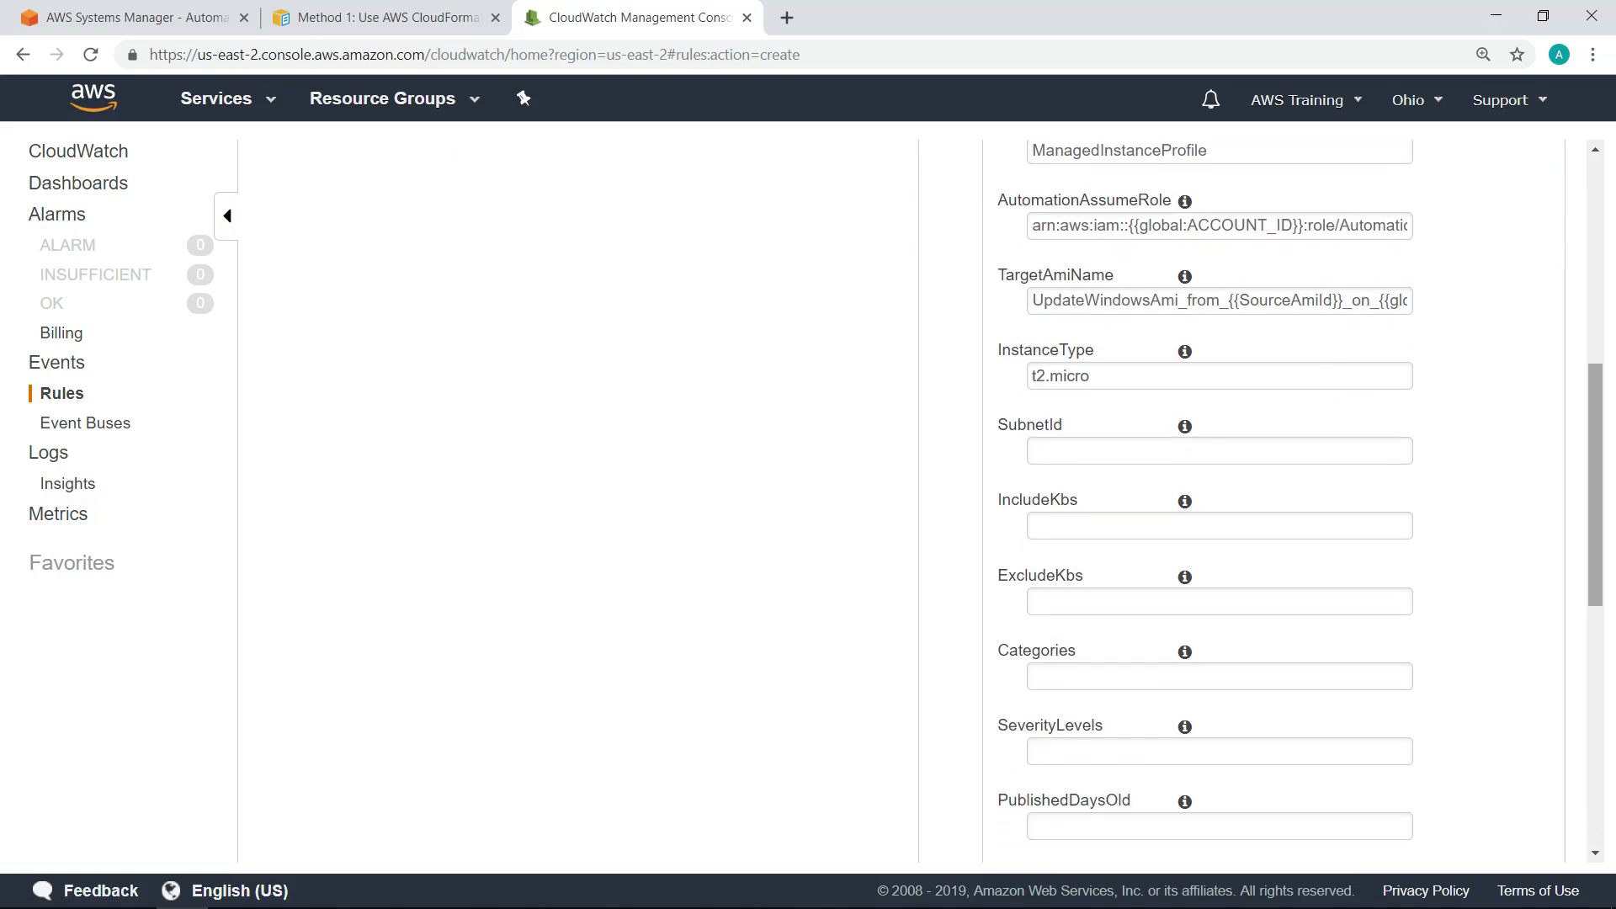
scroll(down, 3)
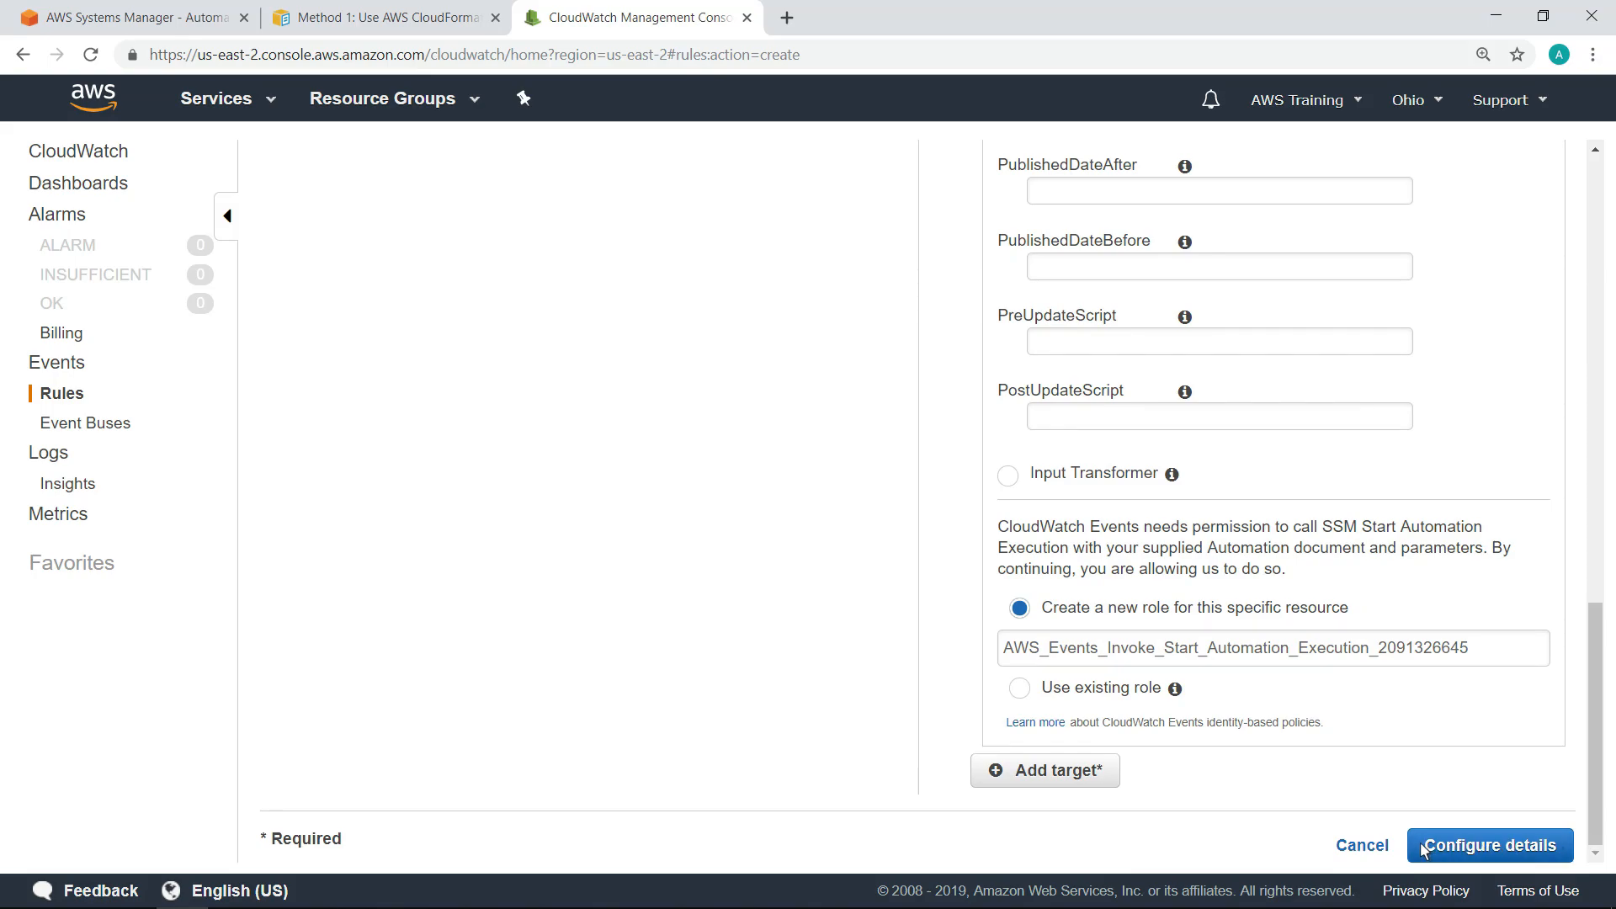
Create the rule as DevTestGoldenAMIPatch and view its summary with the 20-day schedule
click(1488, 845)
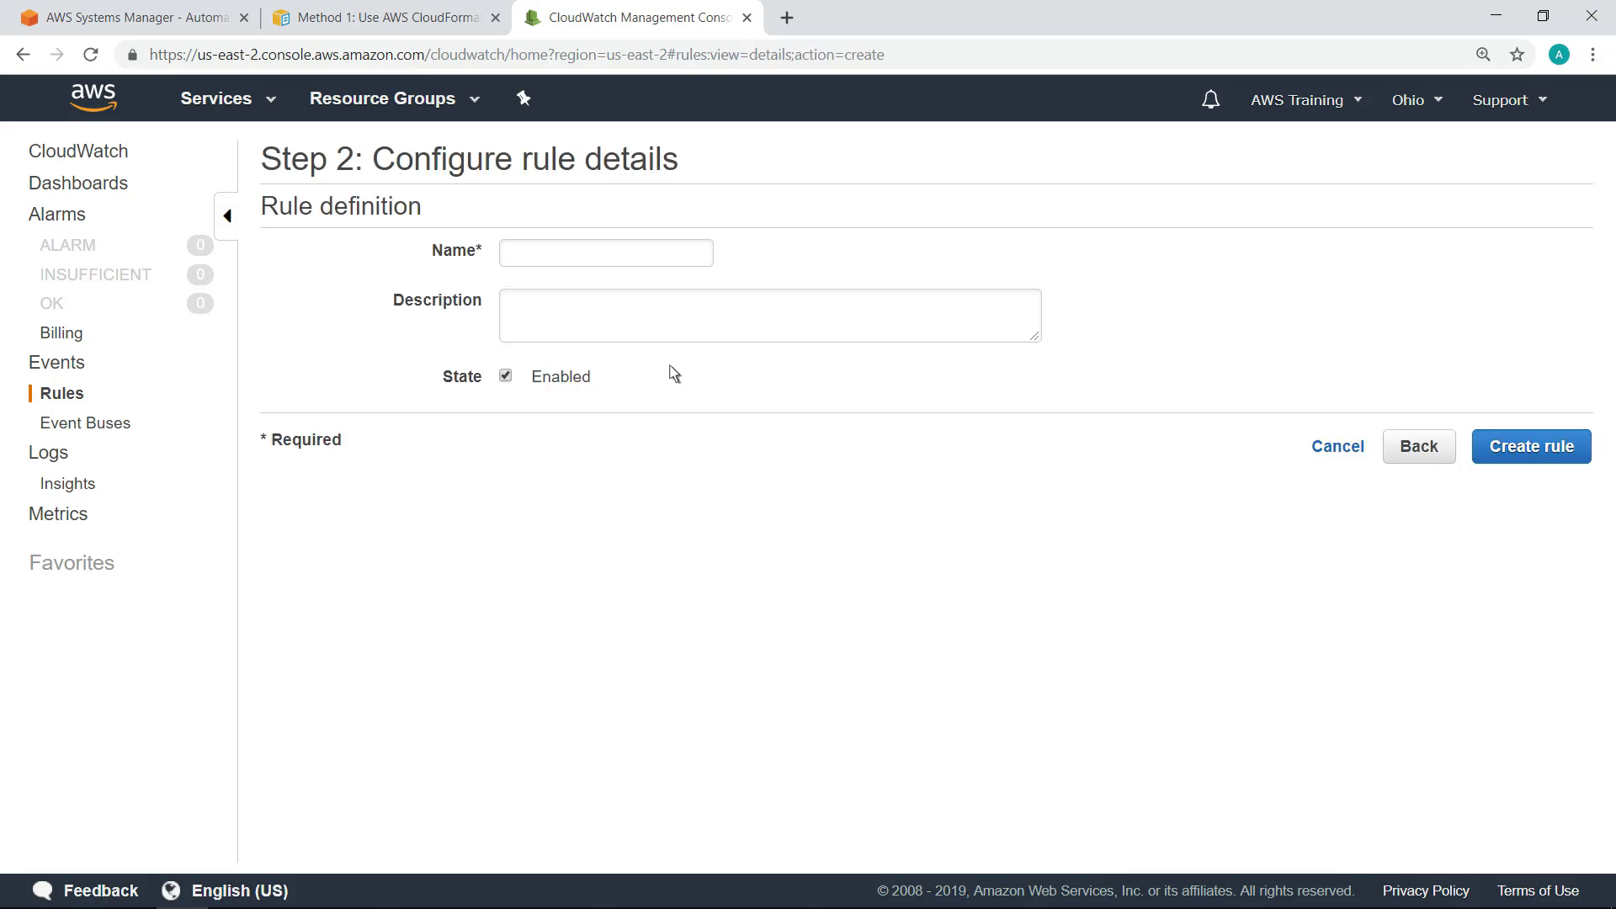
text(DevTestGoldenAMIPatch)
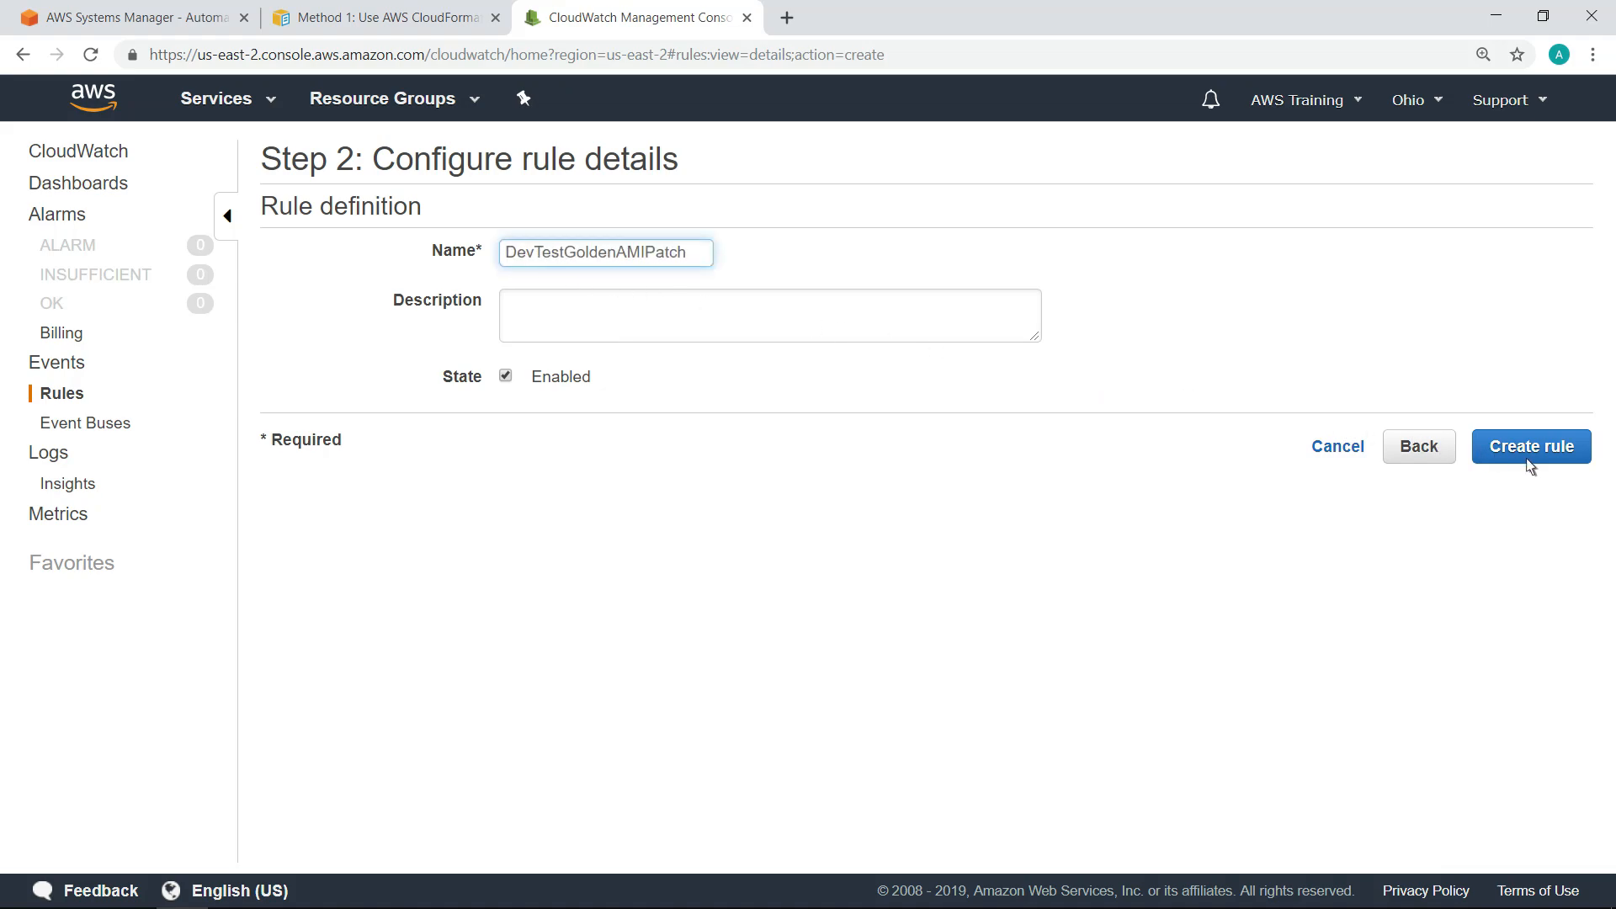
click(1531, 447)
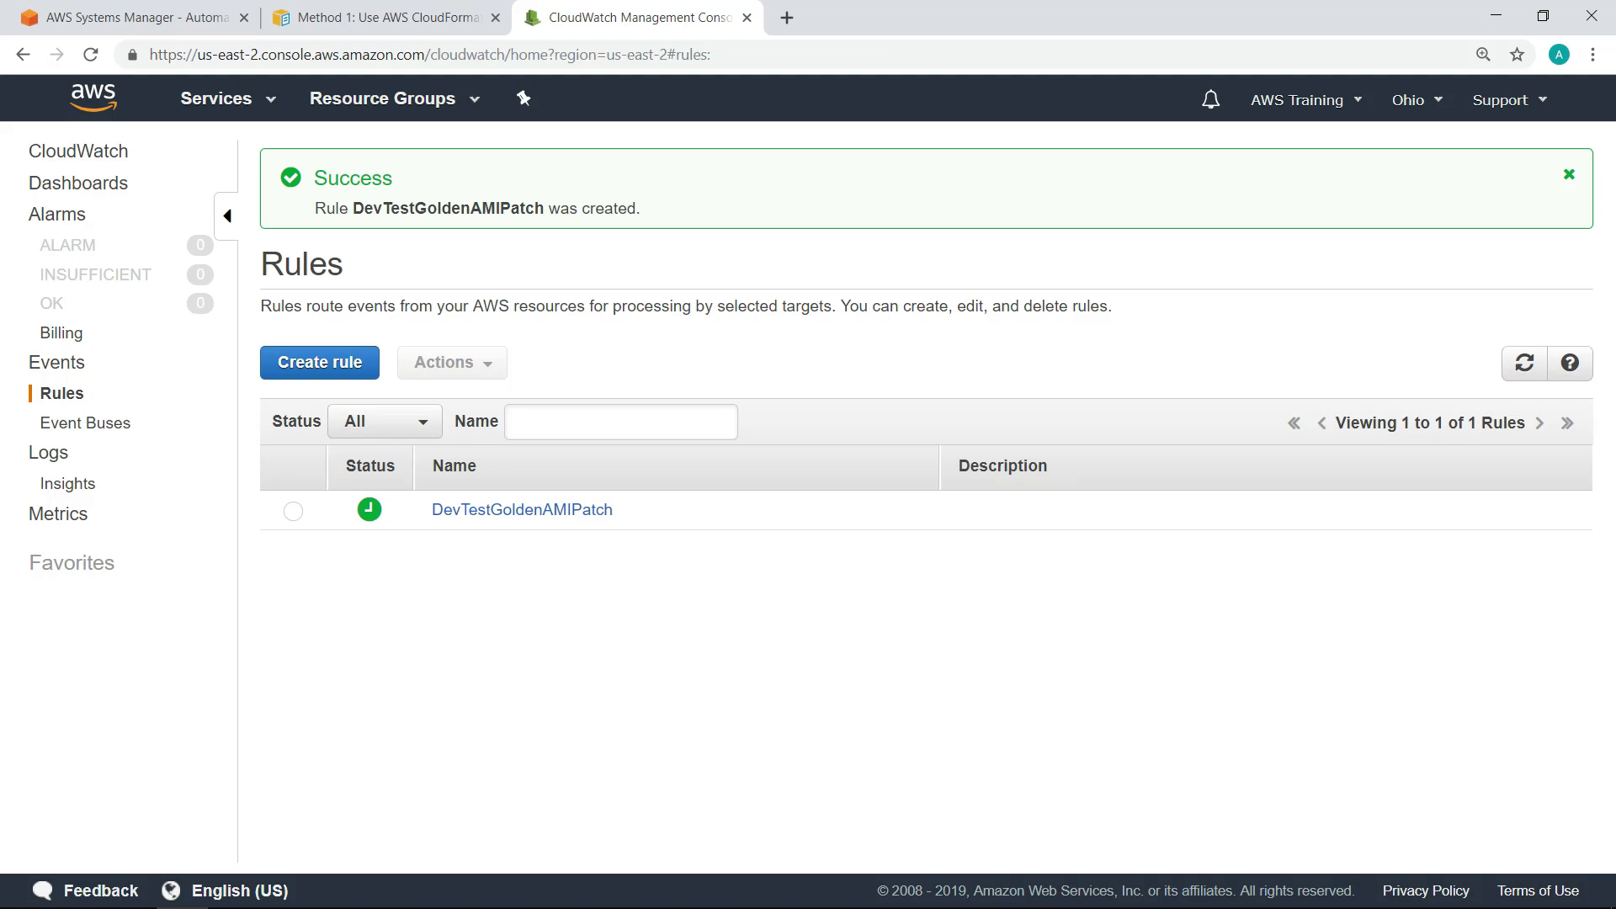
mouse_move(736, 511)
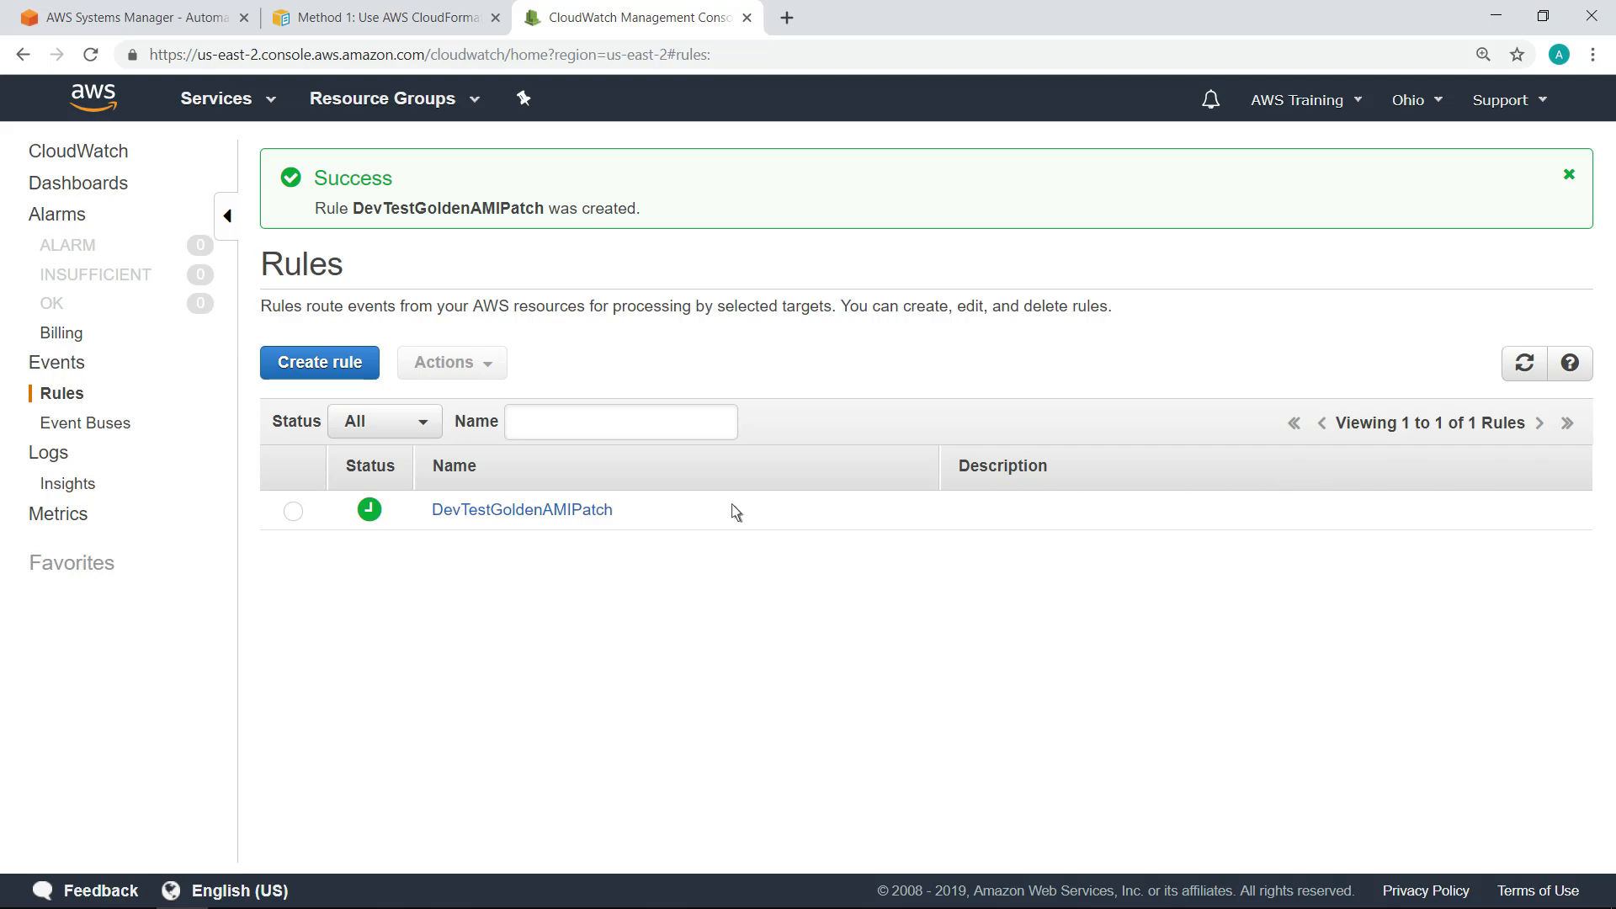
click(522, 508)
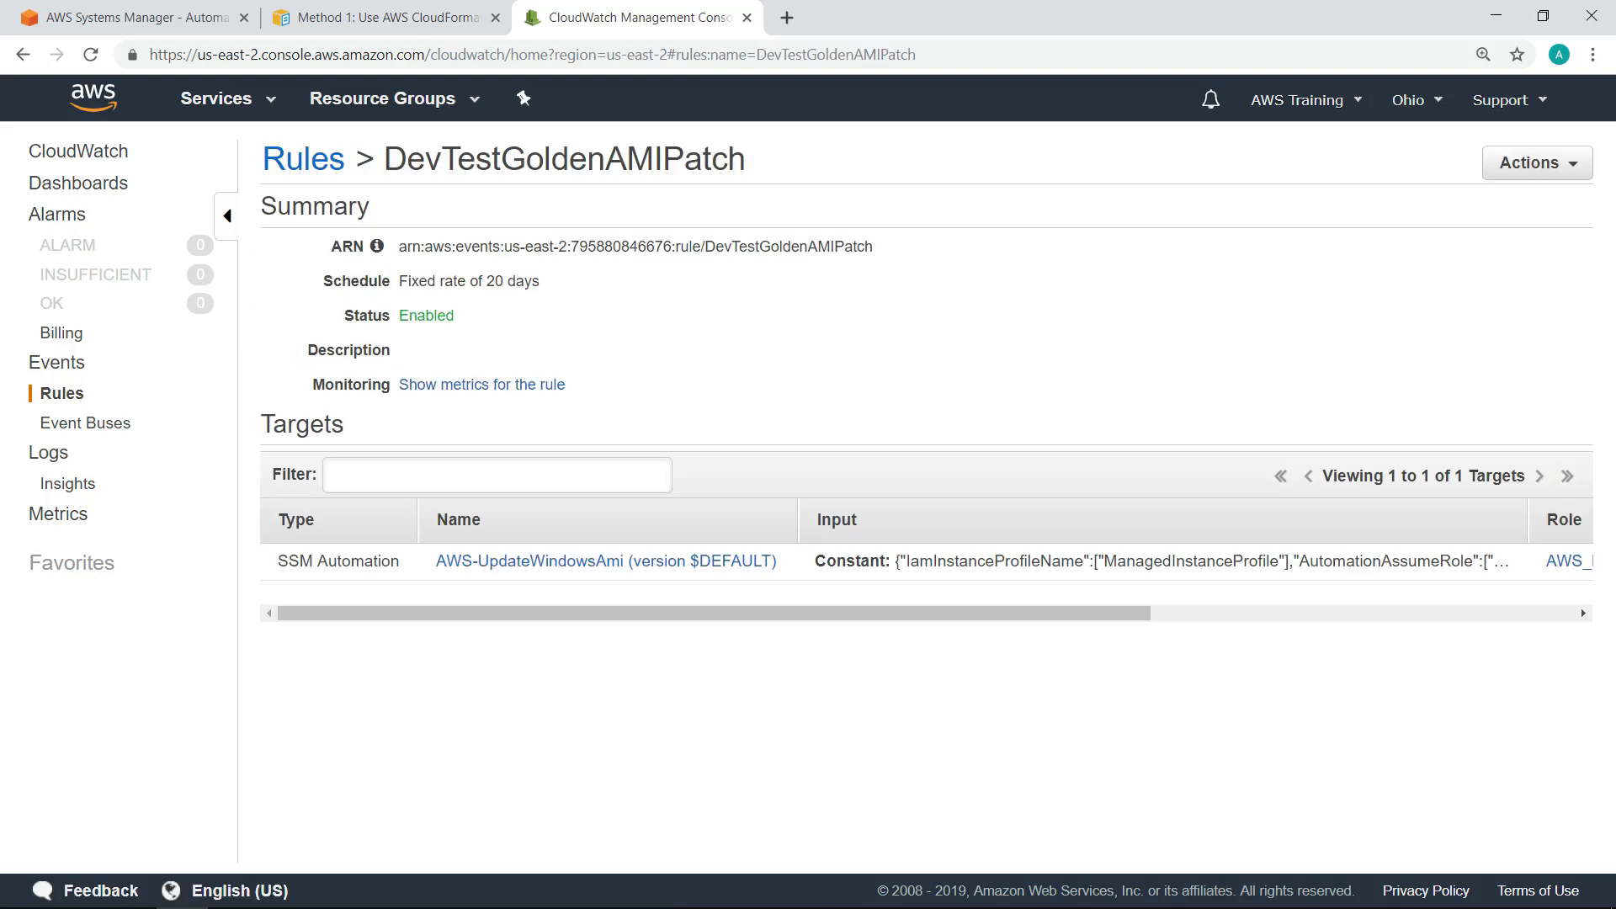